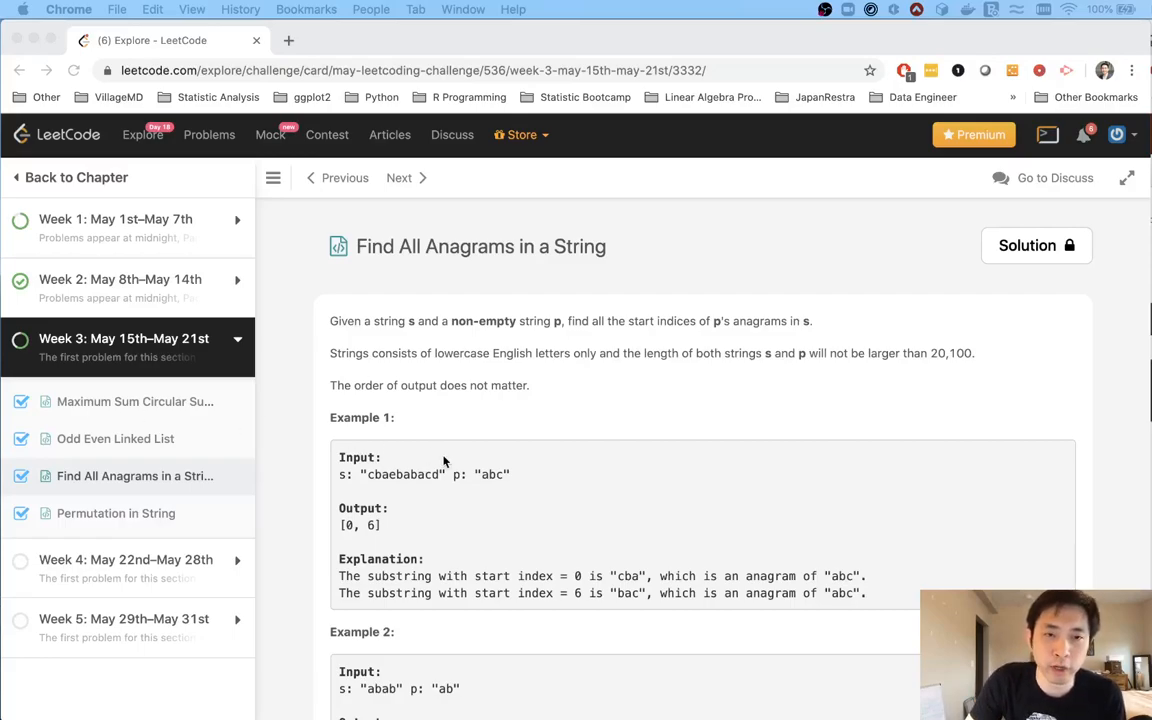
pyautogui.moveTo(412, 312)
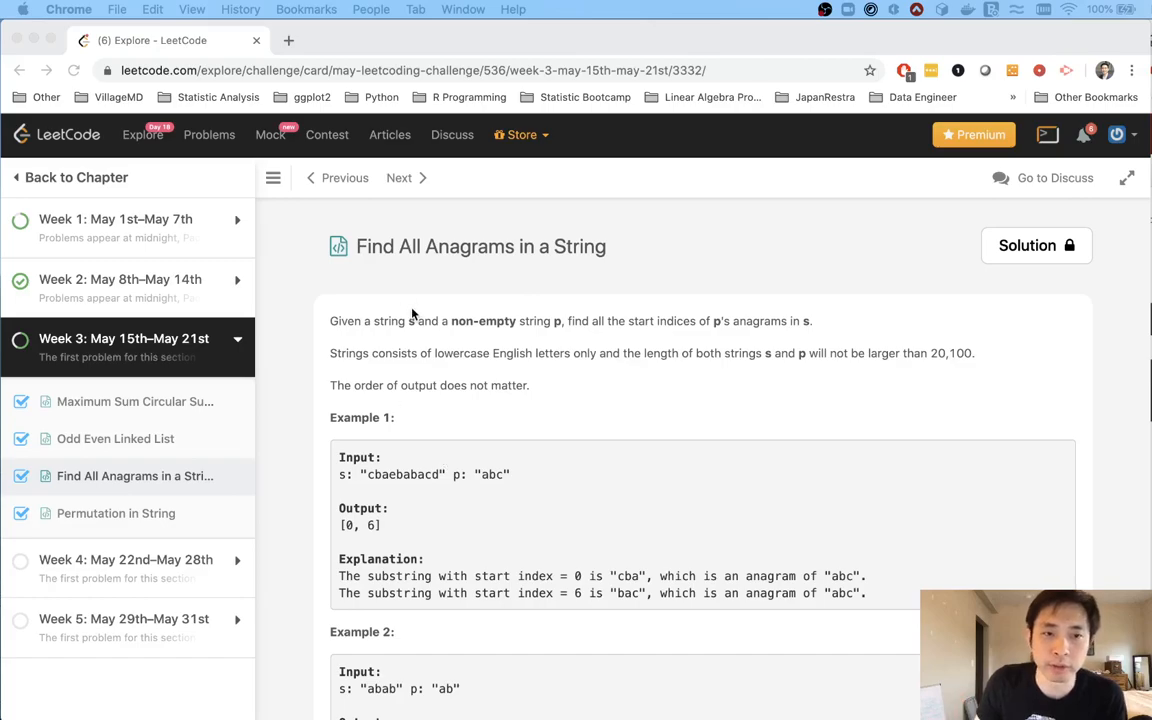
pyautogui.moveTo(596, 276)
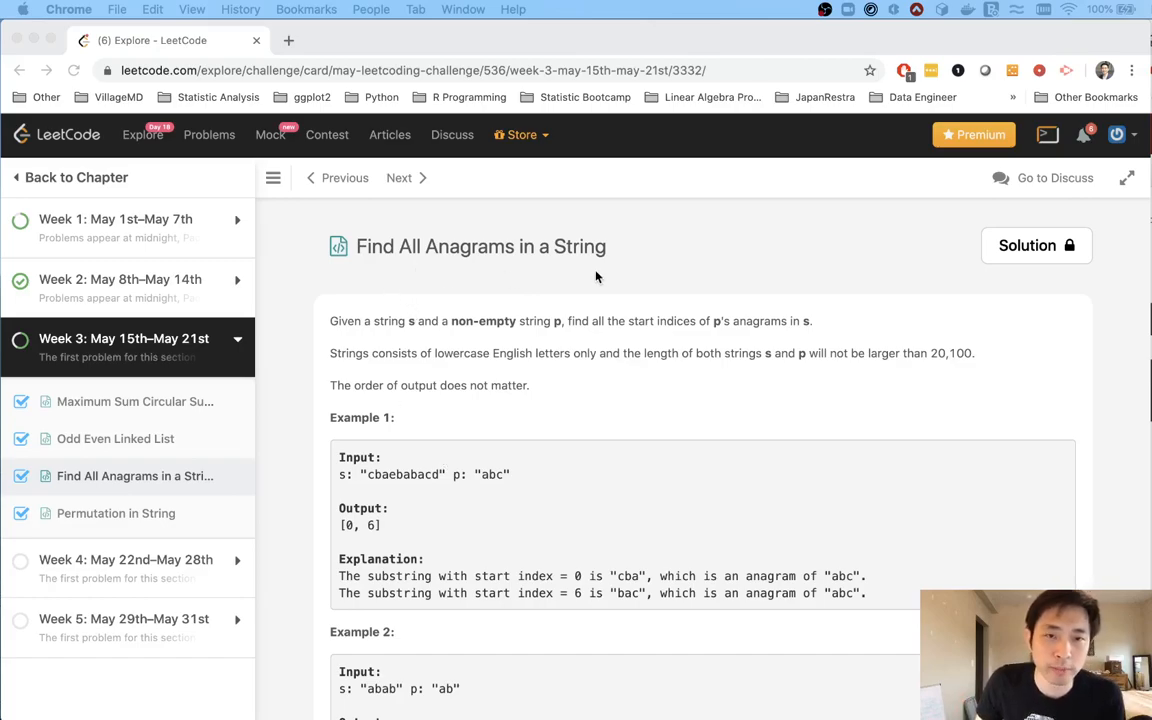
pyautogui.moveTo(430, 340)
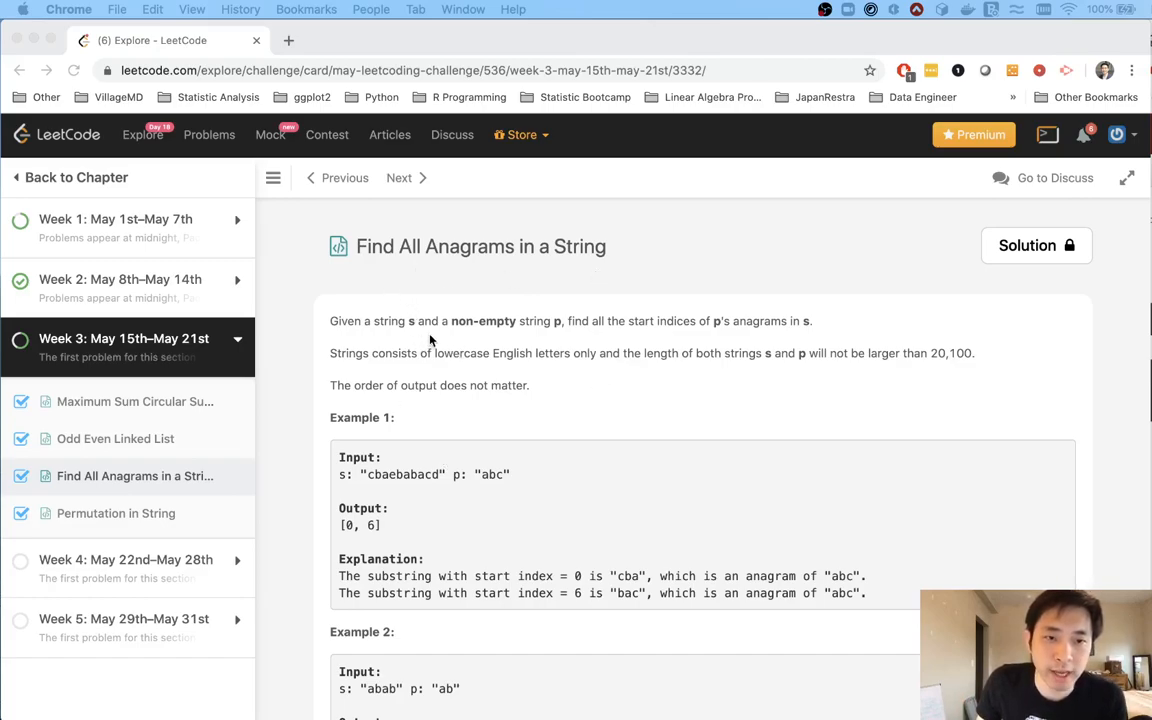
pyautogui.moveTo(632, 338)
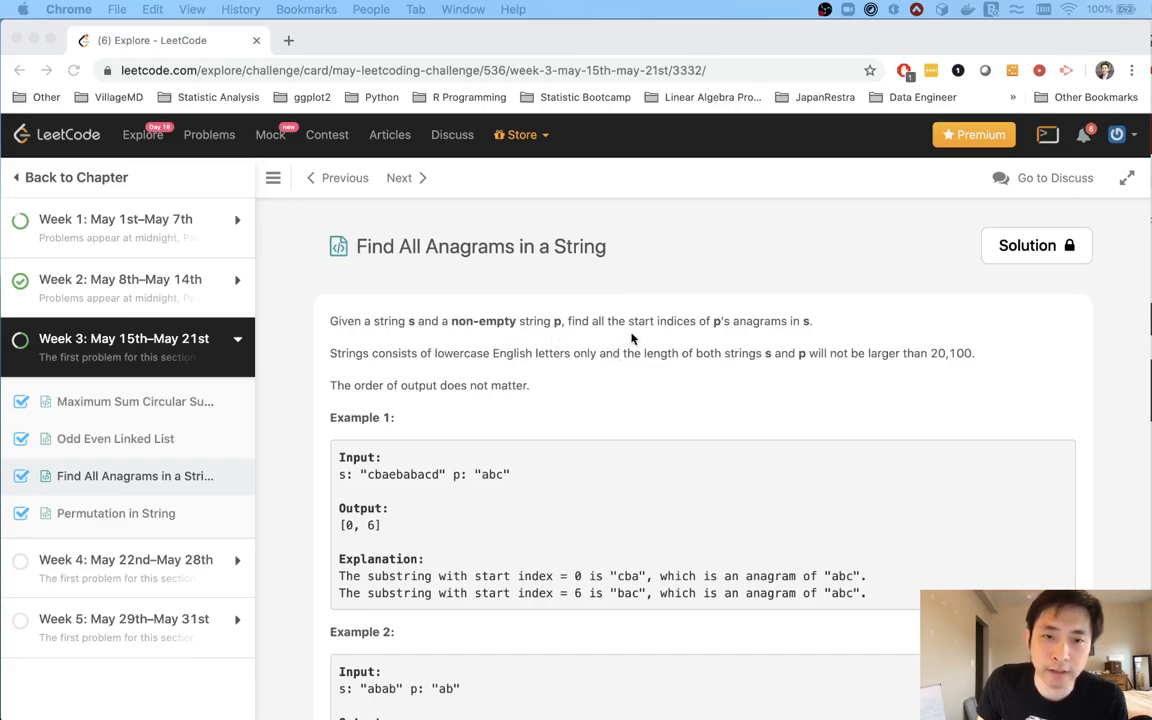
pyautogui.moveTo(722, 336)
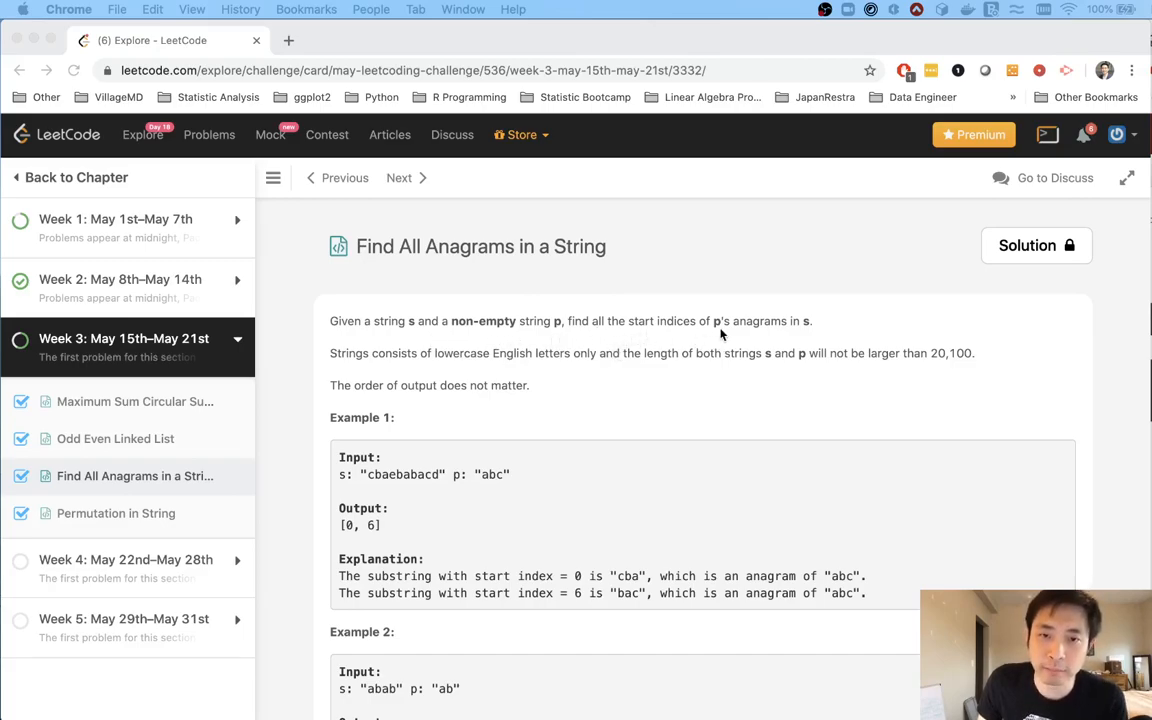
pyautogui.moveTo(448, 482)
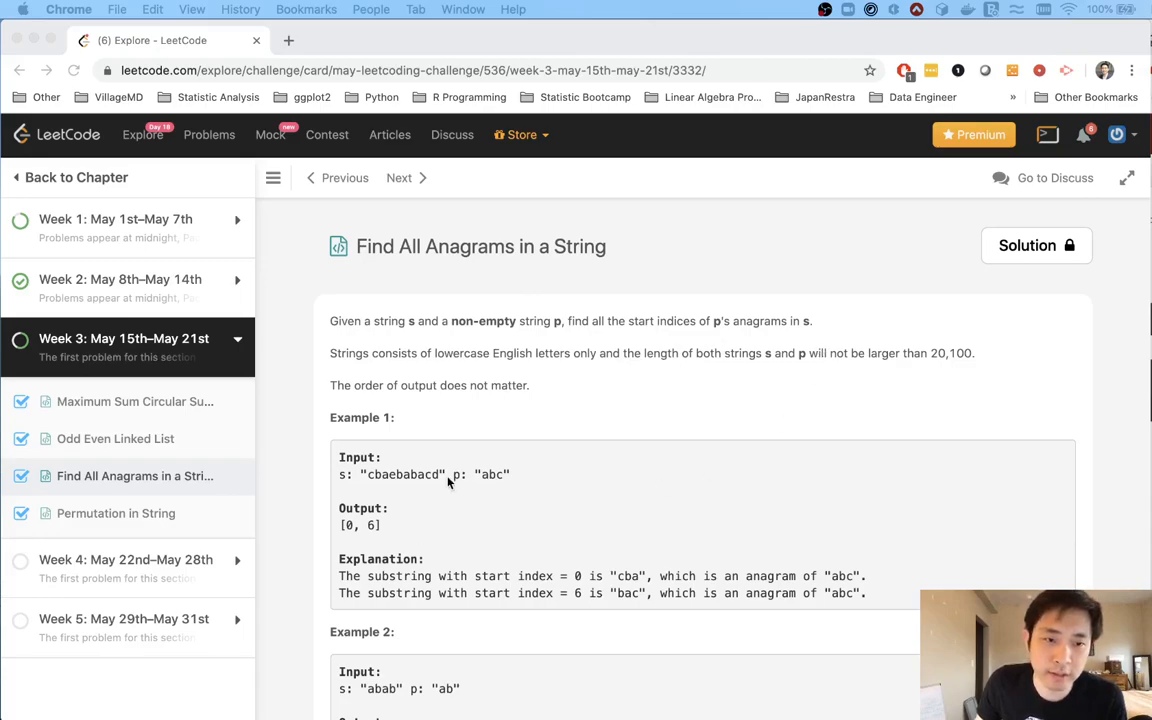
# Highlight successive three-letter windows of s in Example 1 to reason about the sliding window.
pyautogui.scroll(-3)
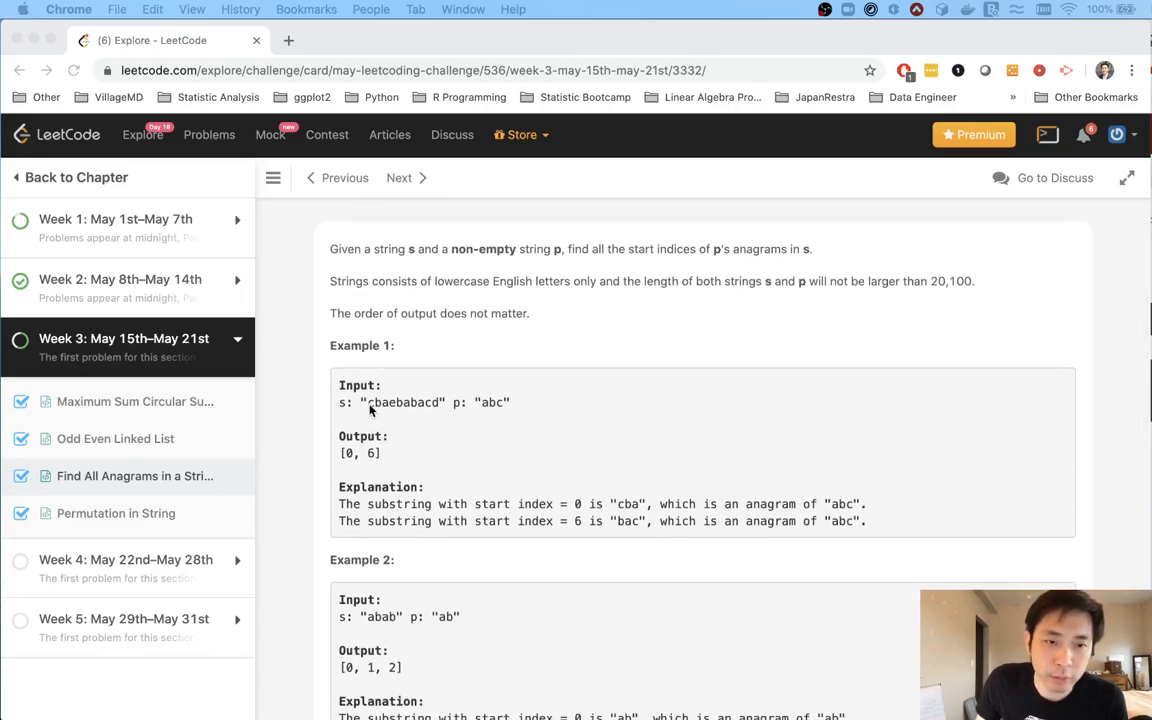
pyautogui.moveTo(382, 404)
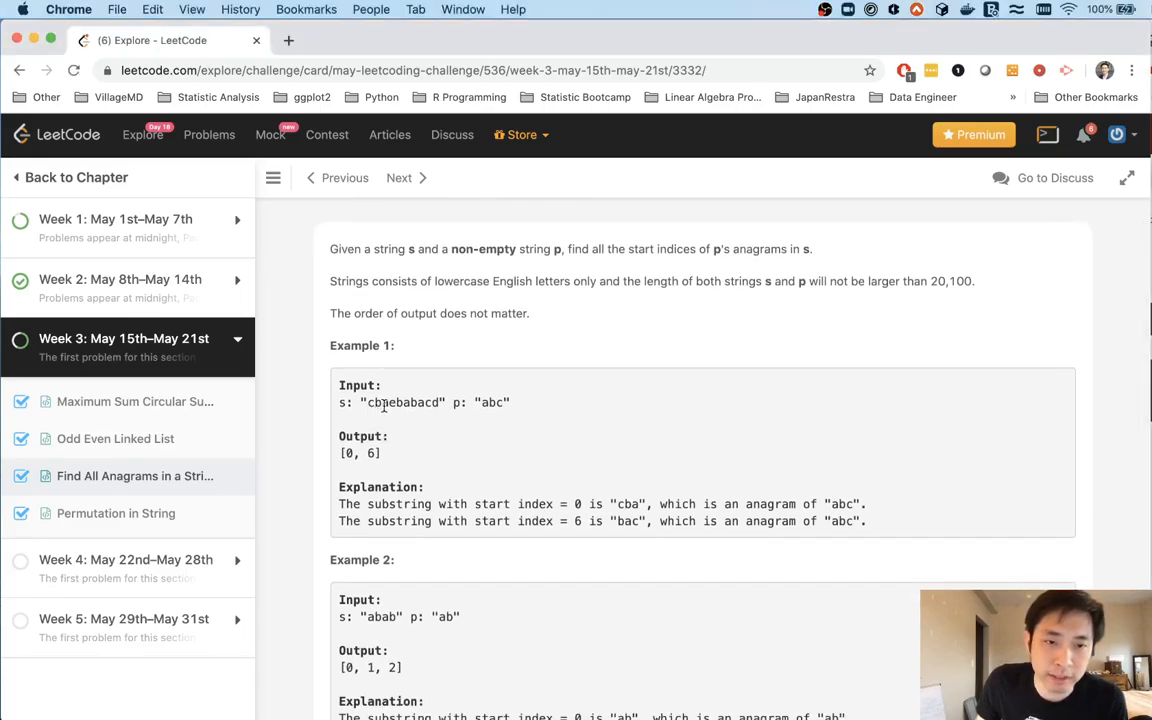
pyautogui.moveTo(524, 420)
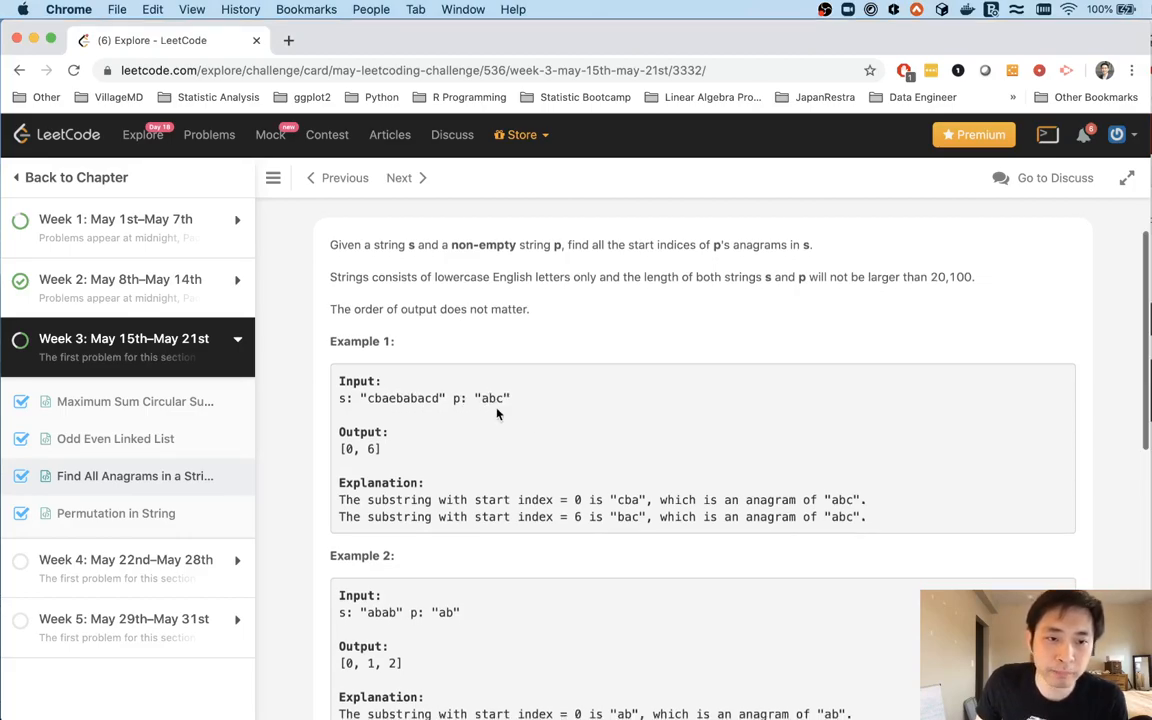
pyautogui.doubleClick(376, 398)
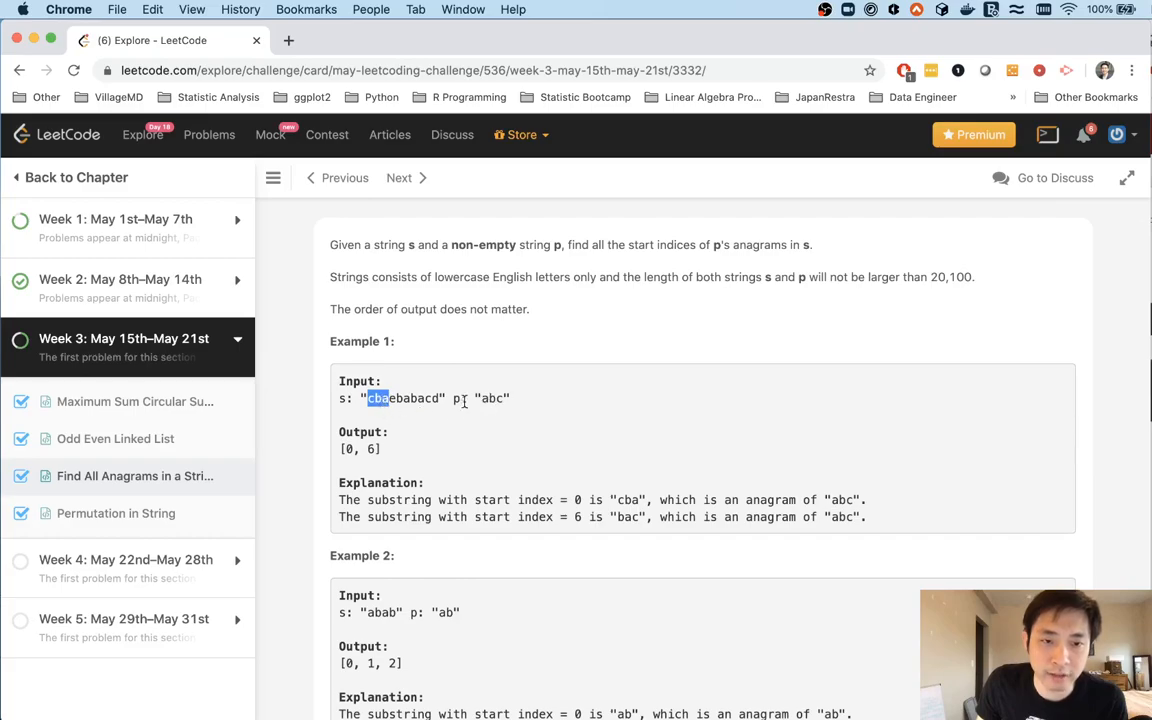
pyautogui.moveTo(504, 412)
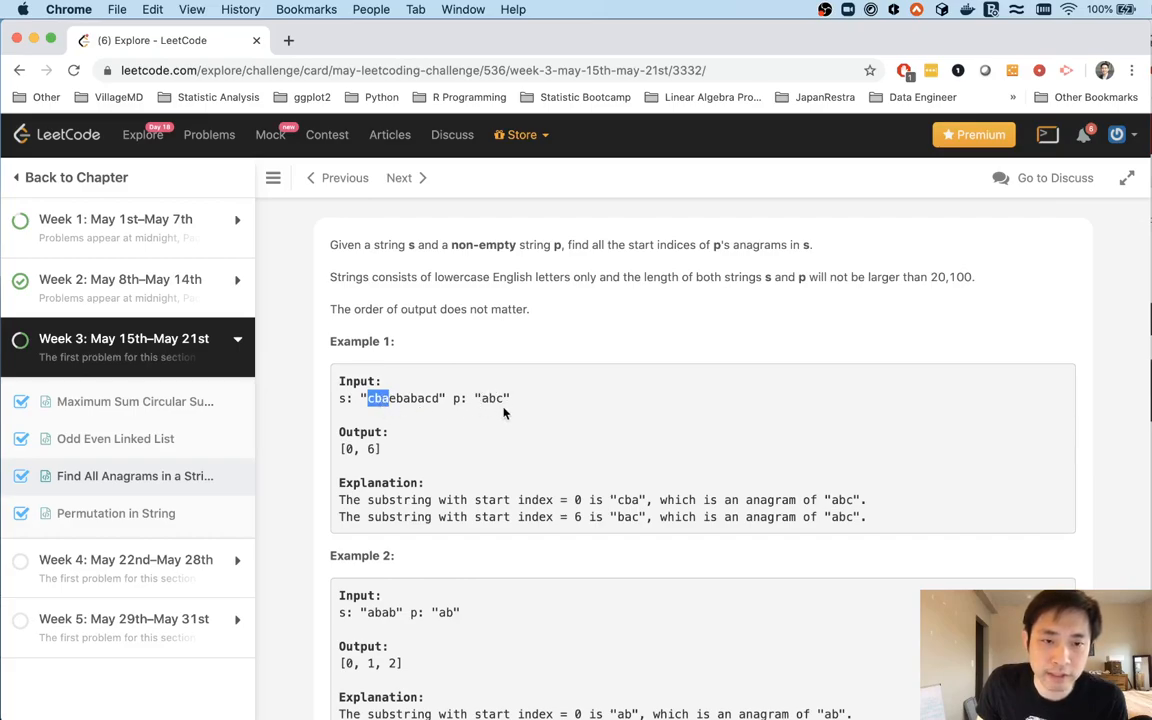
pyautogui.moveTo(470, 432)
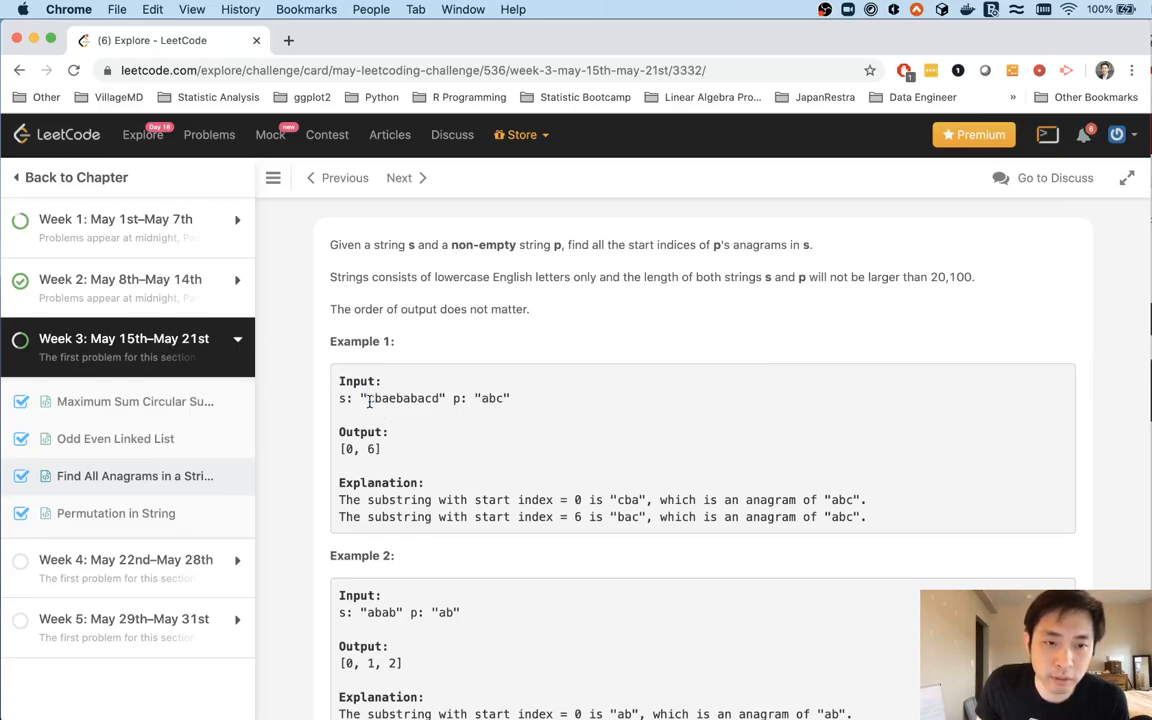
pyautogui.doubleClick(376, 398)
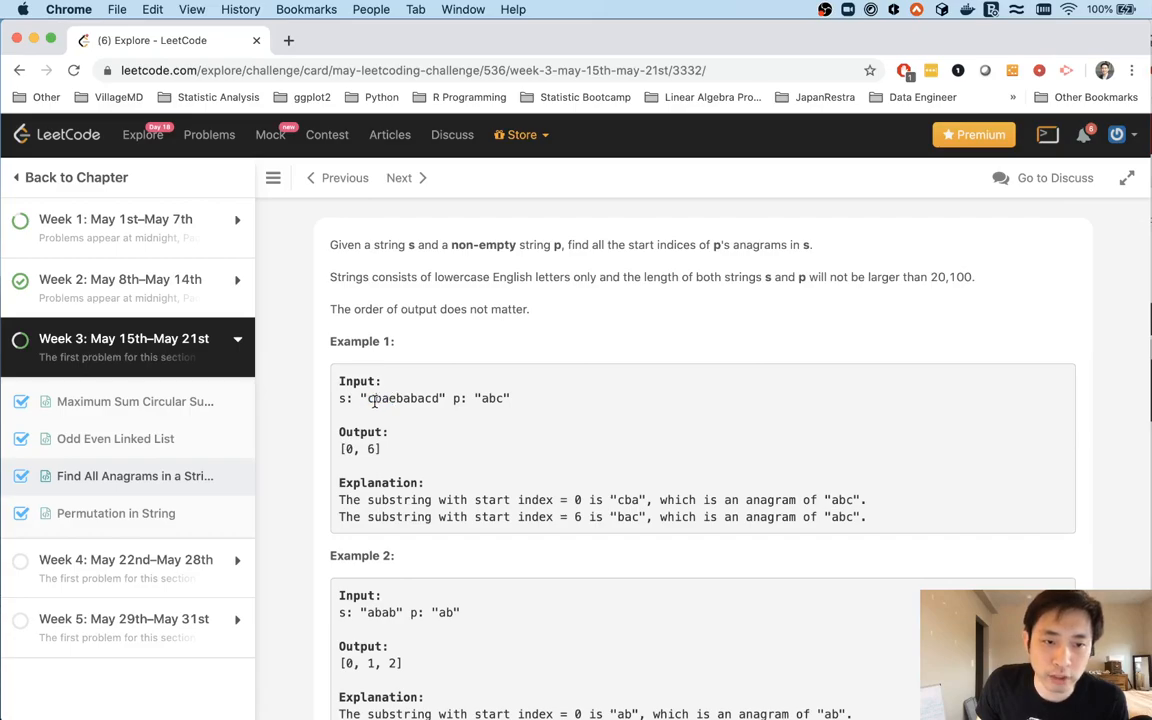
pyautogui.doubleClick(384, 398)
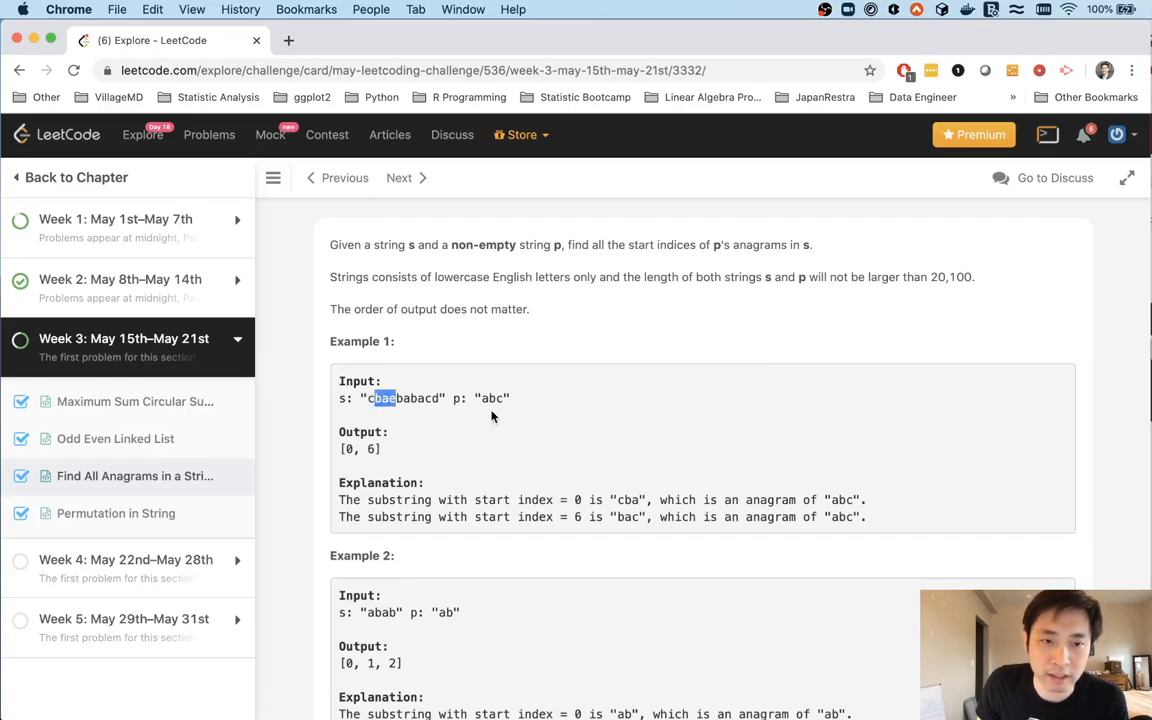
pyautogui.moveTo(432, 452)
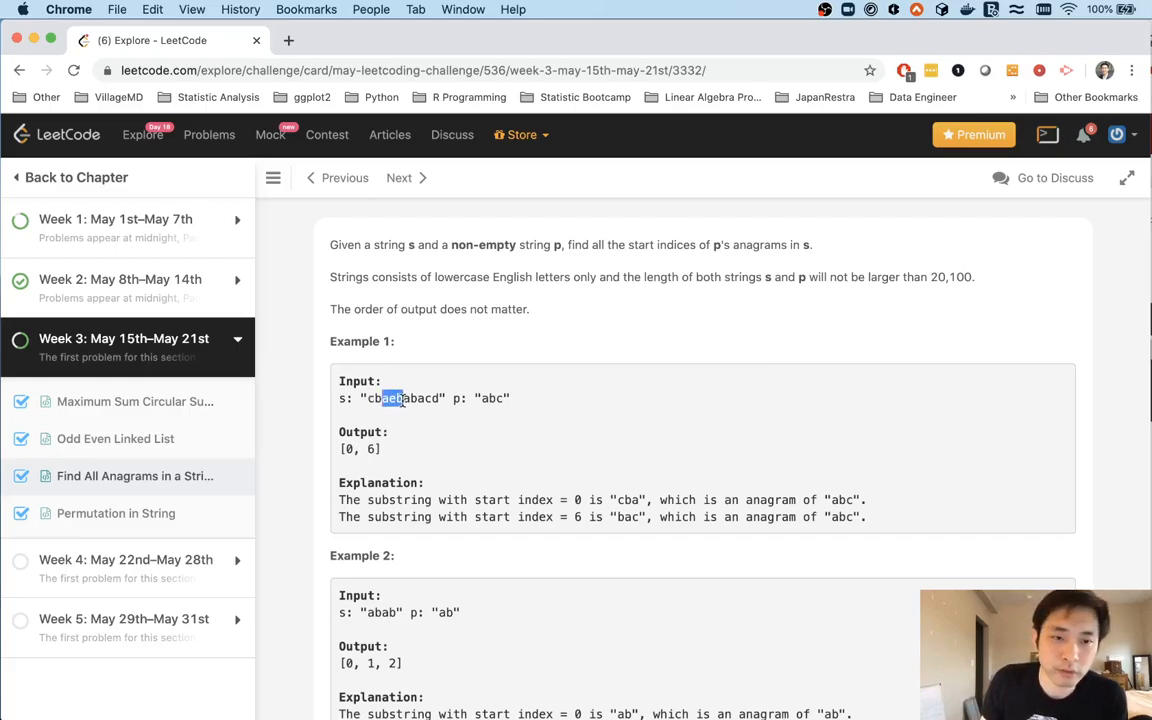
pyautogui.moveTo(420, 436)
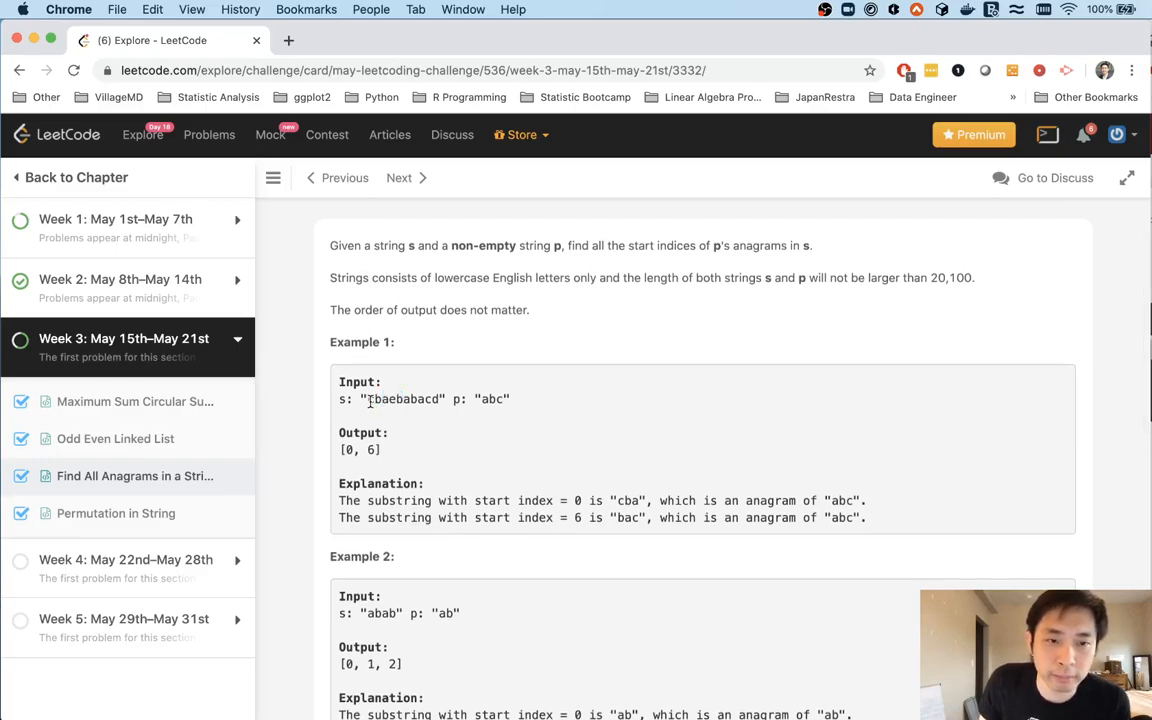
pyautogui.doubleClick(376, 400)
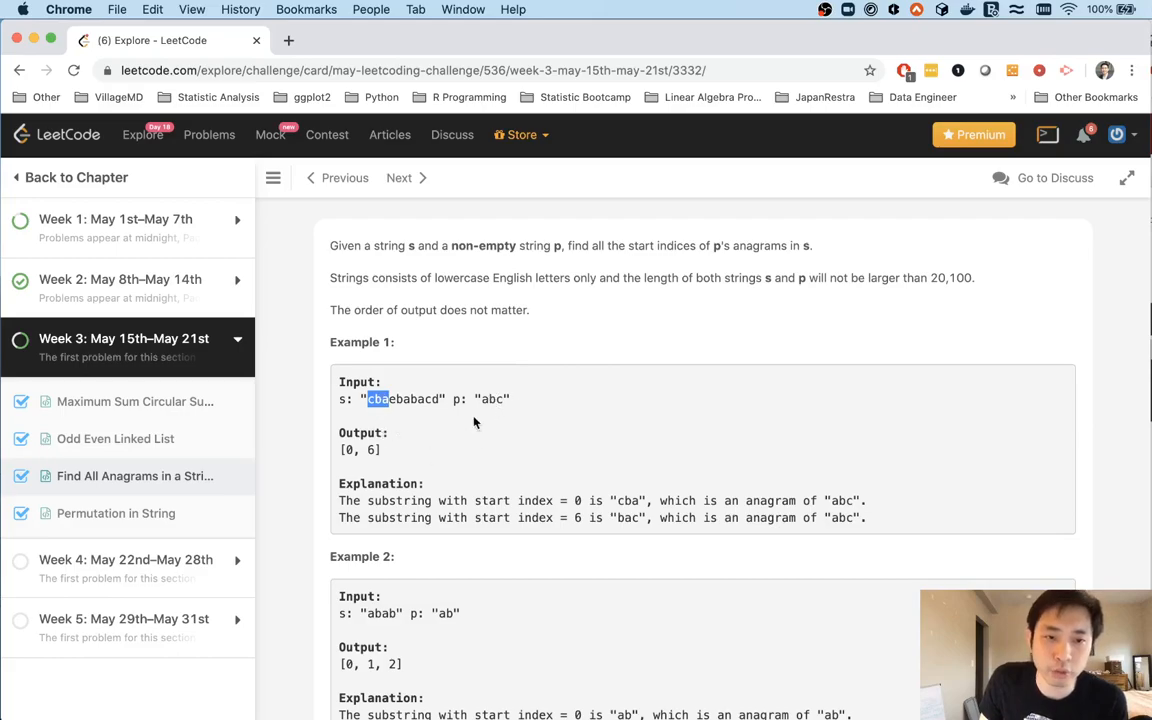
pyautogui.moveTo(404, 436)
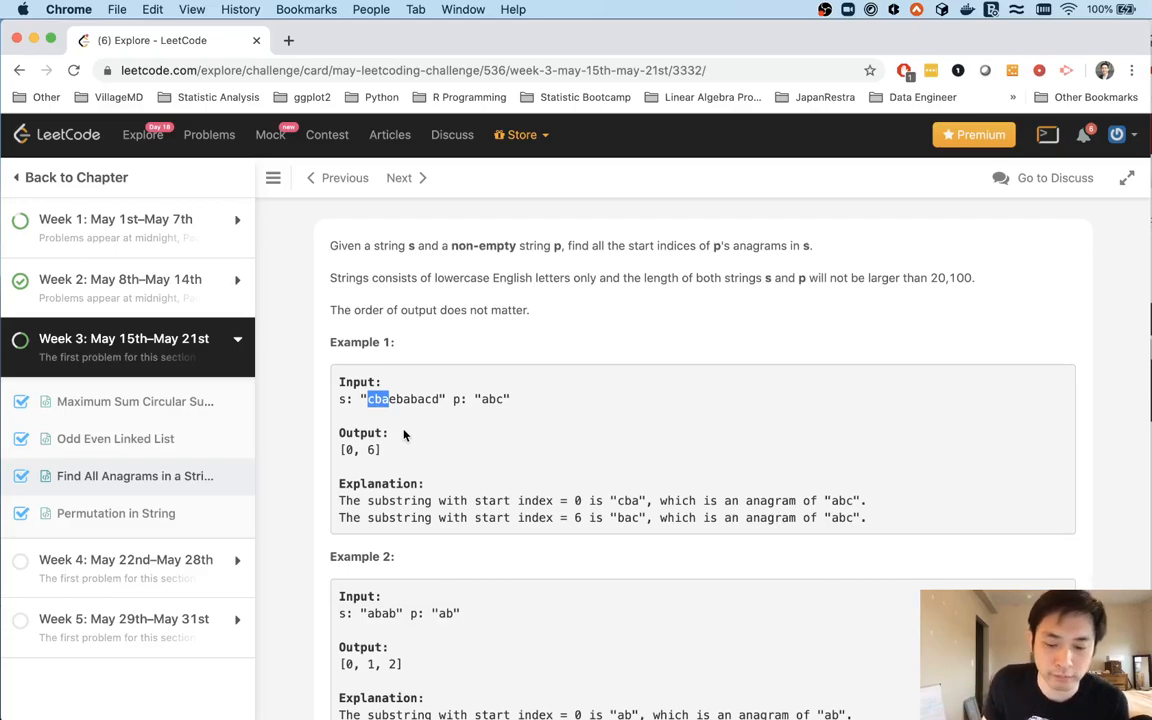
pyautogui.moveTo(364, 412)
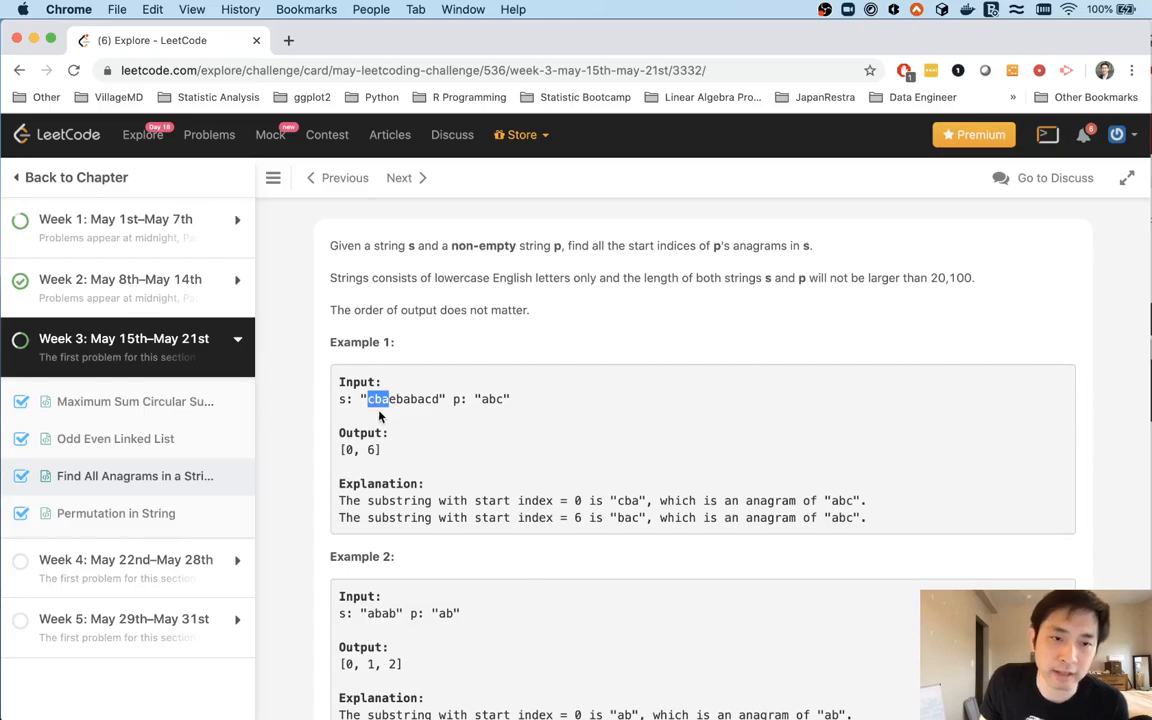
pyautogui.moveTo(426, 424)
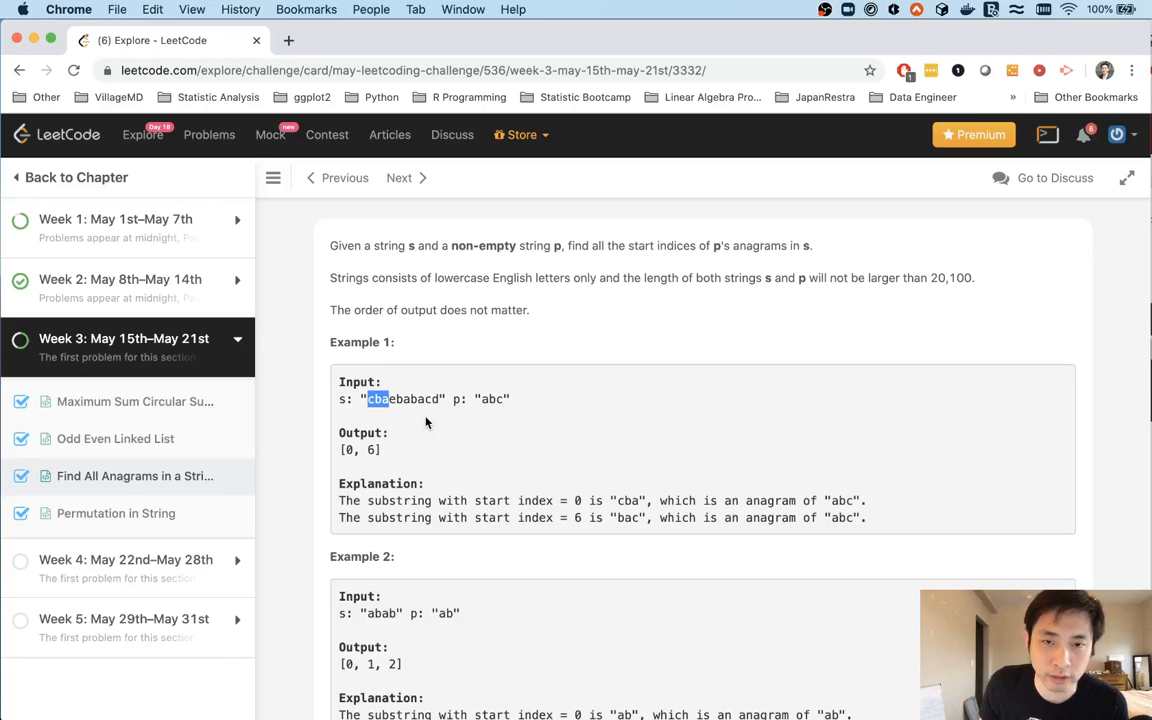
pyautogui.moveTo(422, 436)
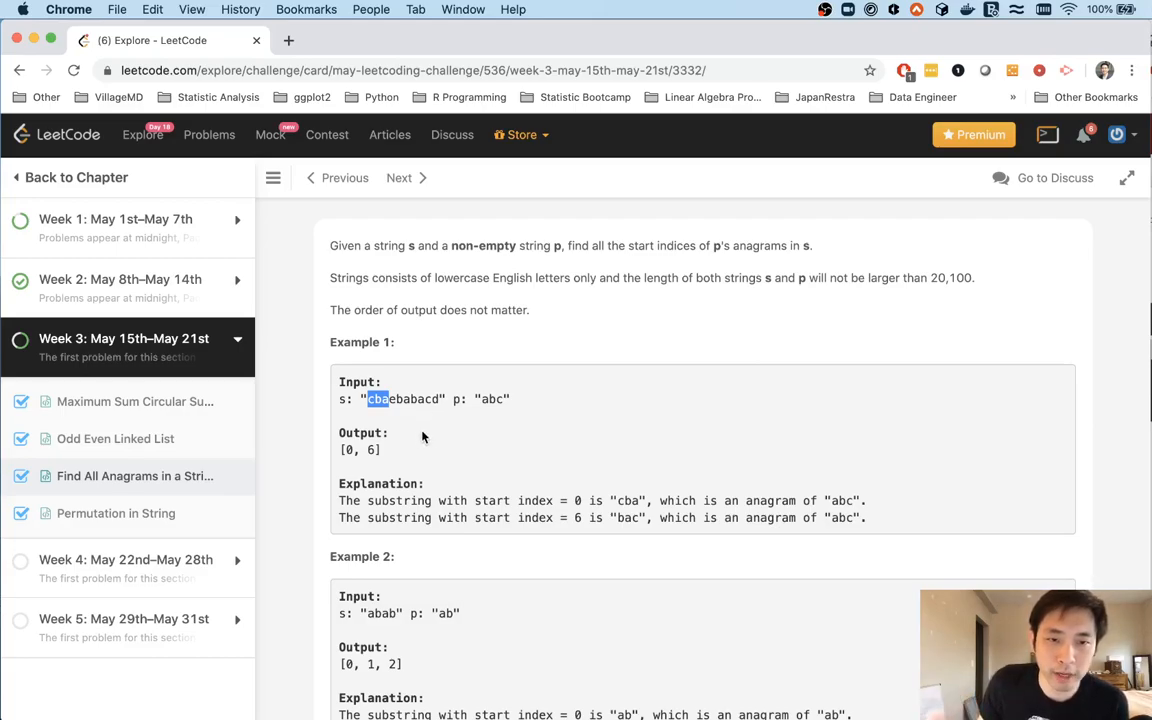
pyautogui.moveTo(480, 402)
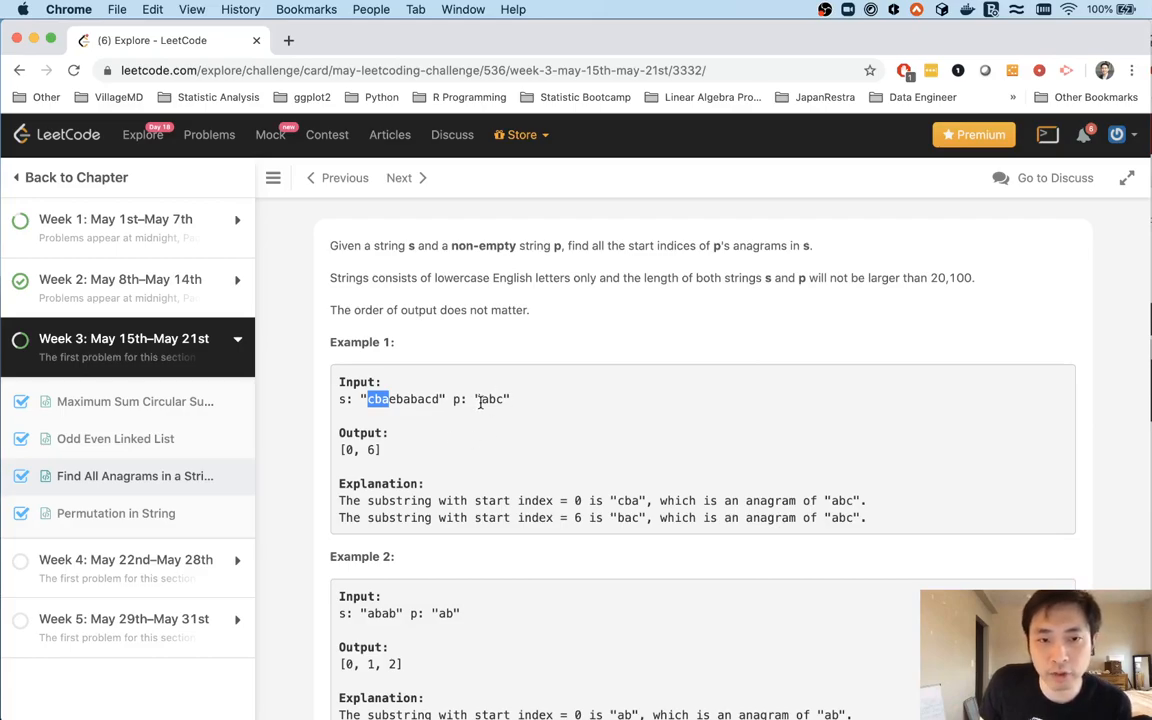
pyautogui.moveTo(482, 402)
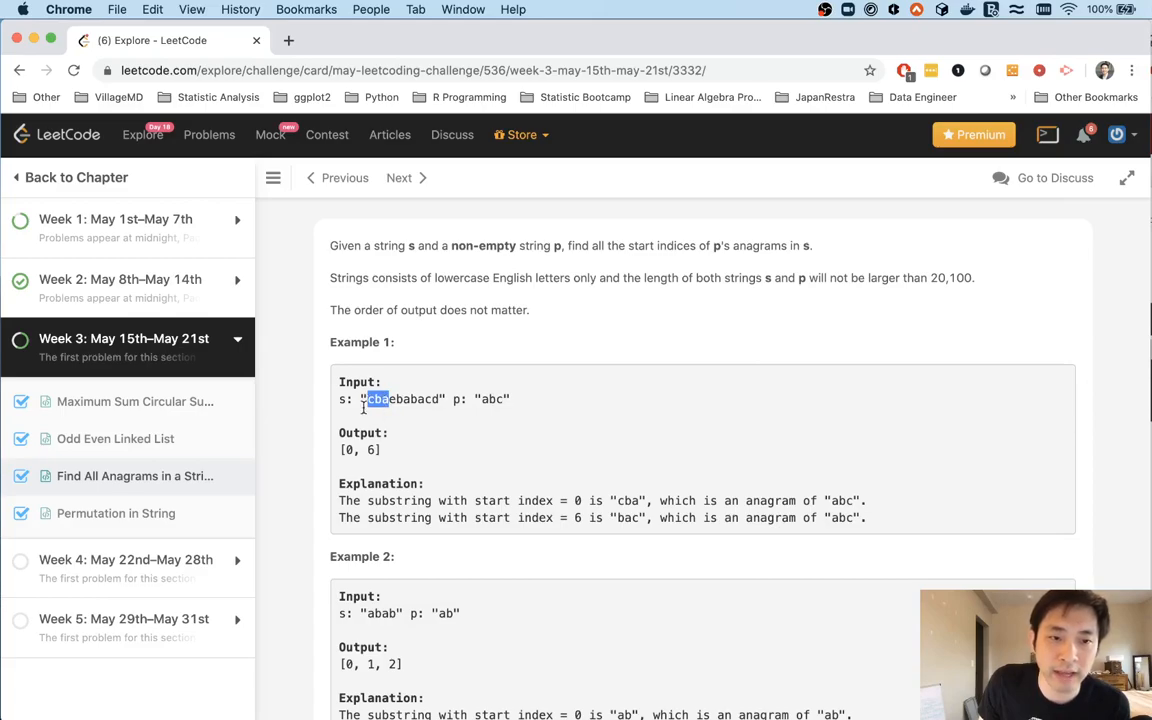
pyautogui.moveTo(448, 418)
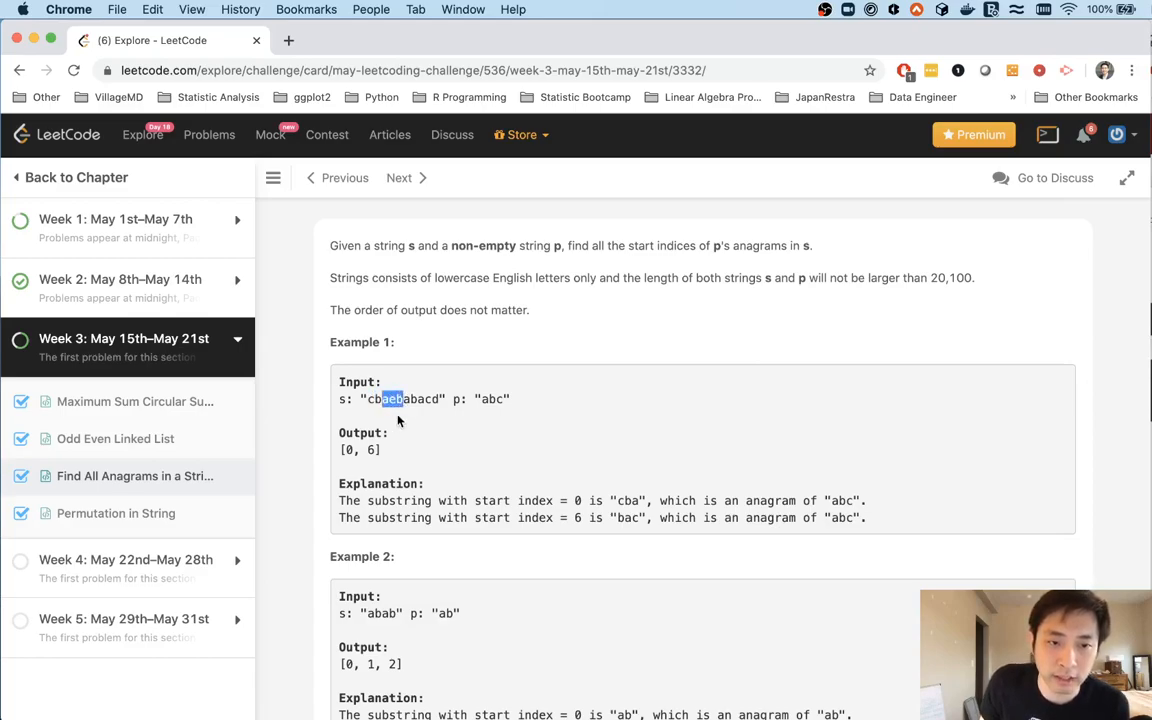
pyautogui.moveTo(448, 420)
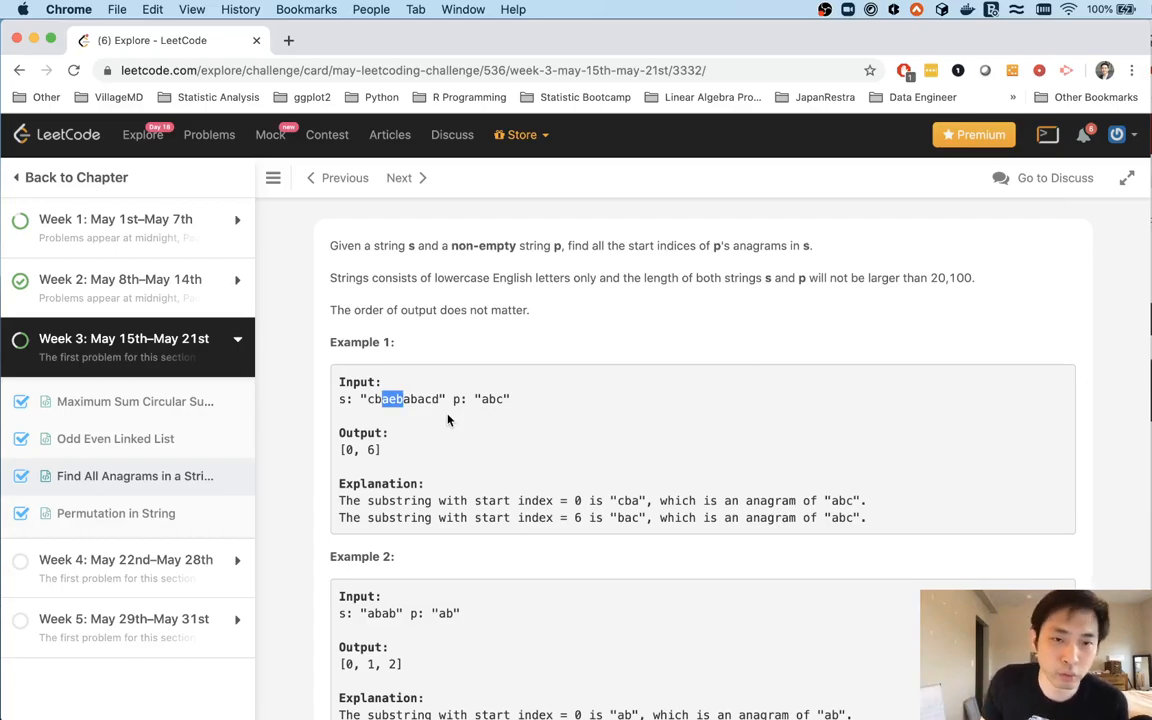
pyautogui.moveTo(488, 424)
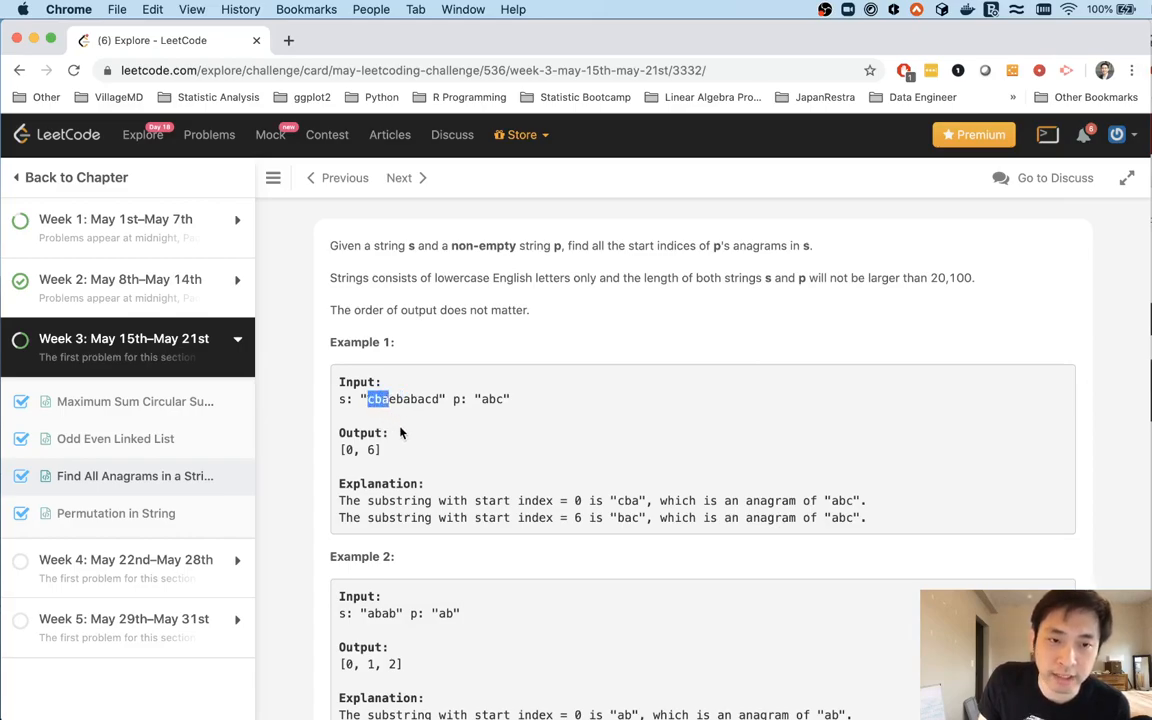
pyautogui.moveTo(388, 412)
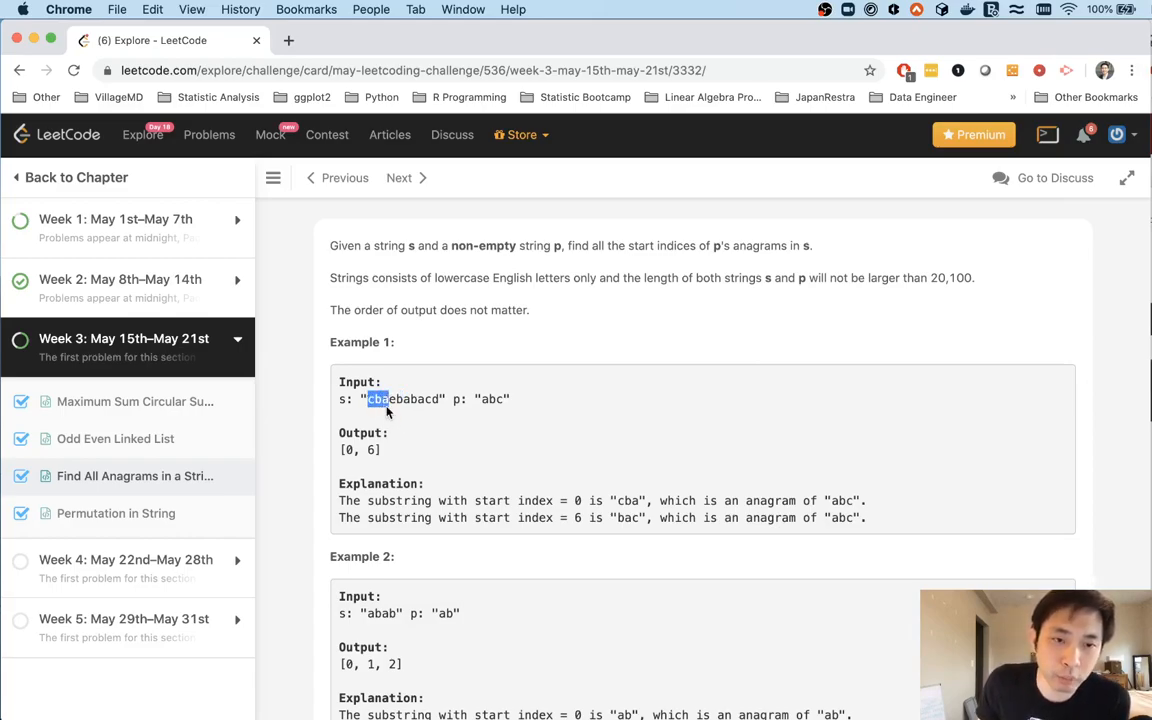
pyautogui.moveTo(470, 414)
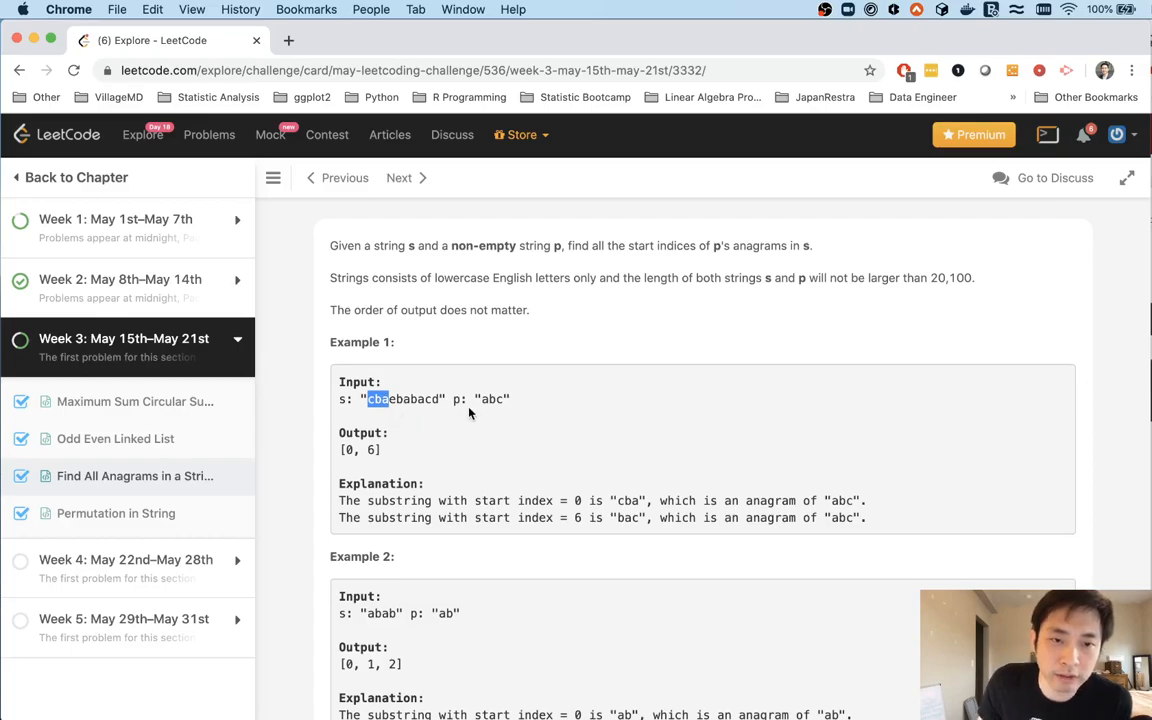
pyautogui.moveTo(388, 414)
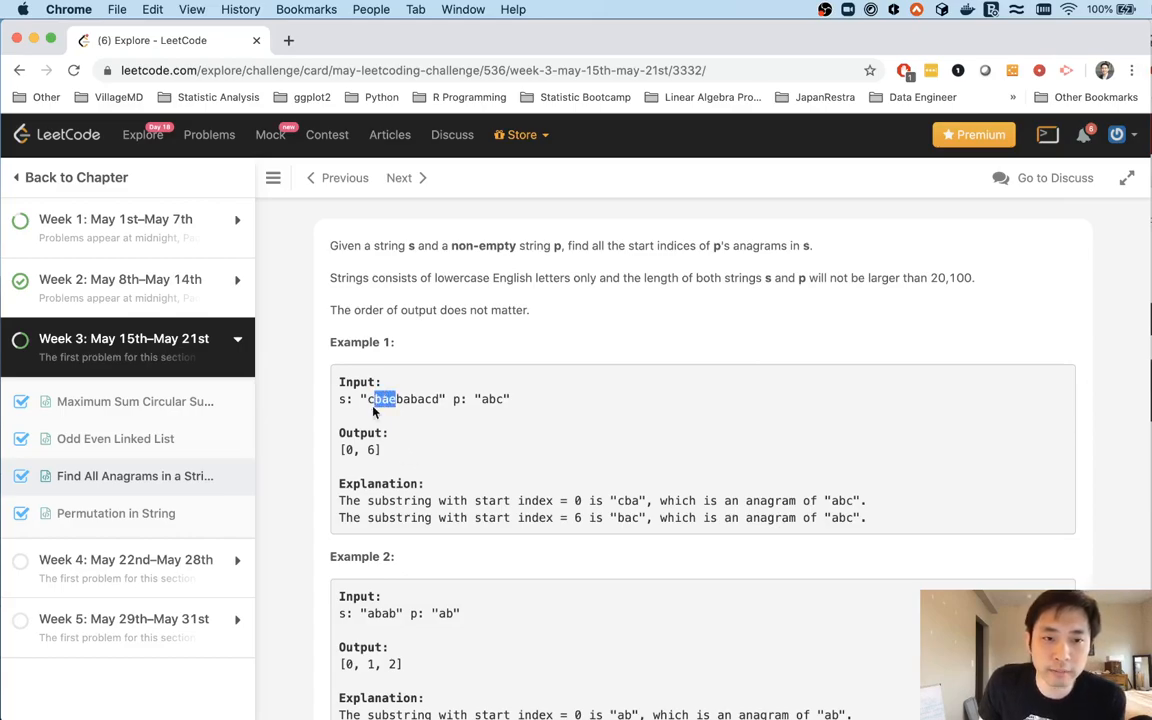
pyautogui.moveTo(372, 410)
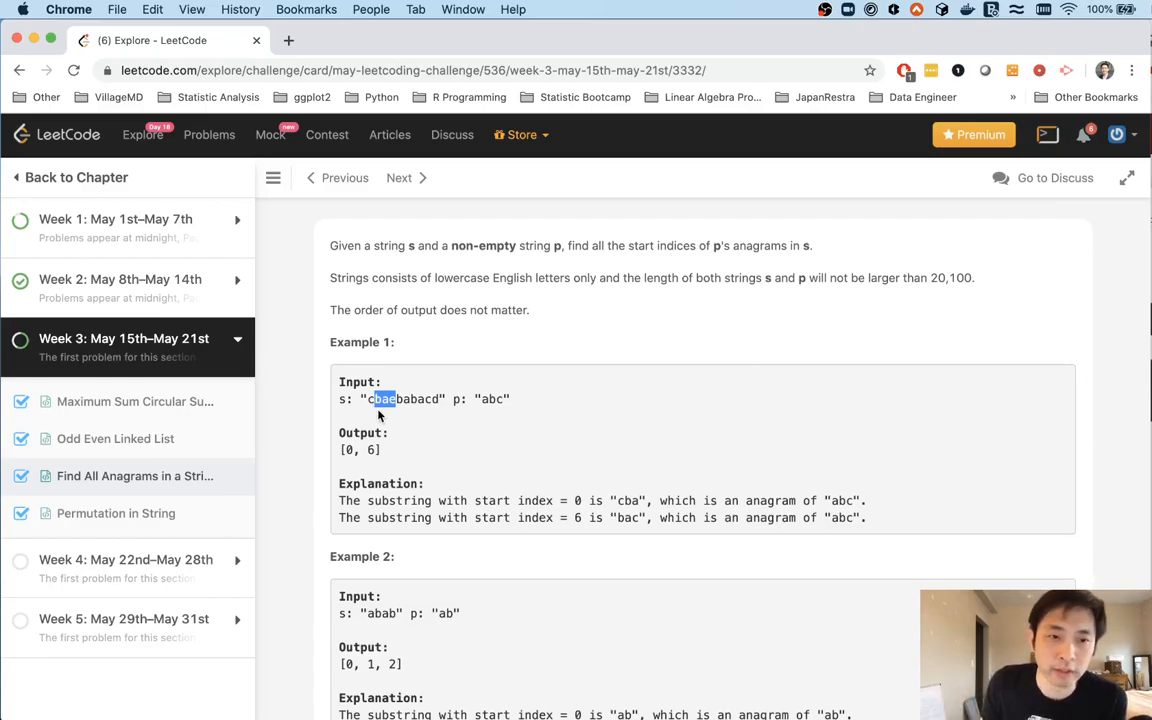
pyautogui.moveTo(392, 412)
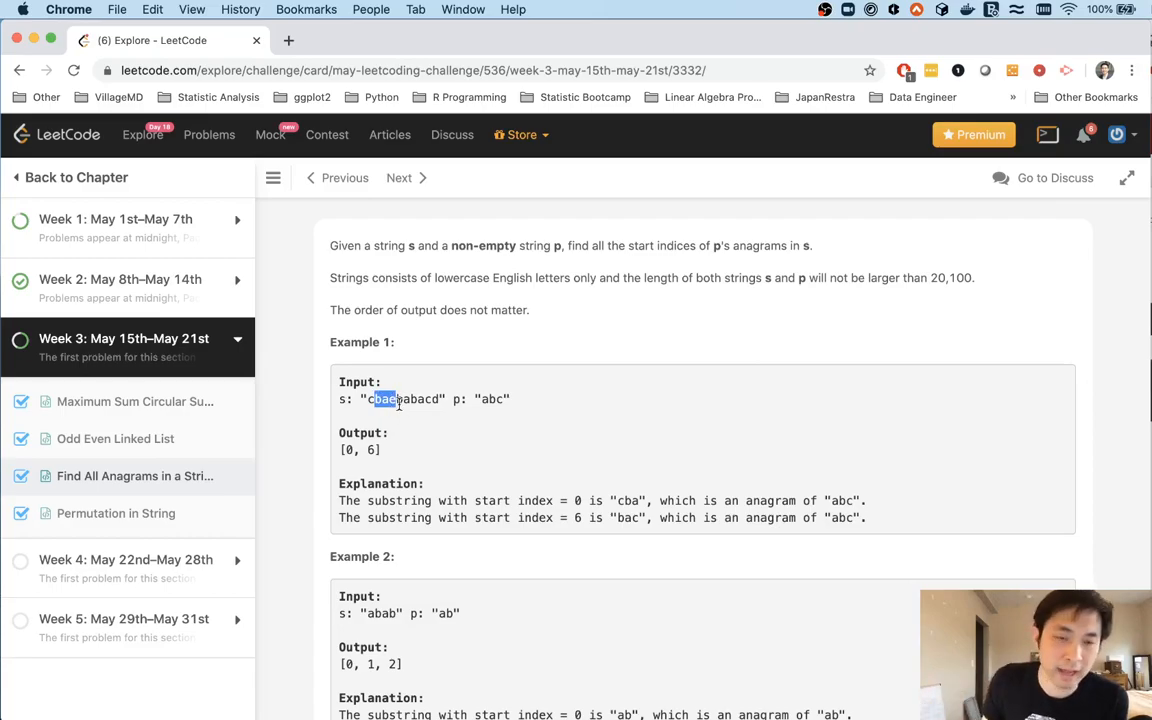
pyautogui.moveTo(390, 418)
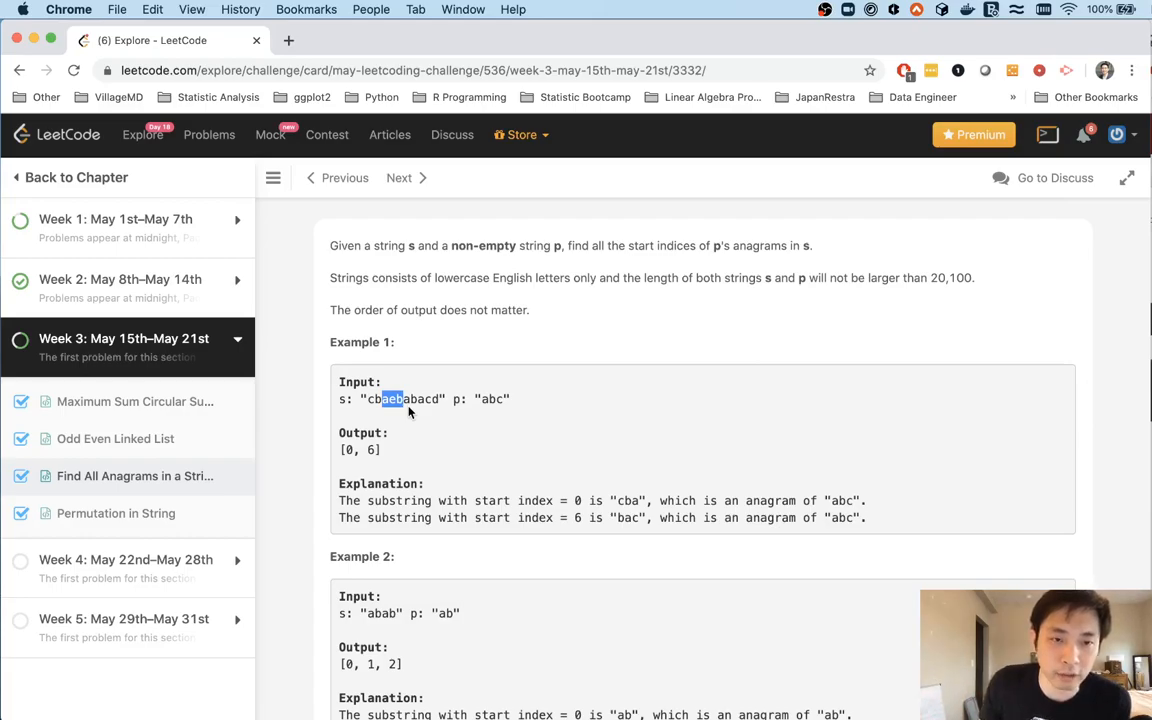
pyautogui.moveTo(358, 468)
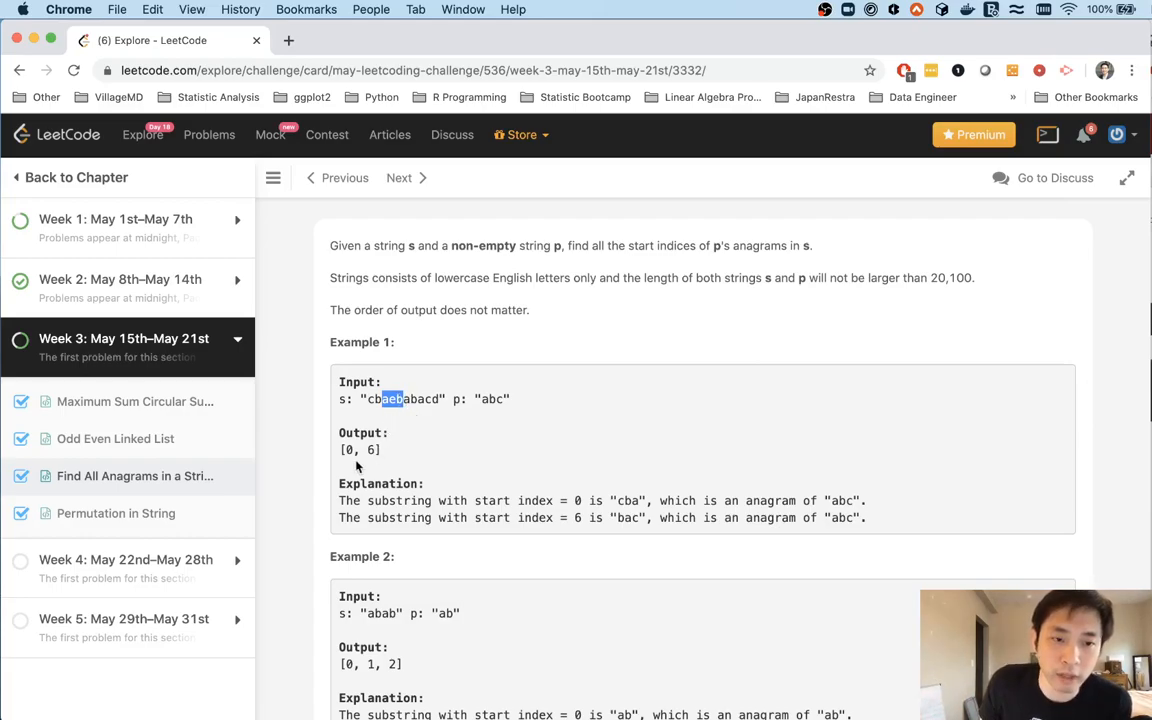
pyautogui.moveTo(396, 456)
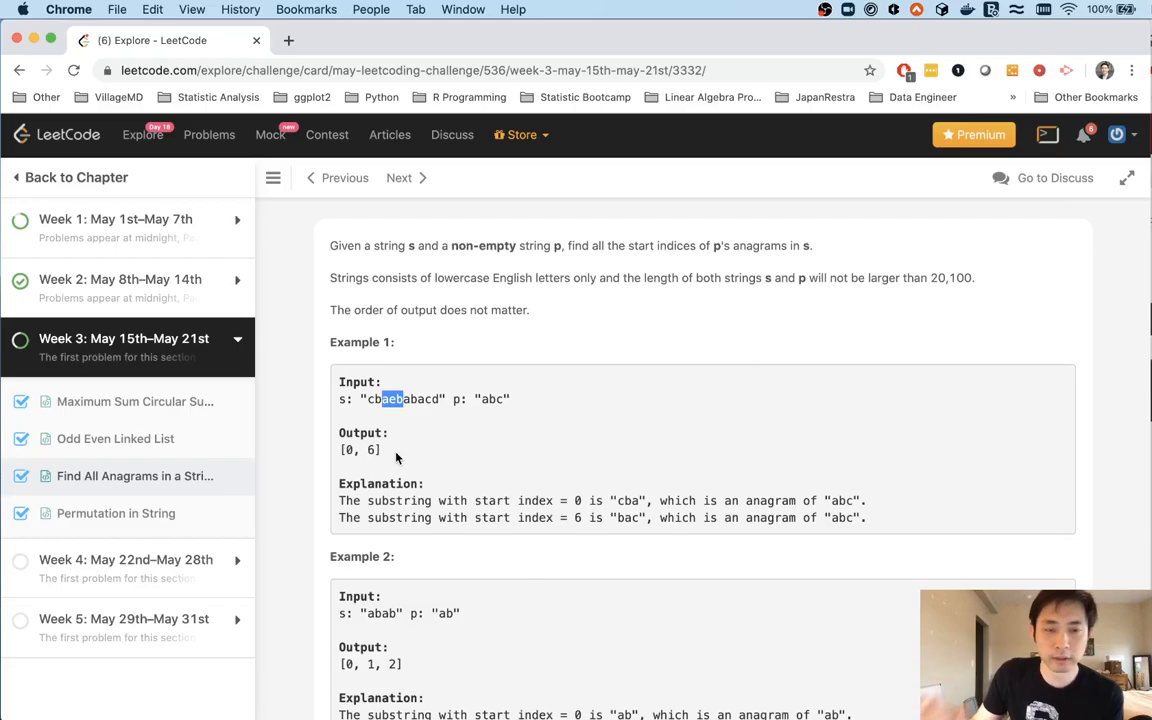
# Under a #lens comment, define M = len(p) and N = len(s).
pyautogui.scroll(-3)
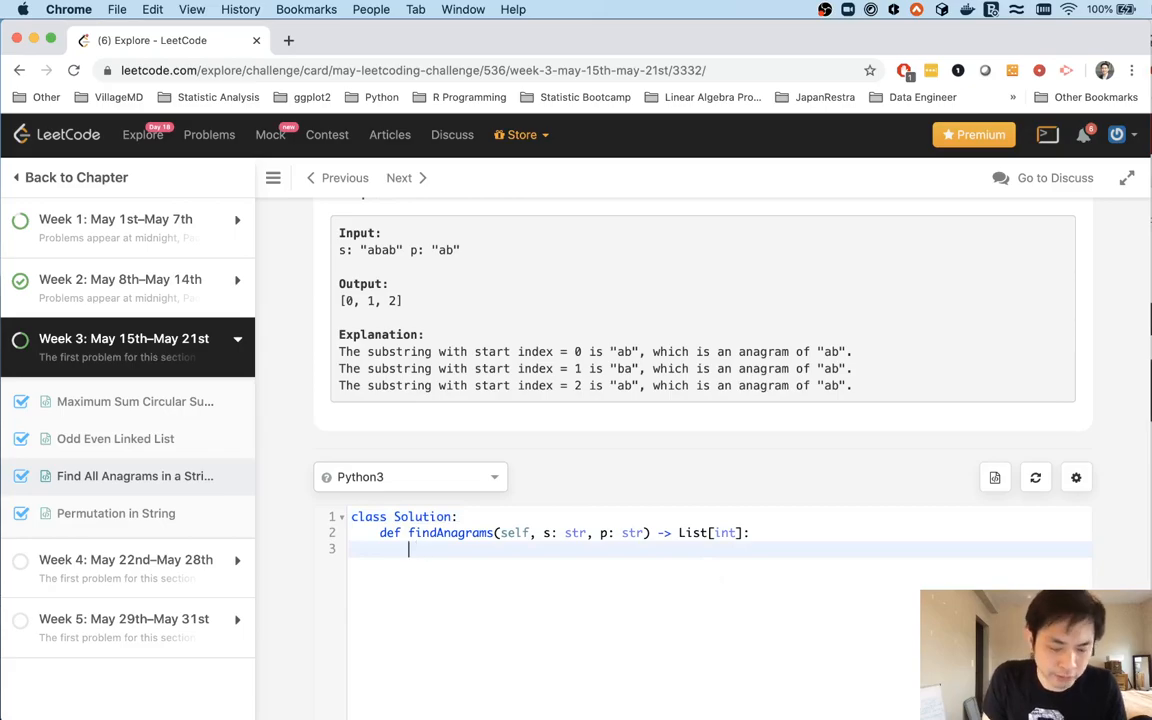
pyautogui.write('#lens')
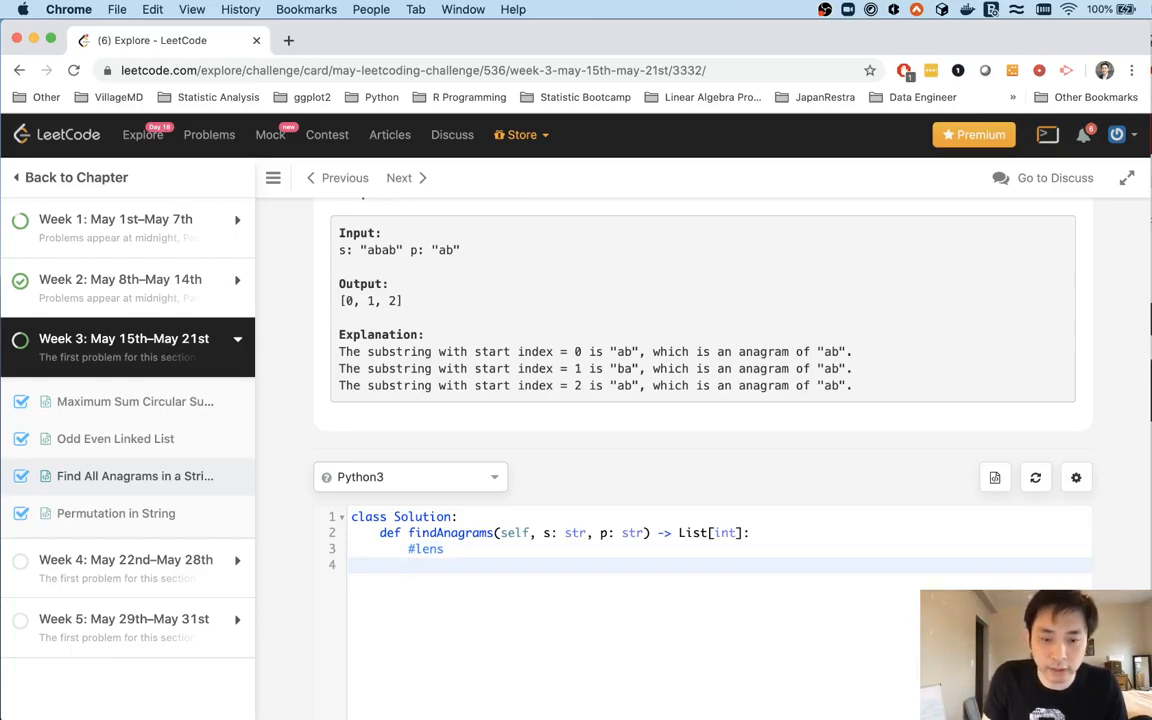
pyautogui.write('M = l')
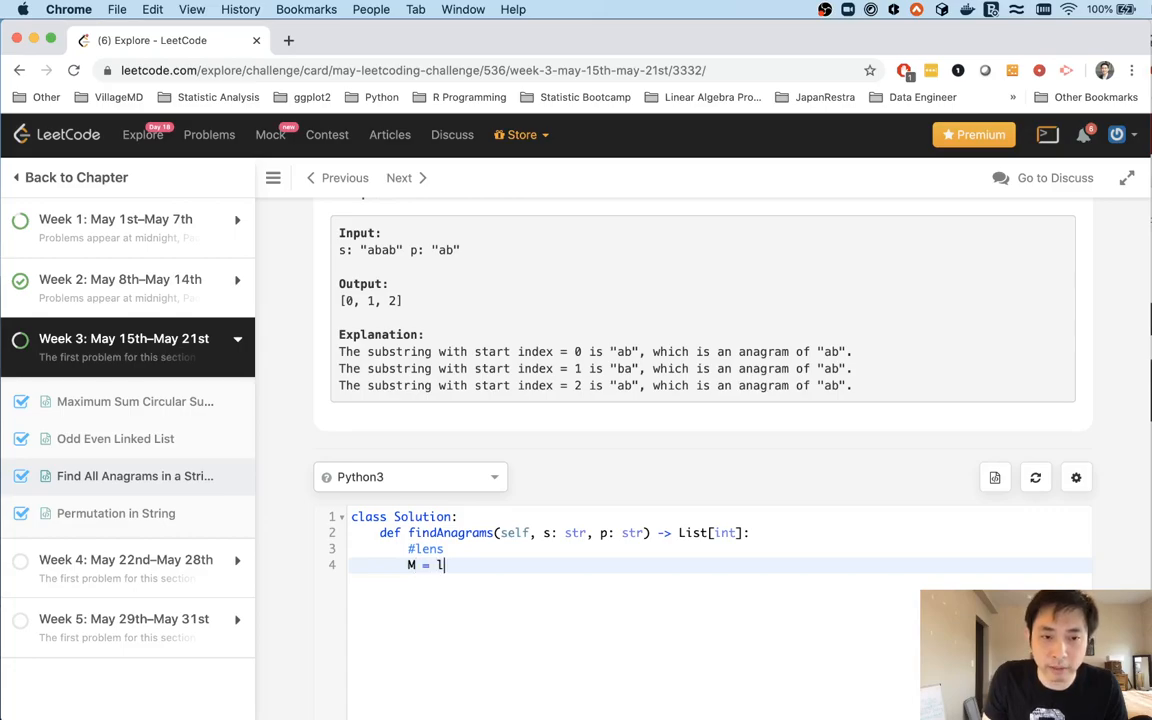
pyautogui.write('en(p)')
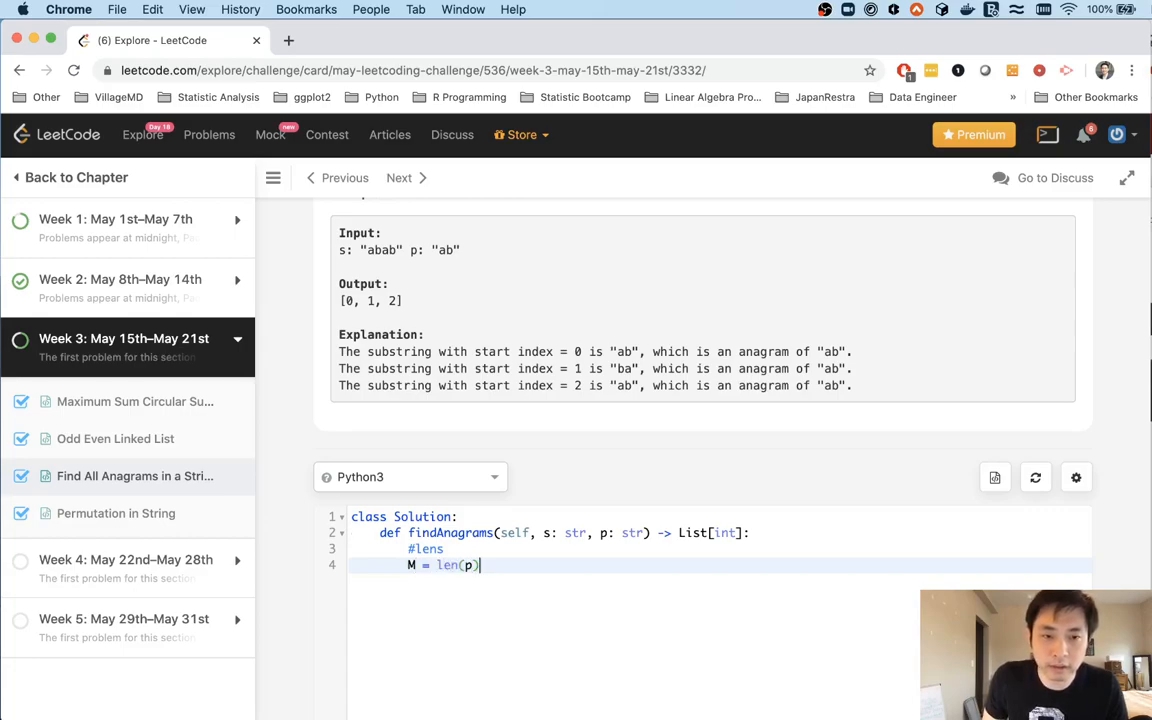
pyautogui.press('Return')
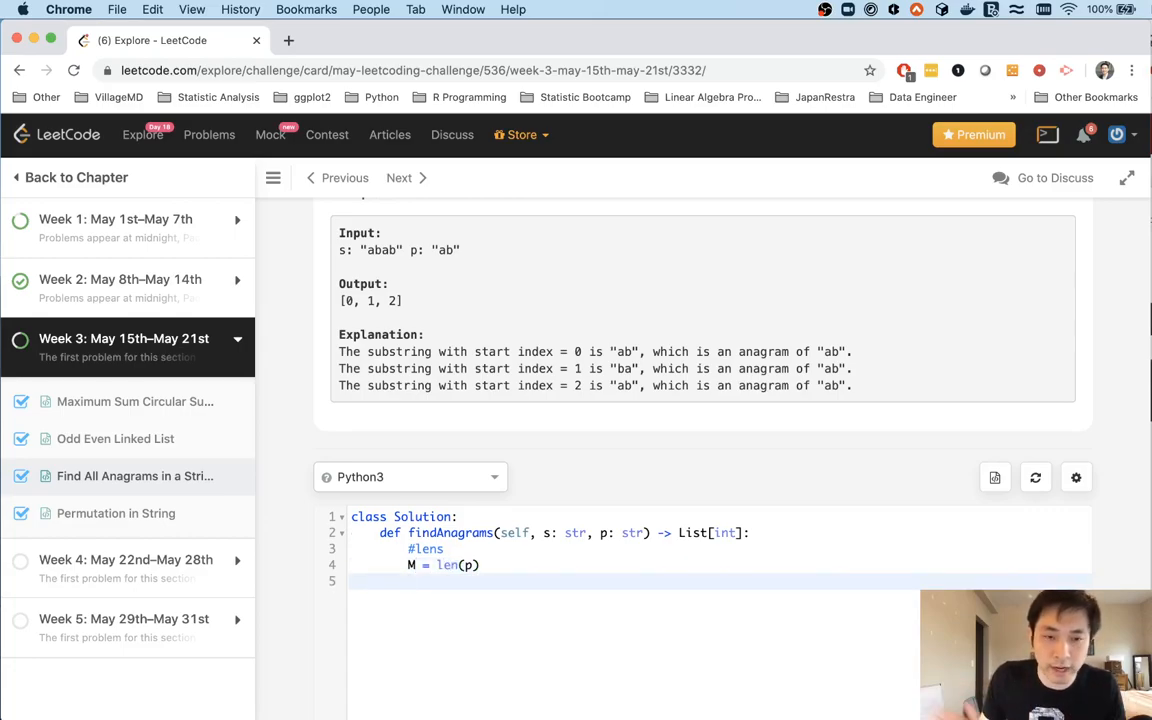
pyautogui.write('N =')
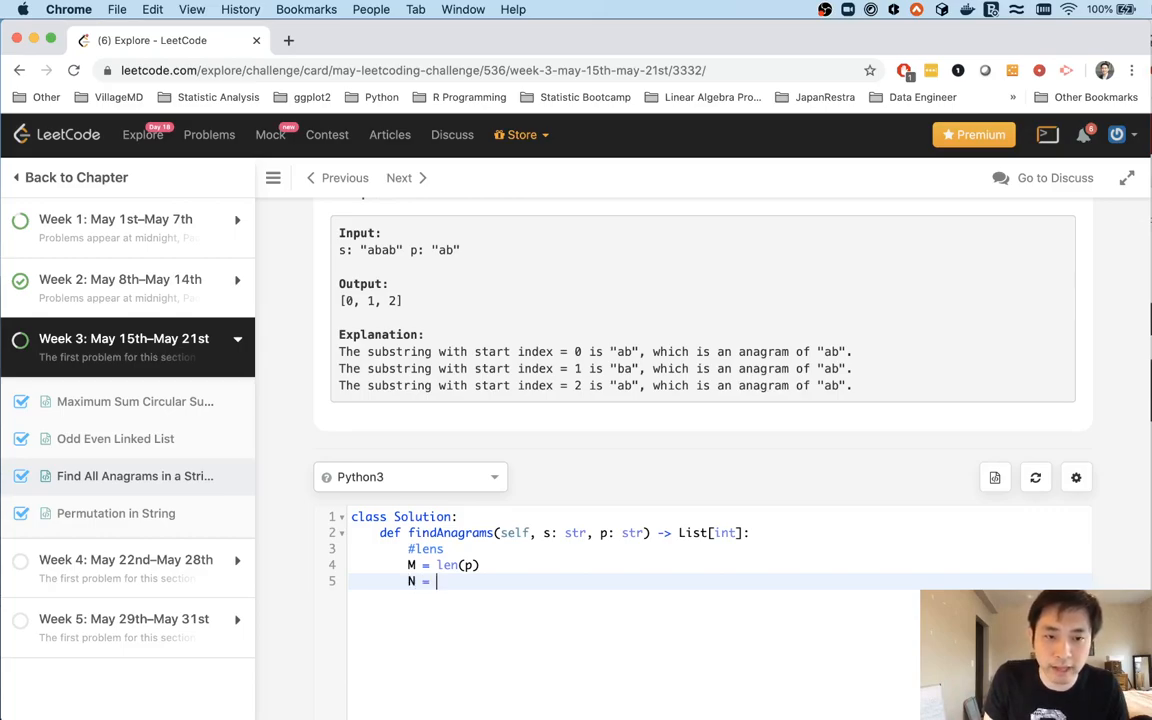
pyautogui.write('len(s)')
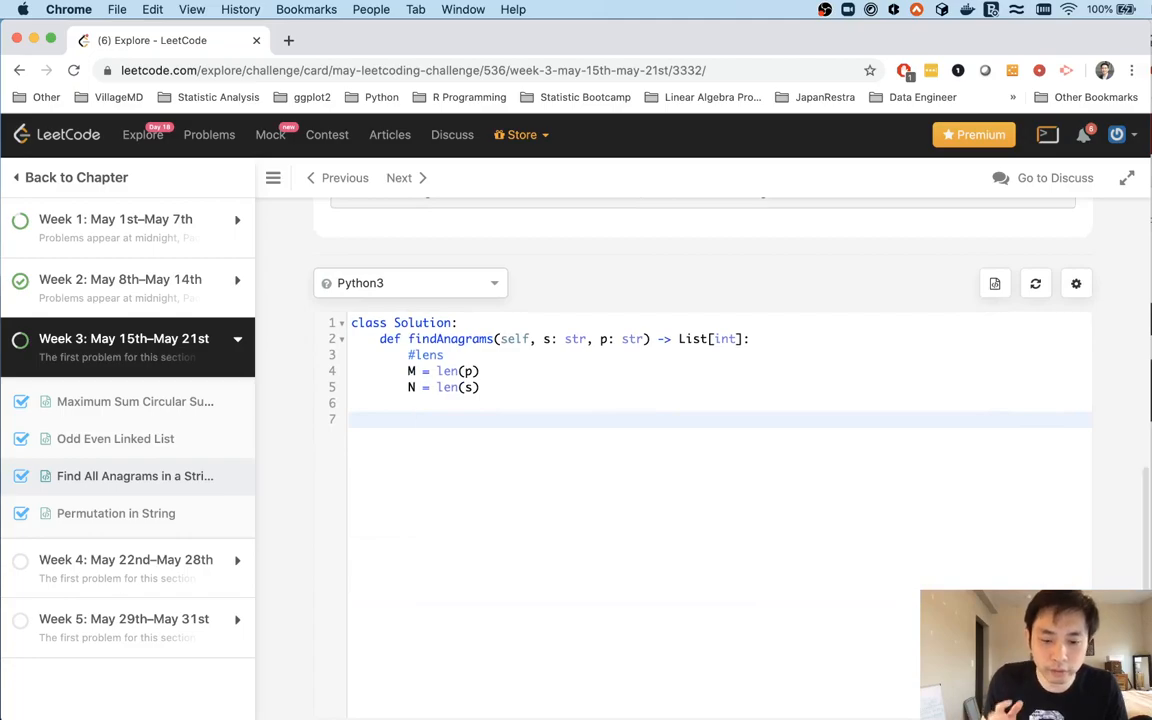
# Add counterS = Counter(p), correcting the argument from s to p.
pyautogui.write('#counter')
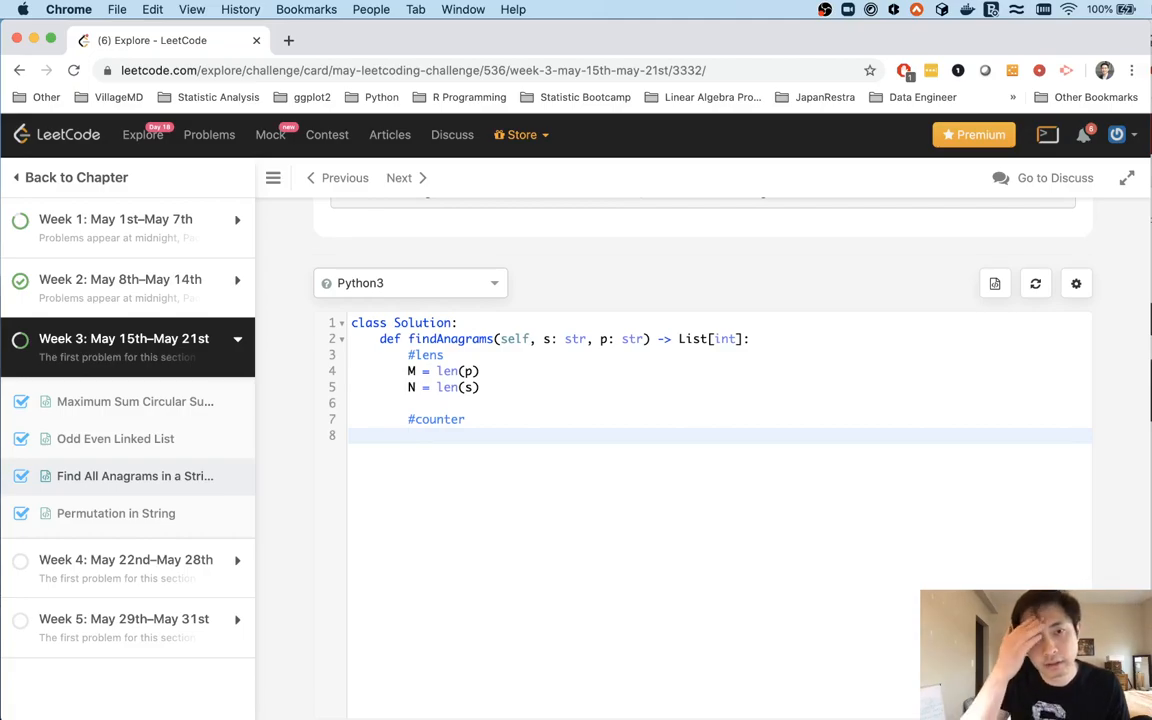
pyautogui.write('counter')
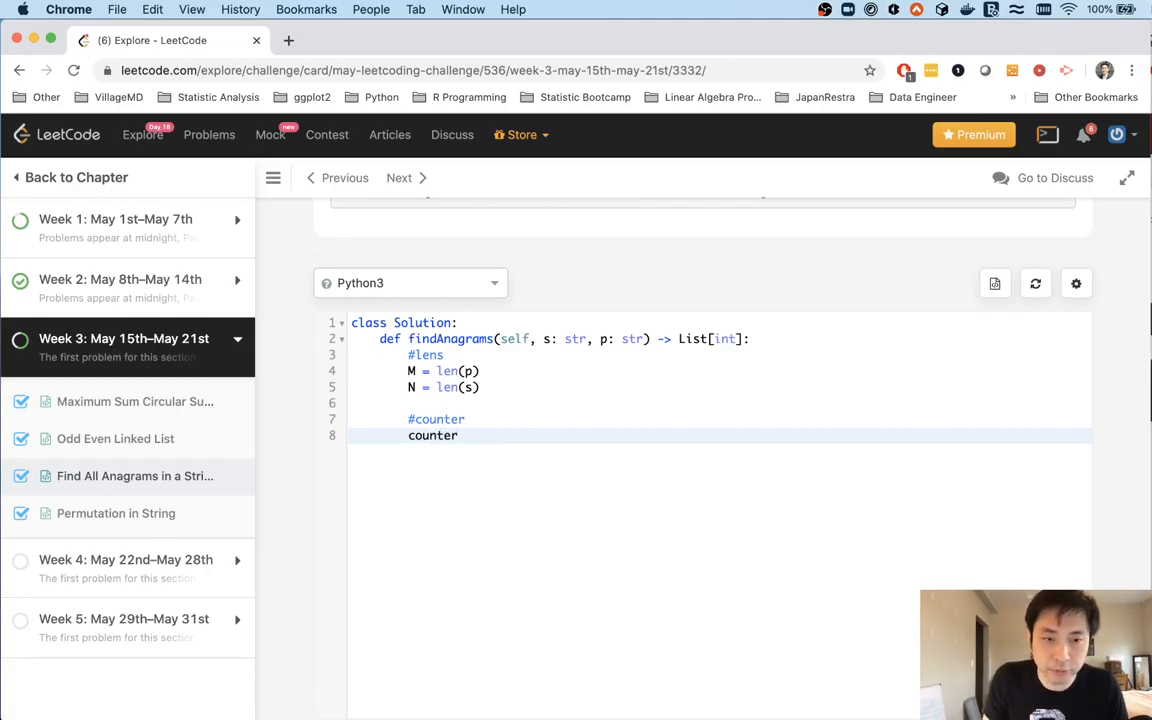
pyautogui.write('S =')
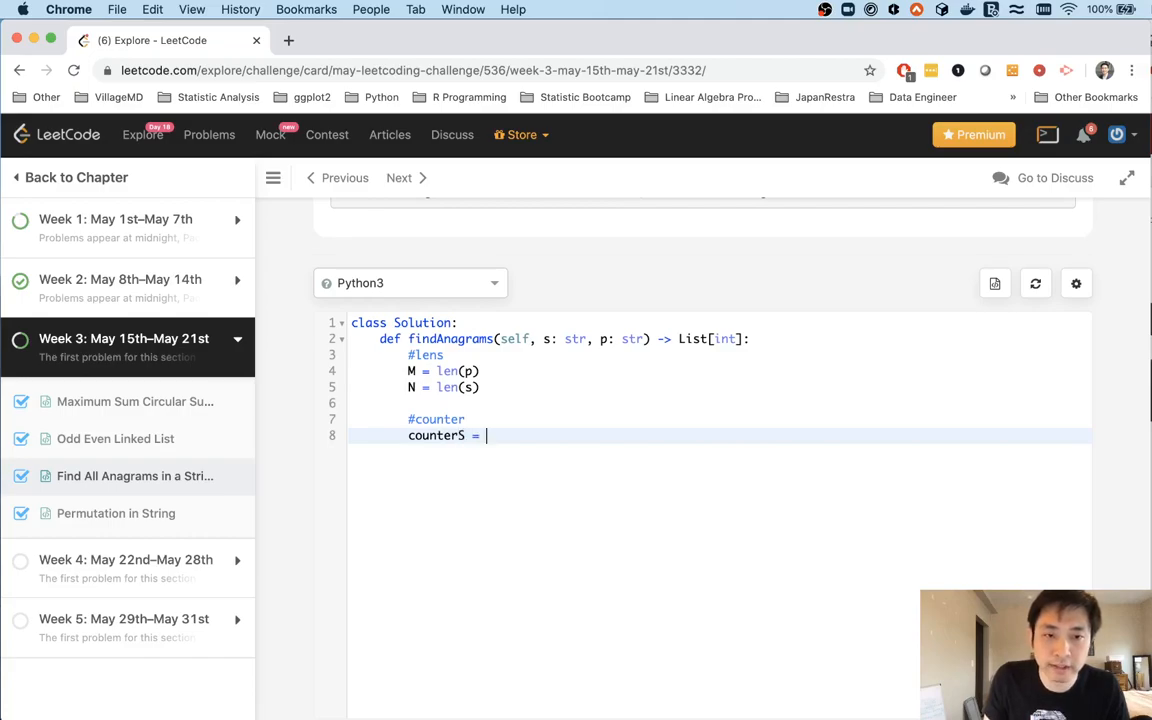
pyautogui.write('Counter()')
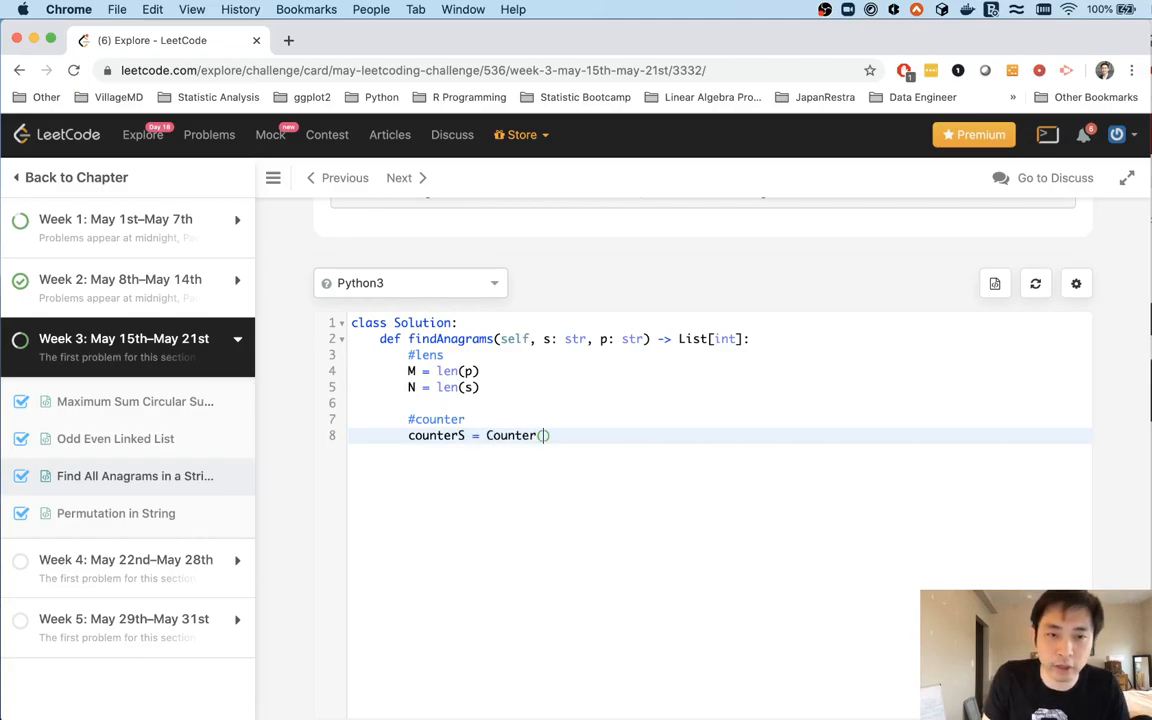
pyautogui.write('s')
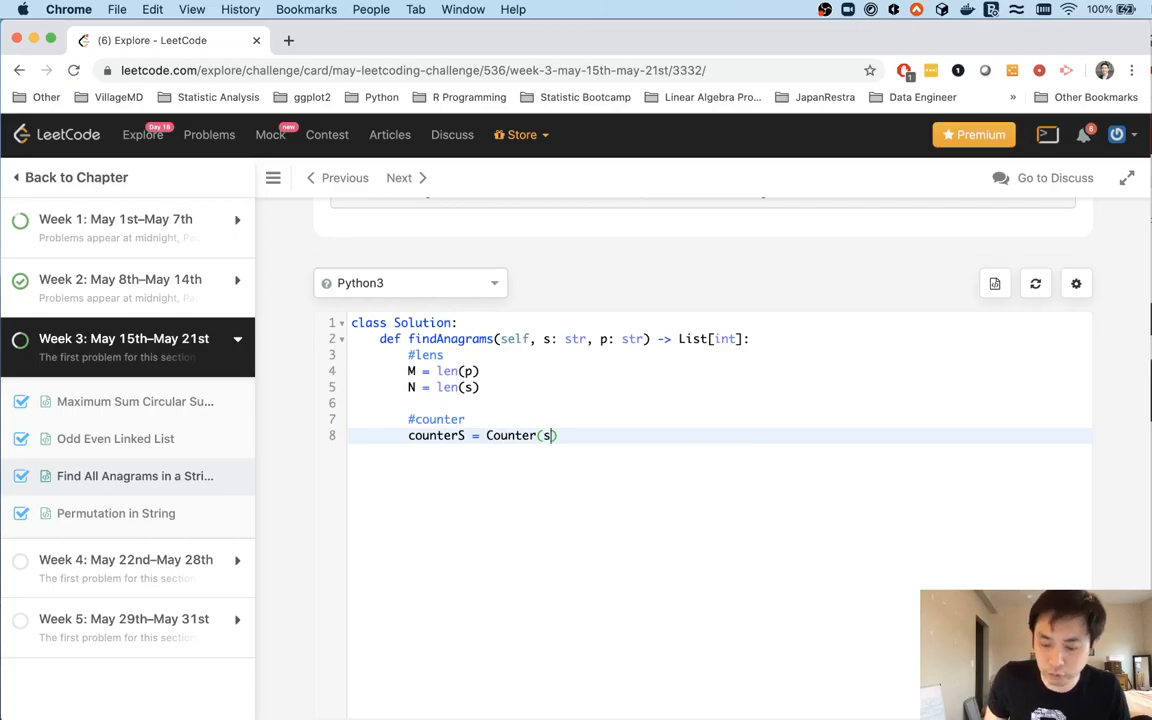
pyautogui.write(')')
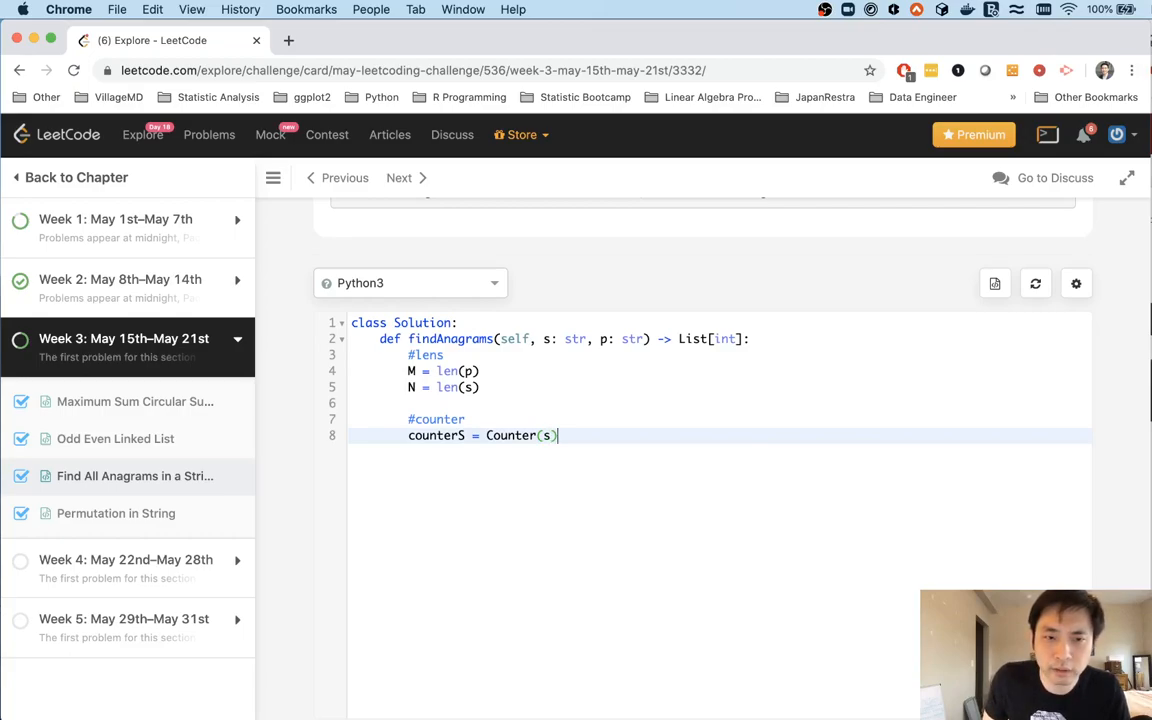
pyautogui.press('backspace')
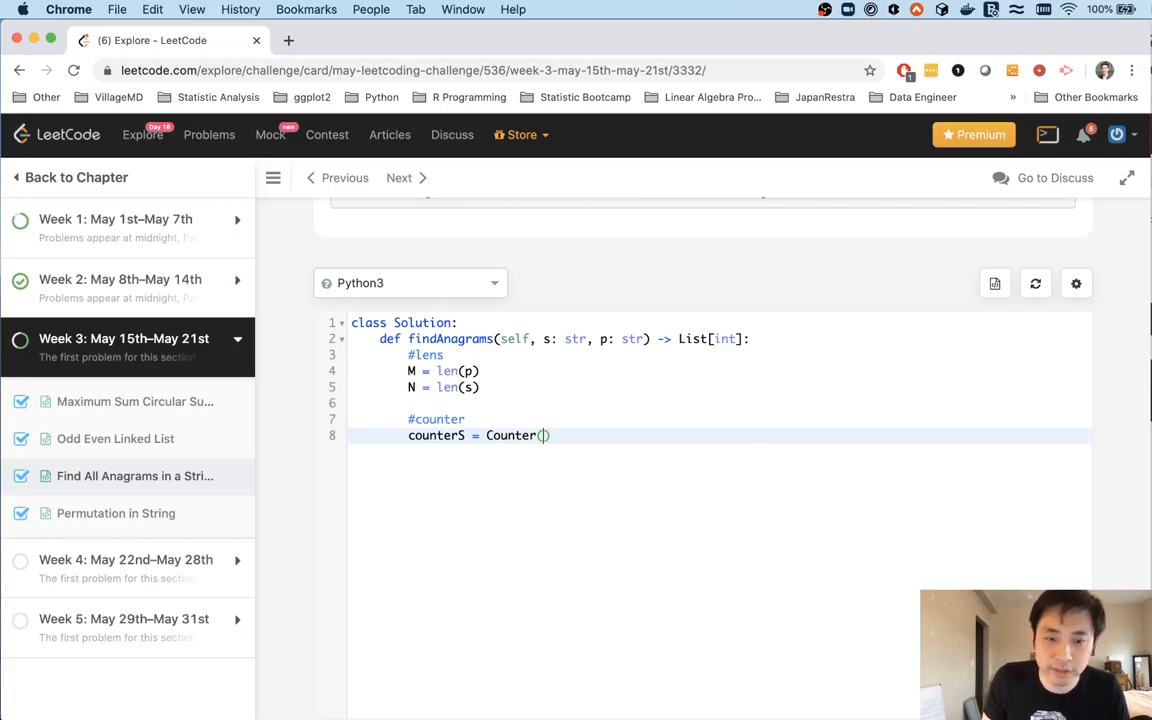
pyautogui.write('p')
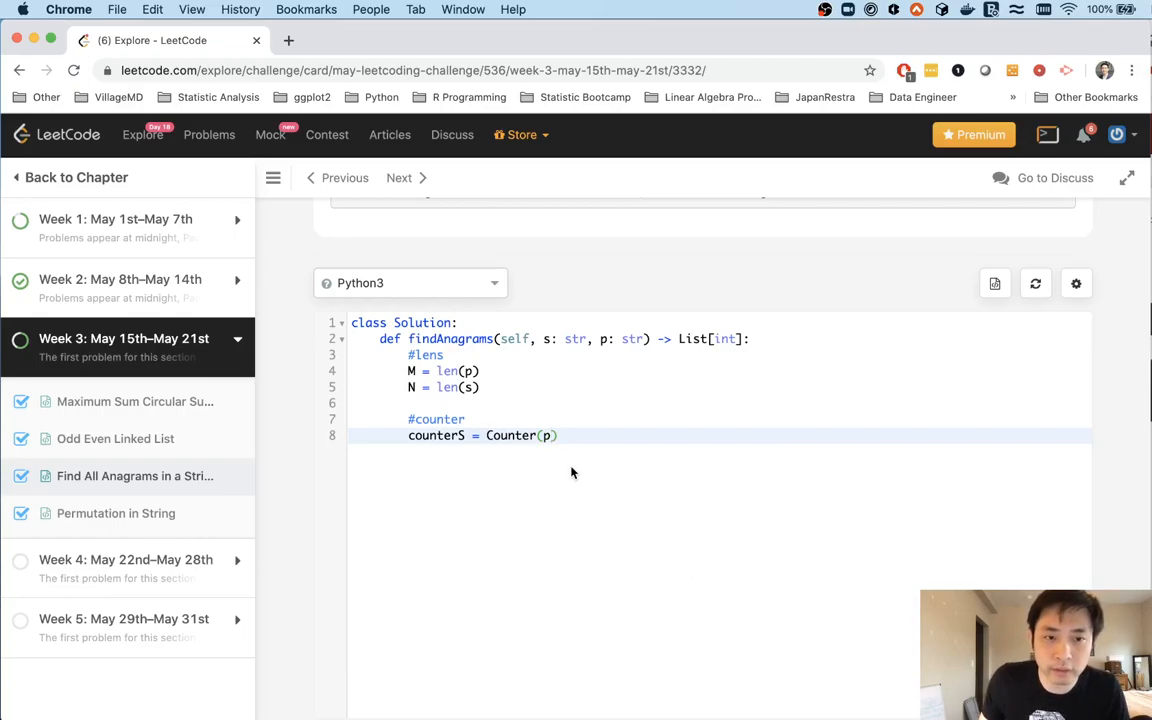
# Add counterW = Counter(s[:M-1]) for the initial window.
pyautogui.write('c')
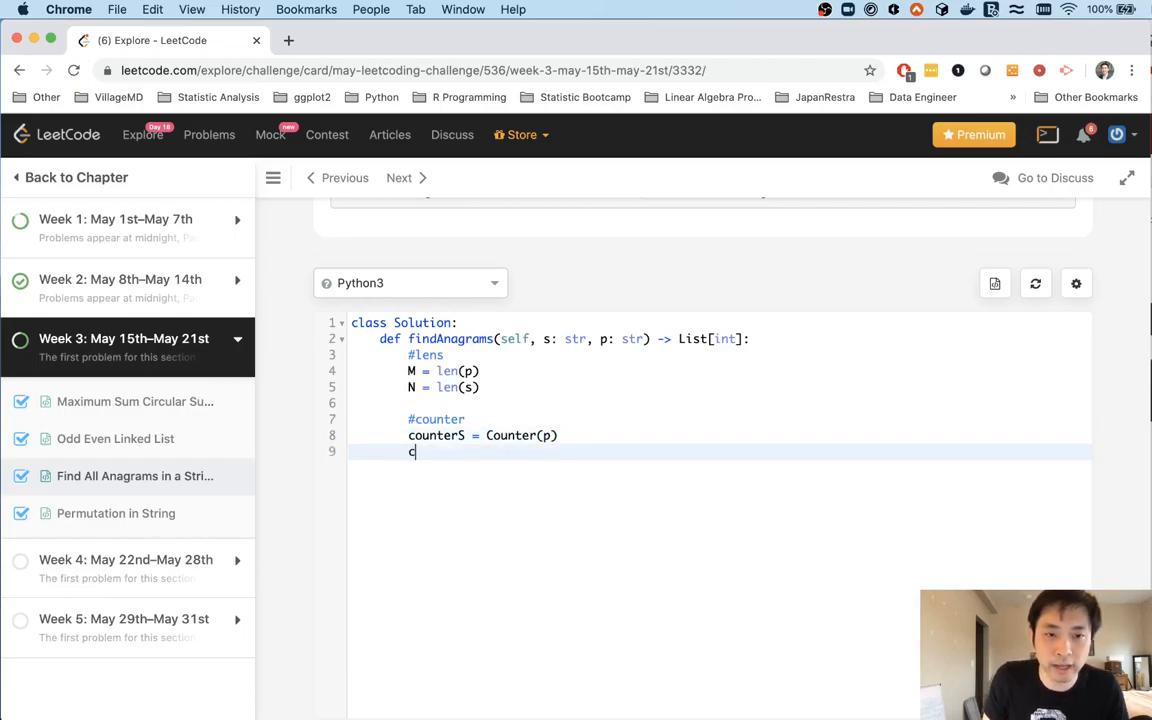
pyautogui.write('ounter')
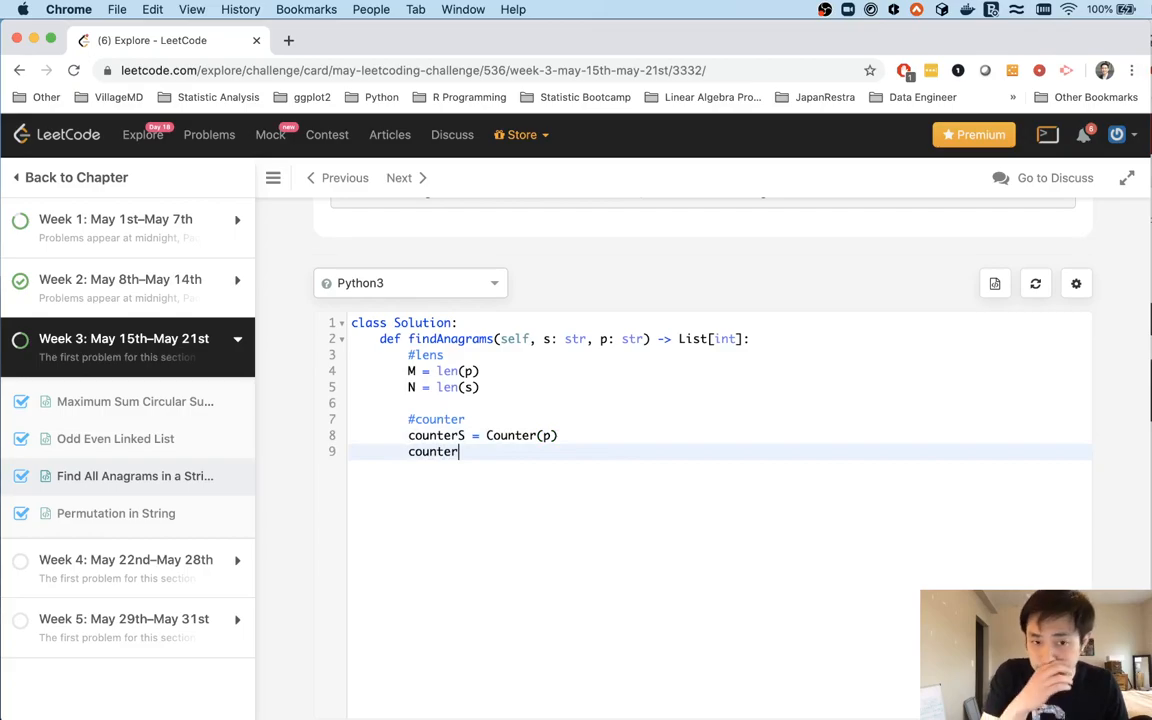
pyautogui.write('W')
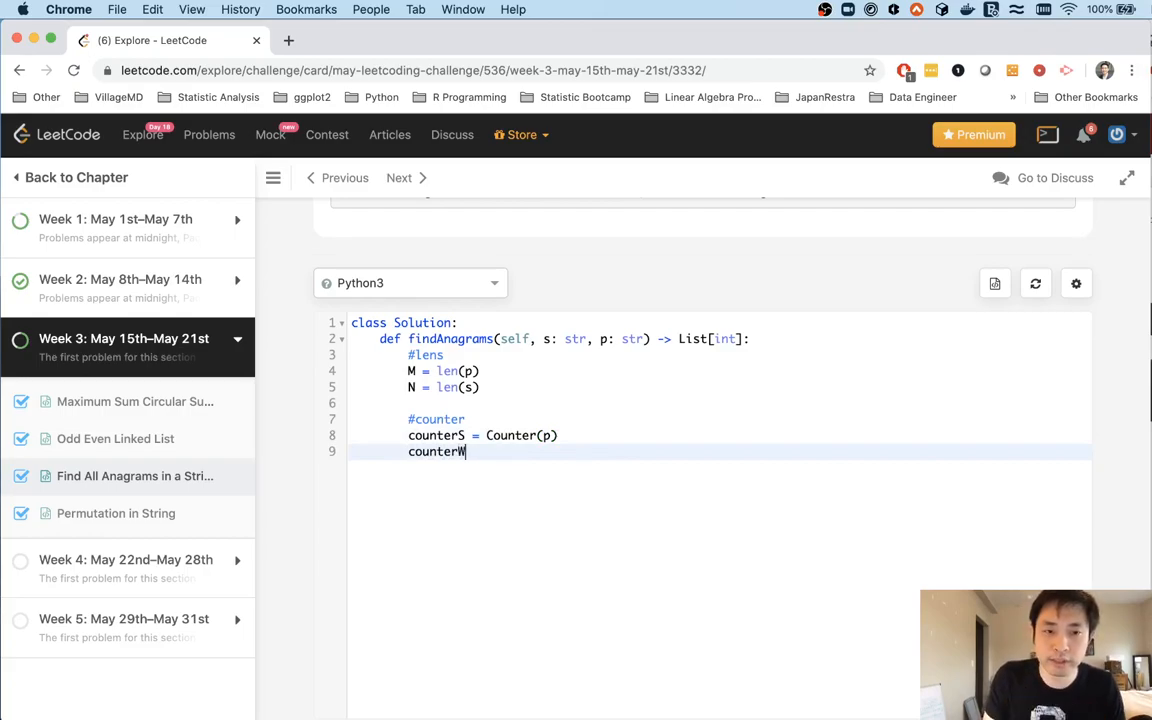
pyautogui.write('= Counter(')
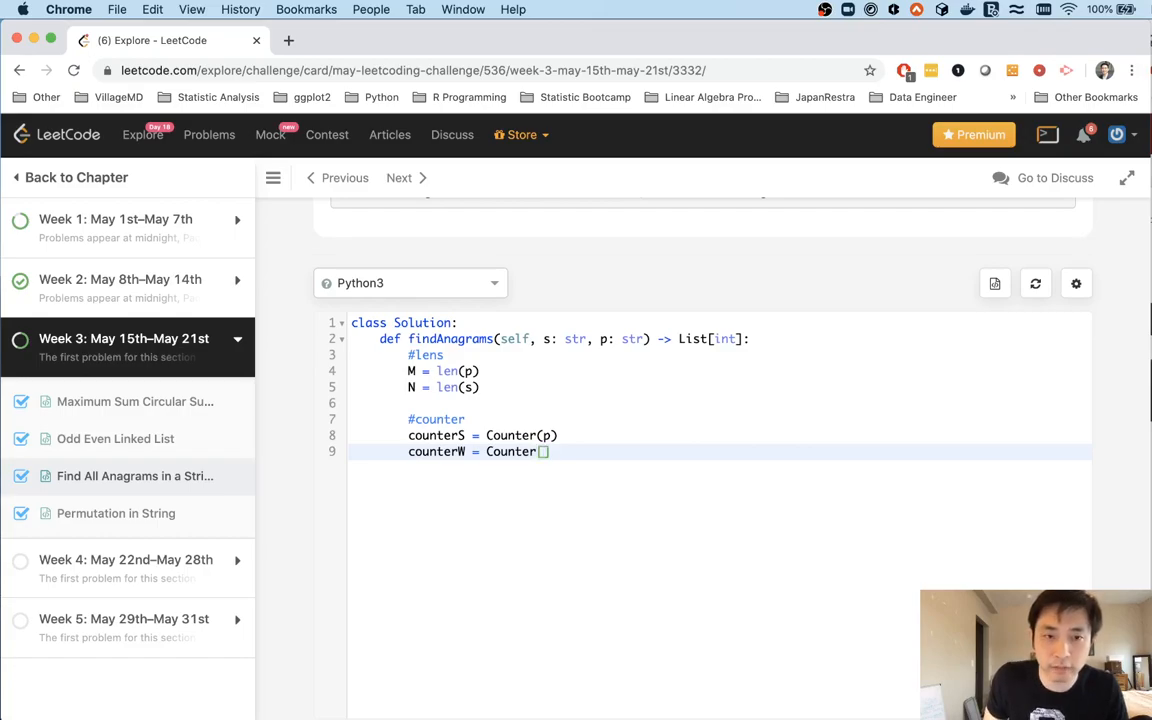
pyautogui.write('s')
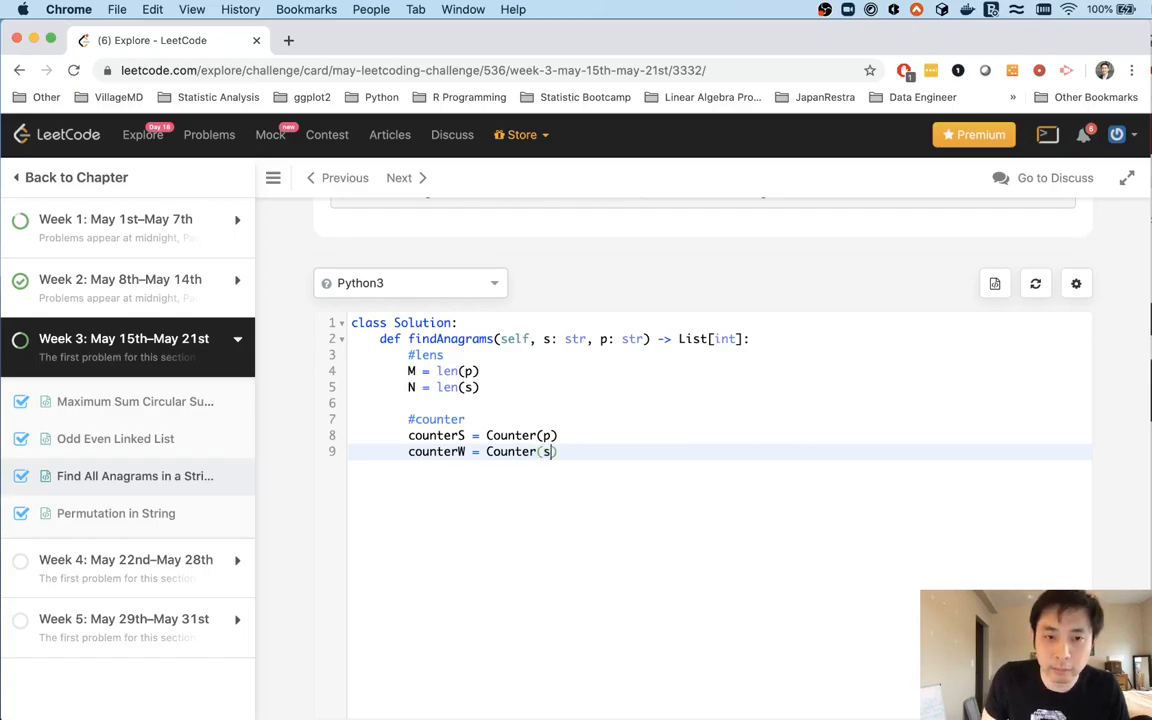
pyautogui.write('[]')
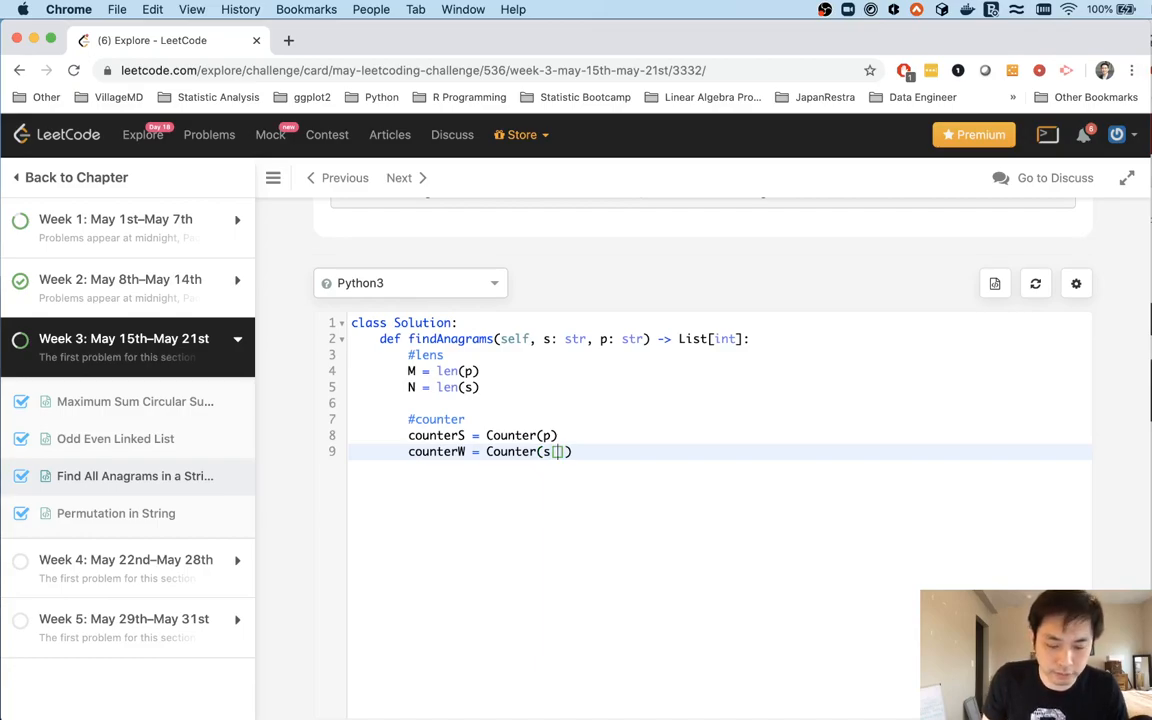
pyautogui.write(':')
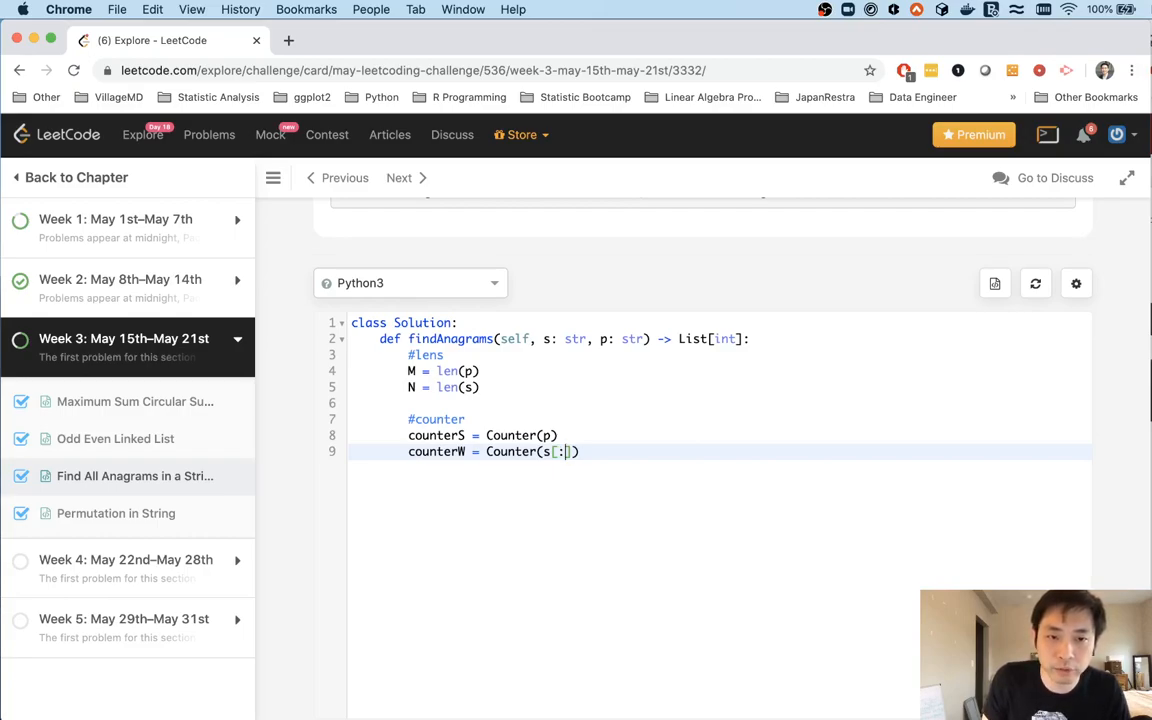
pyautogui.write('M')
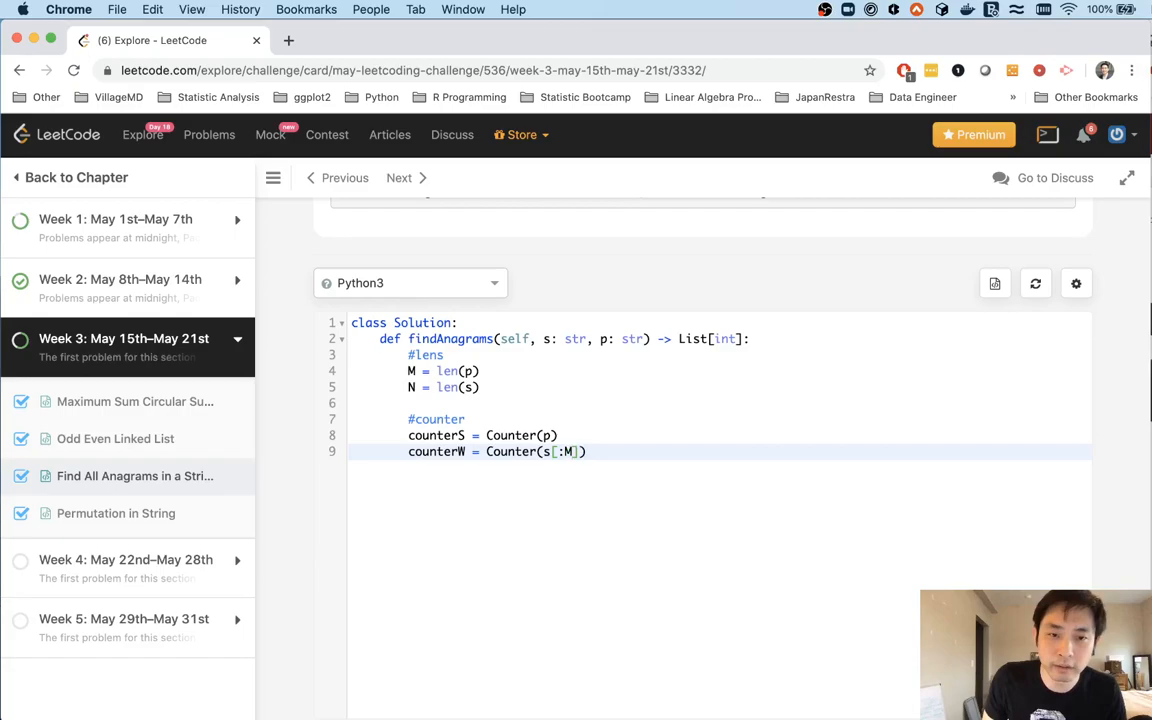
pyautogui.write('-1')
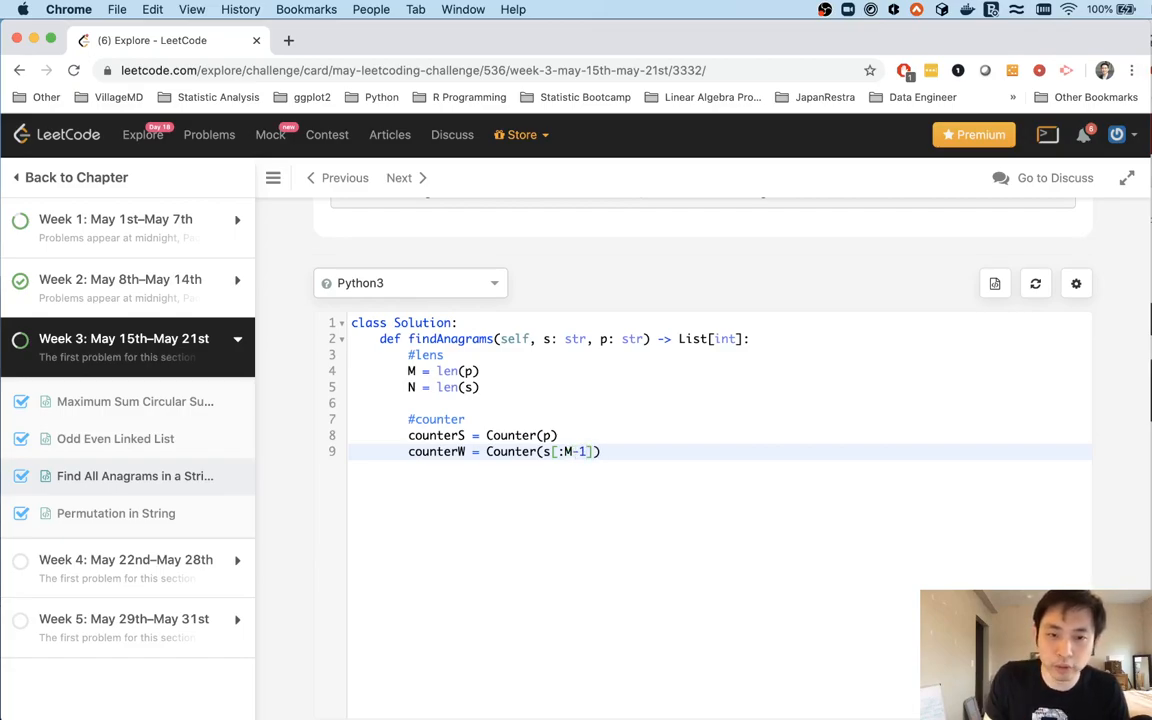
pyautogui.scroll(3)
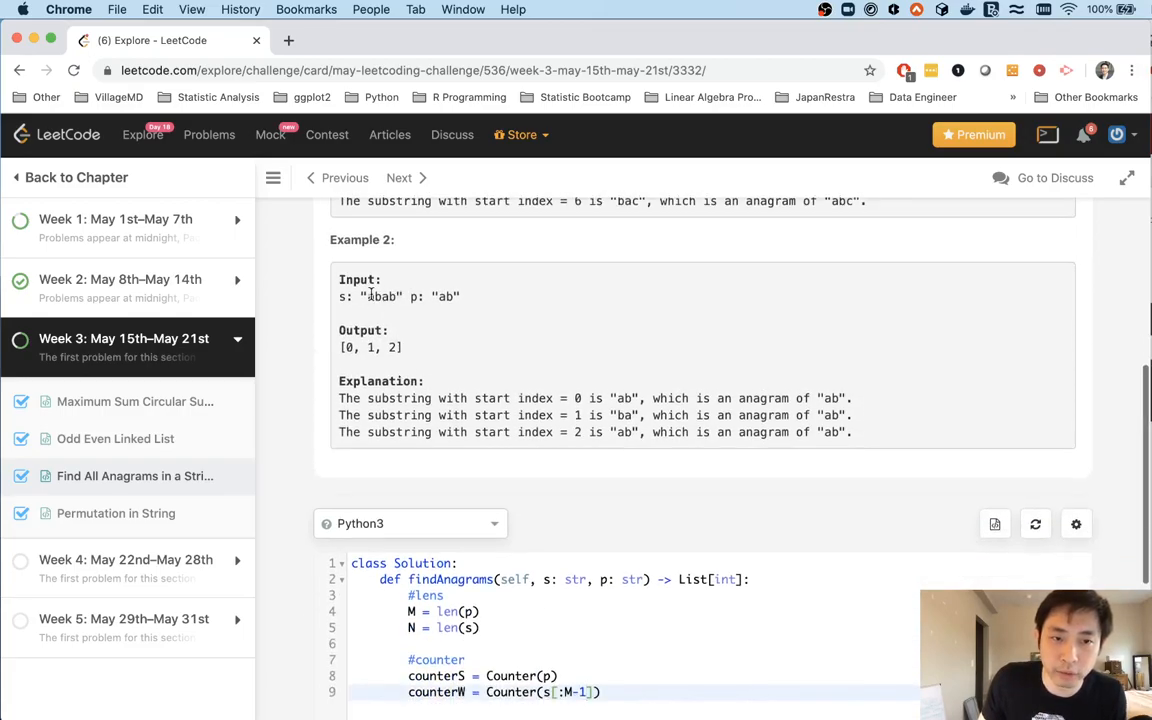
pyautogui.scroll(3)
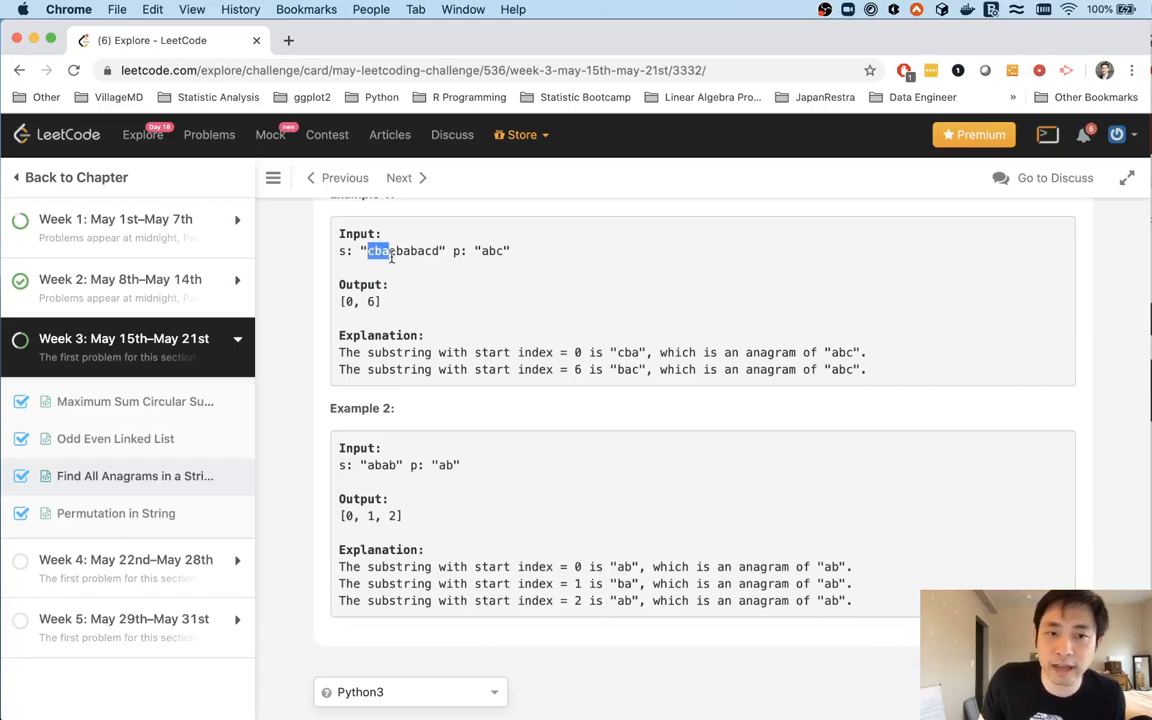
pyautogui.moveTo(496, 256)
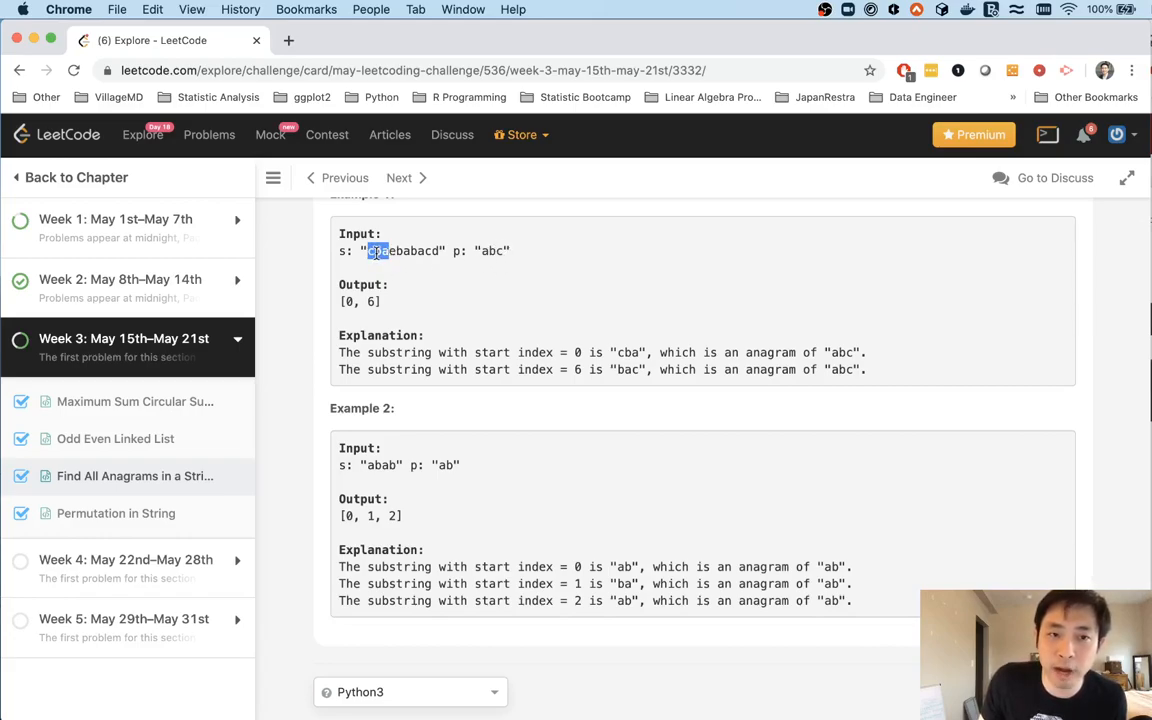
pyautogui.moveTo(388, 252); pyautogui.dragTo(438, 252)
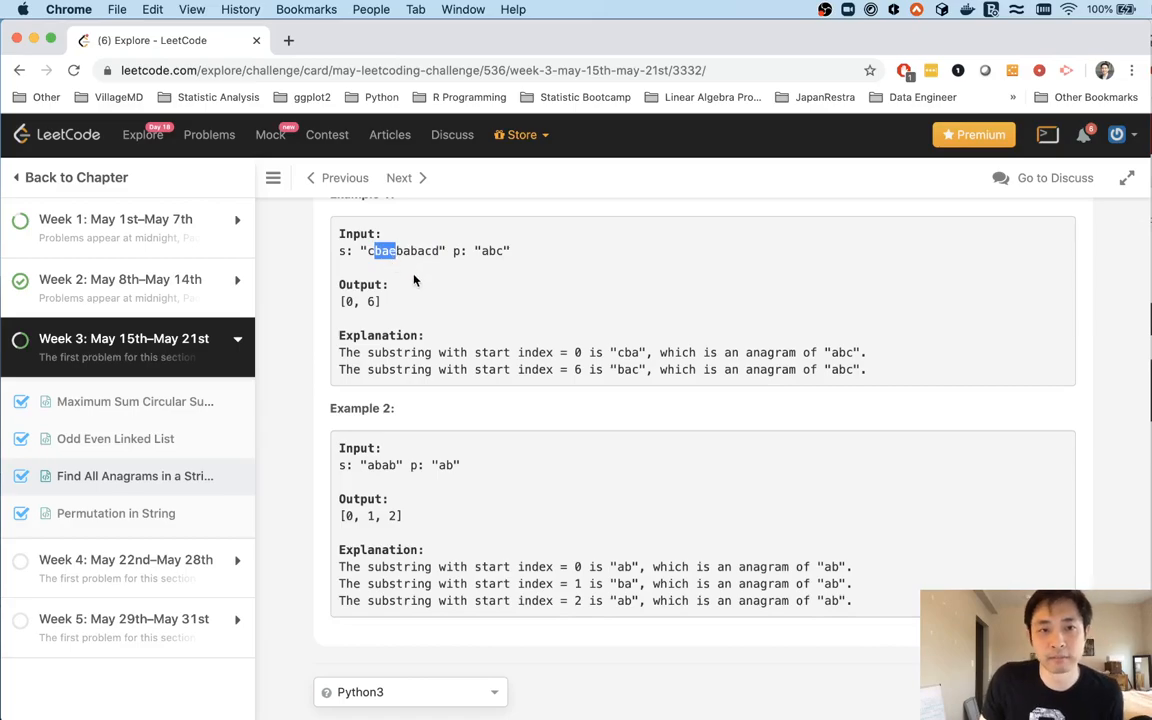
pyautogui.moveTo(480, 286)
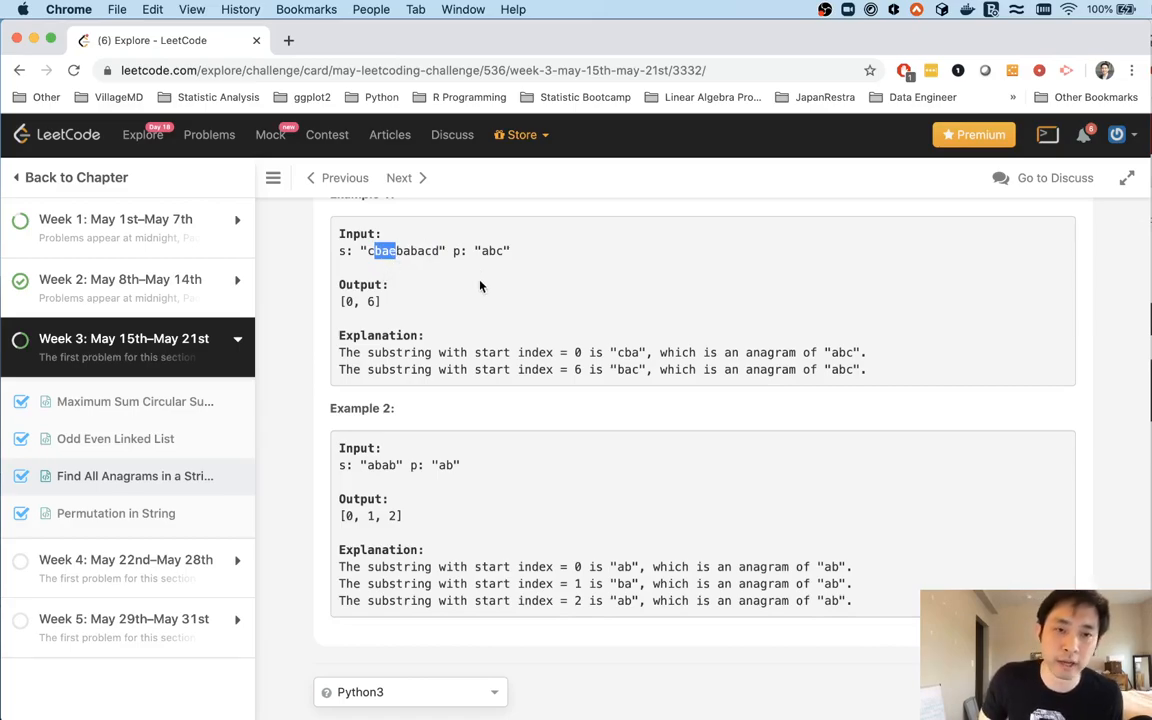
pyautogui.scroll(-3)
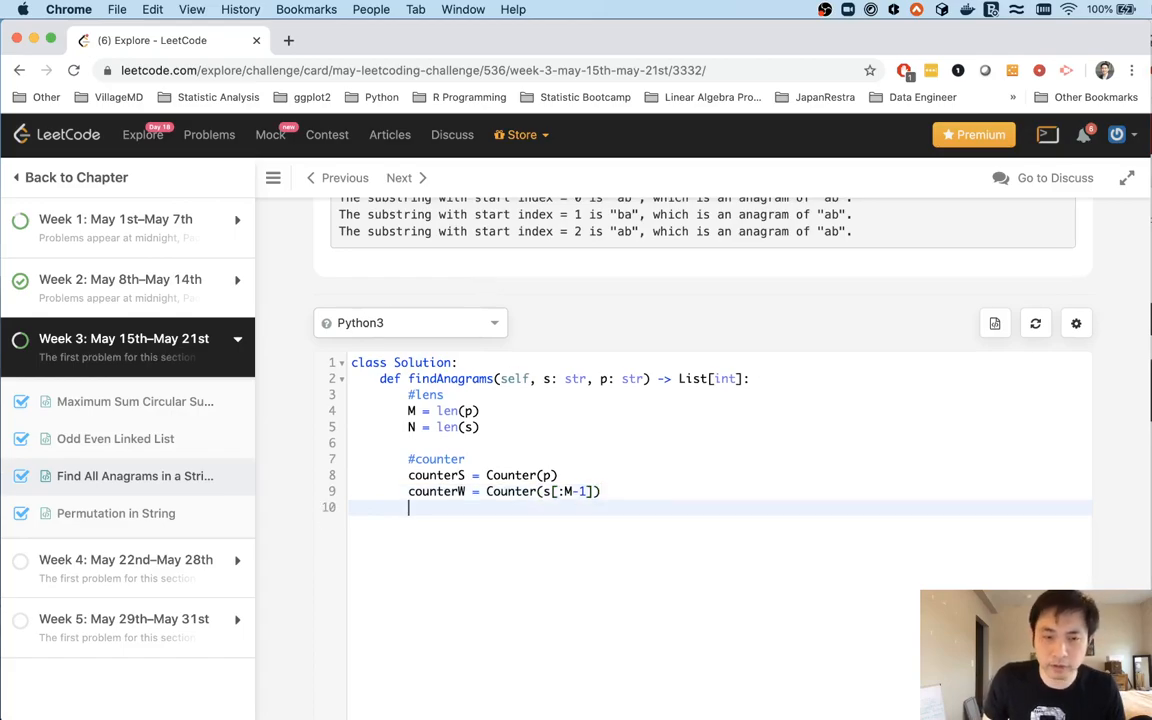
# Write the loop header for i in range(M-1, N) below the counters.
pyautogui.press('Return')
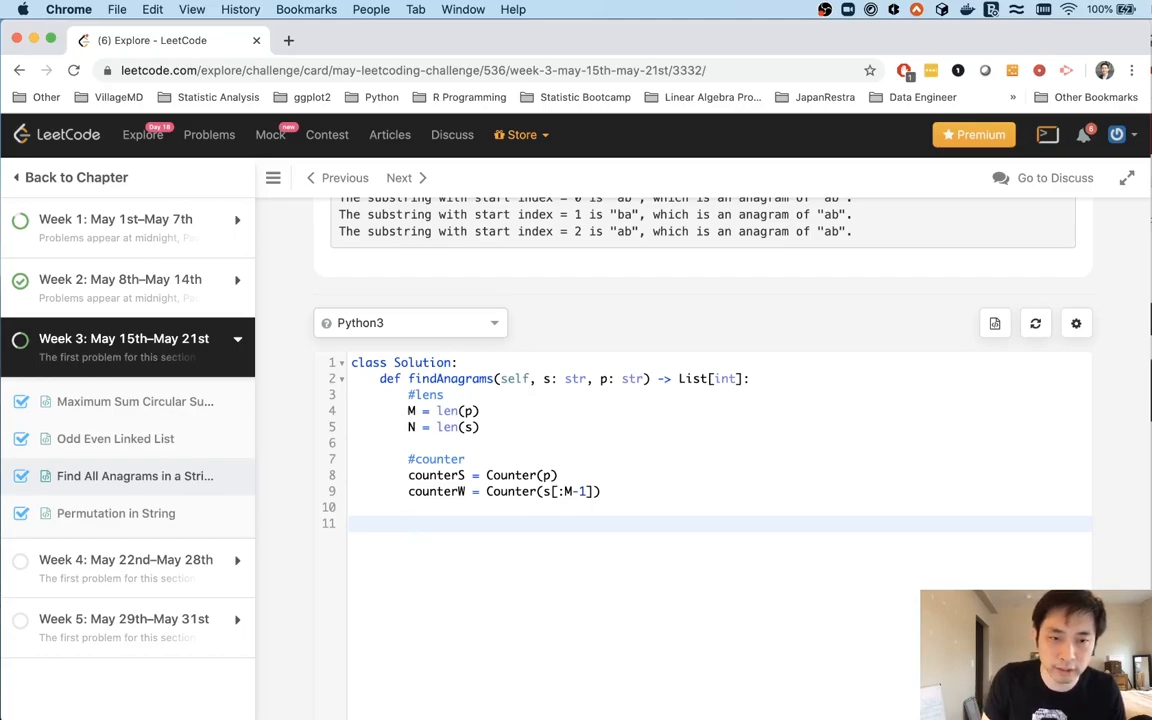
pyautogui.write('for')
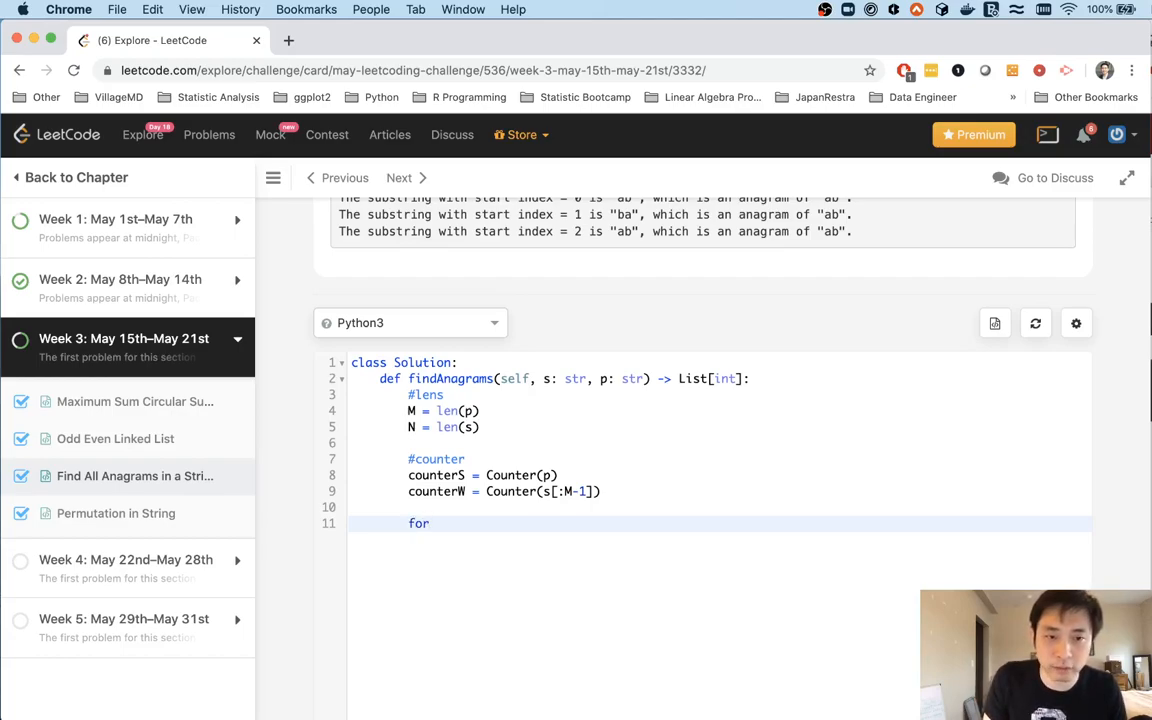
pyautogui.write('i')
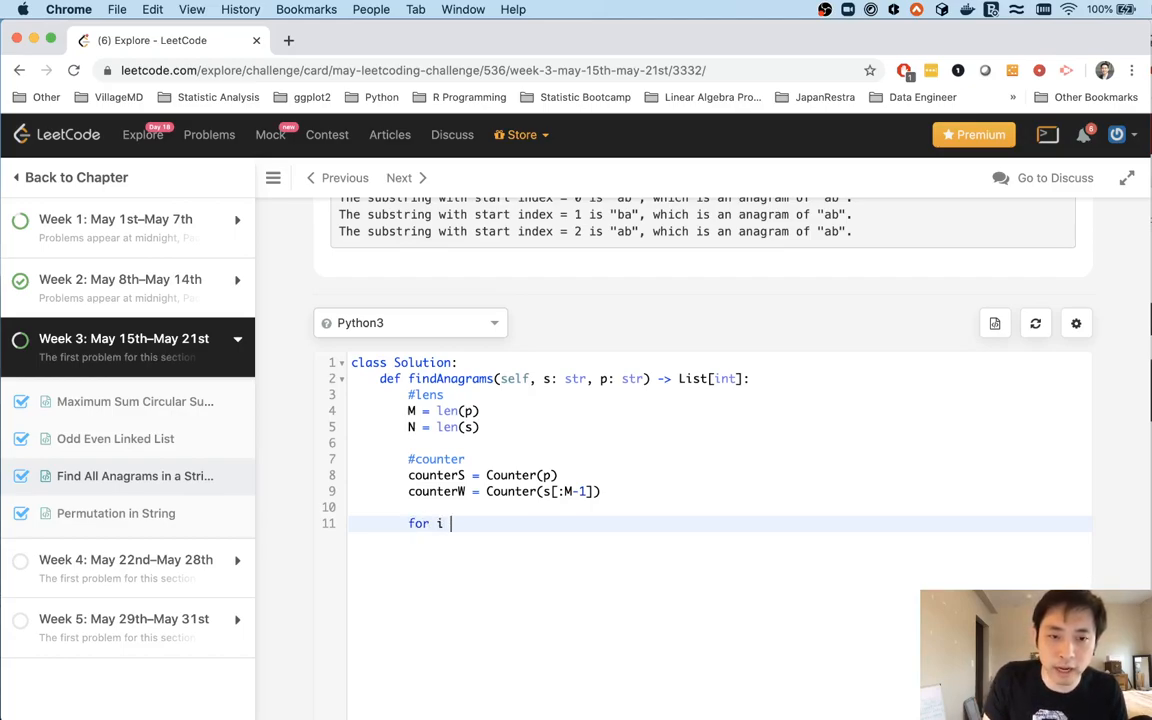
pyautogui.write('in range()')
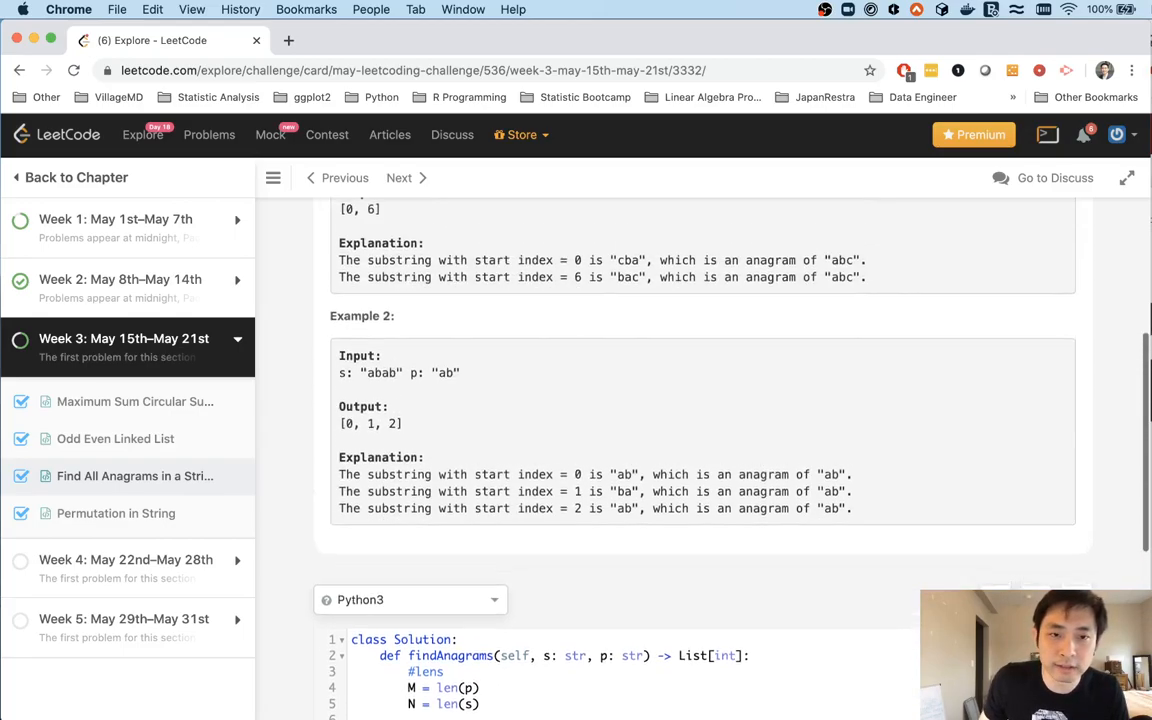
pyautogui.scroll(3)
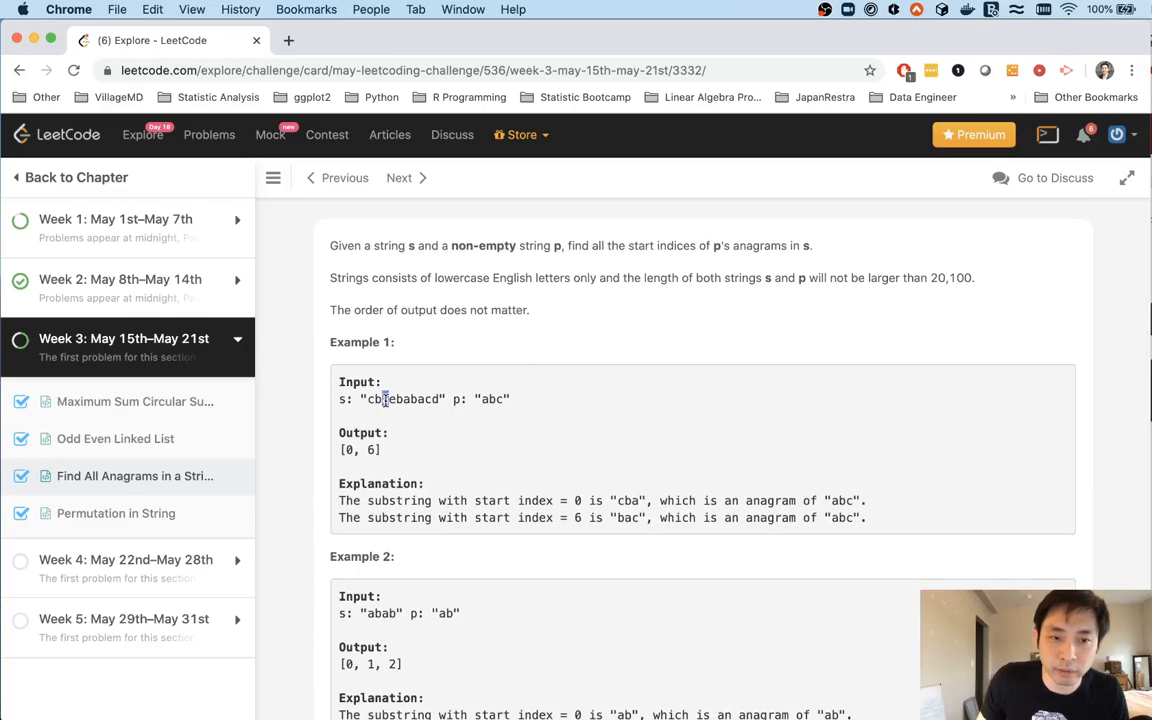
pyautogui.scroll(-3)
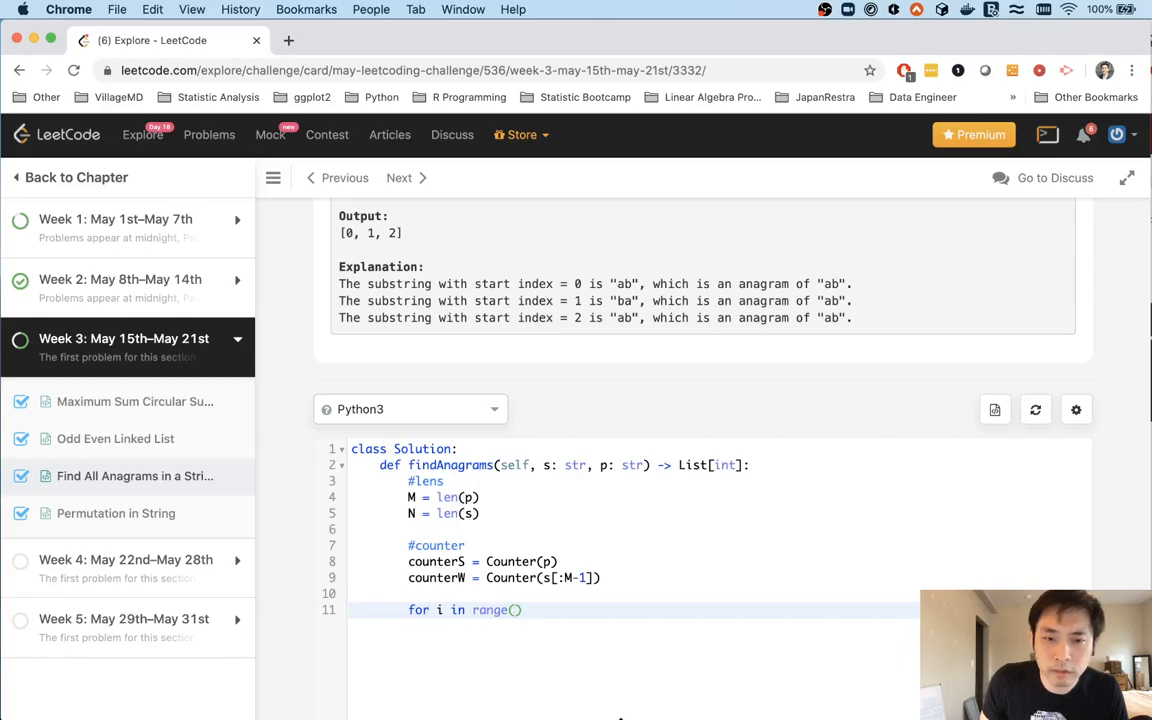
pyautogui.write('M-1,')
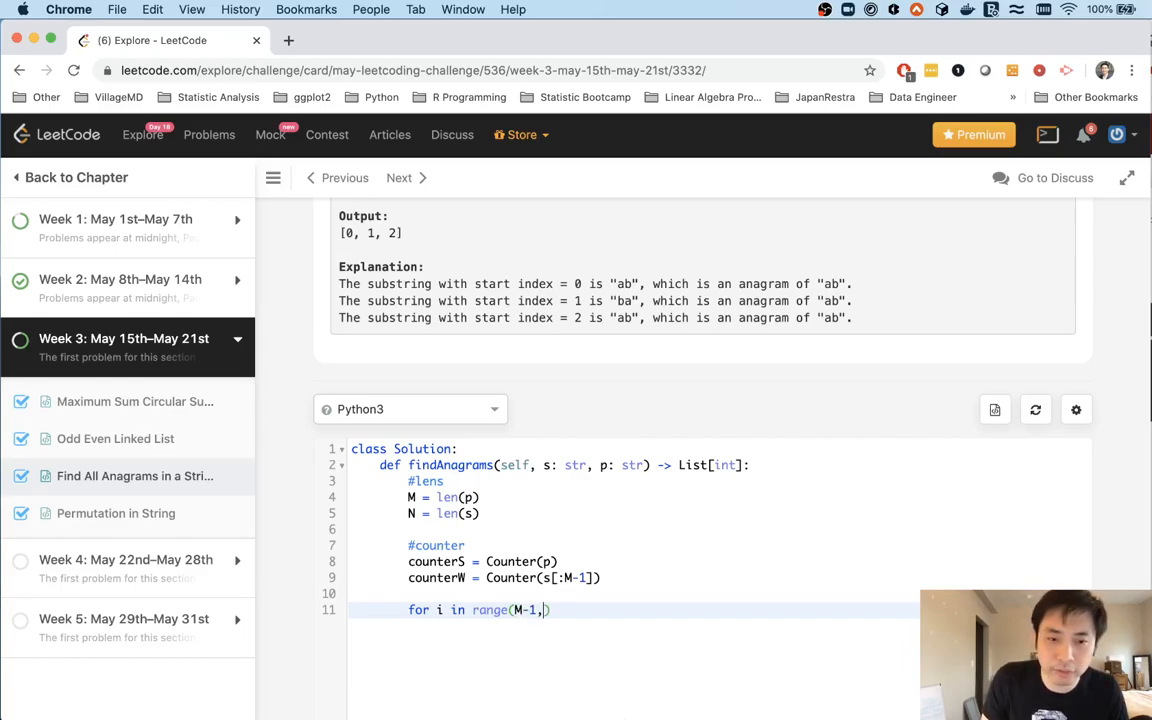
pyautogui.write('N)')
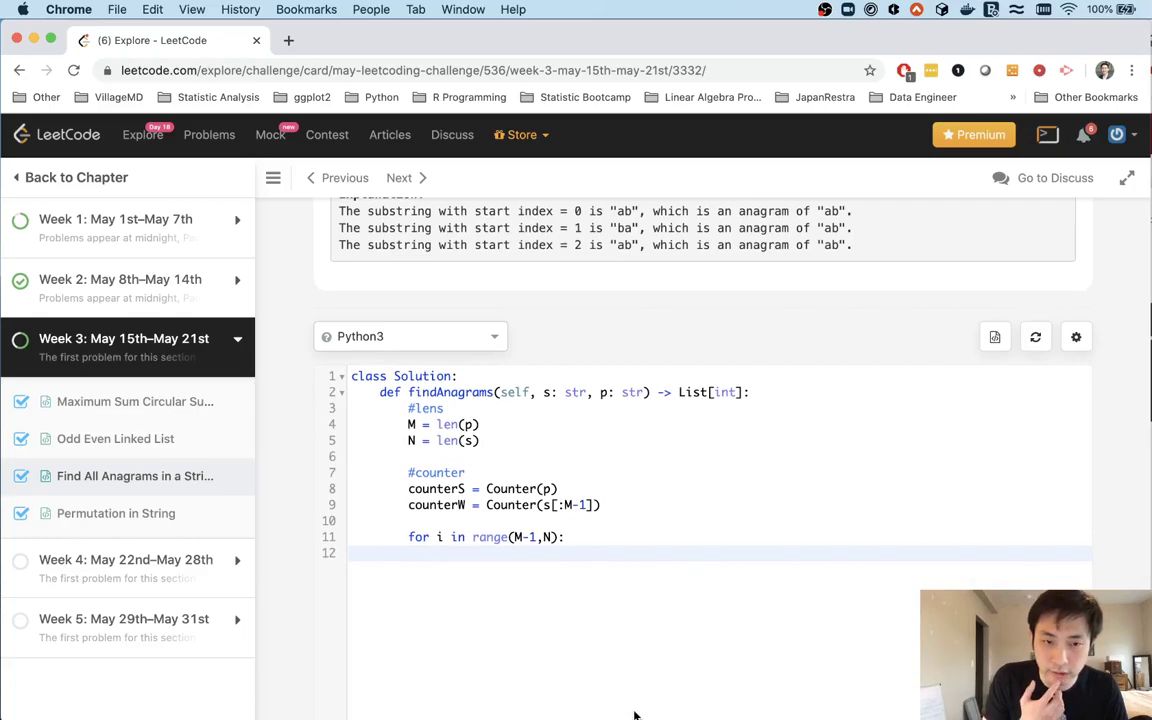
# Inside the loop, compute st_indx = i - (M-1) as the window start.
pyautogui.write('st')
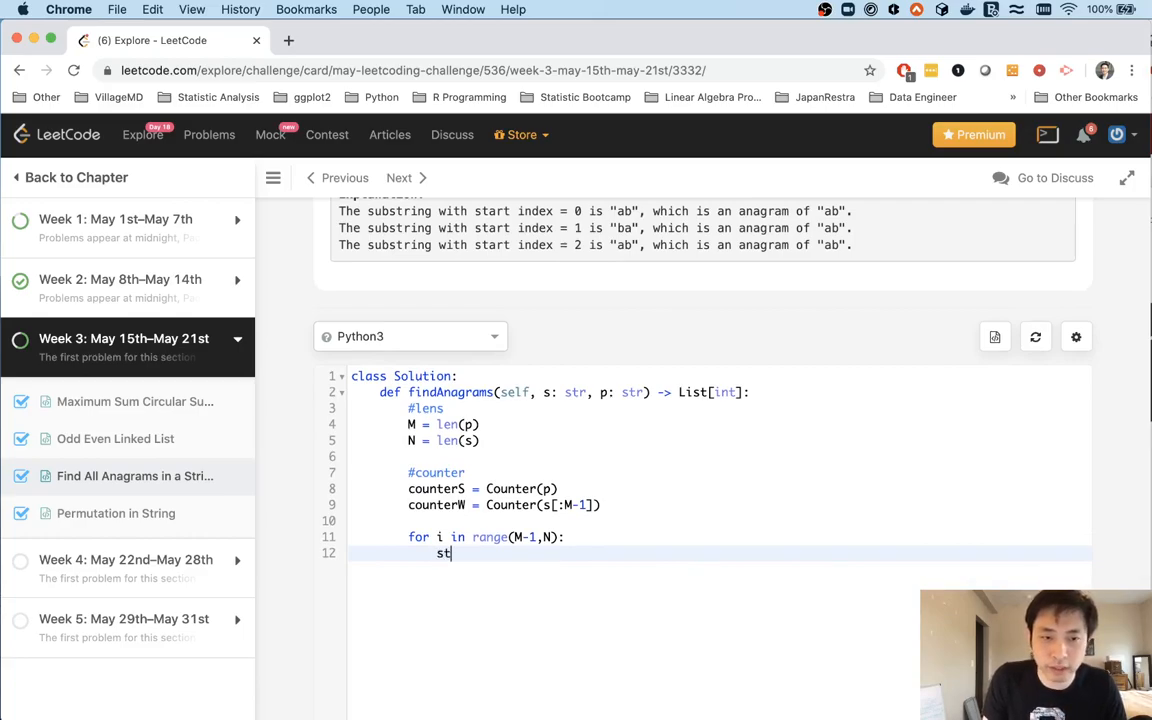
pyautogui.write('_indx =')
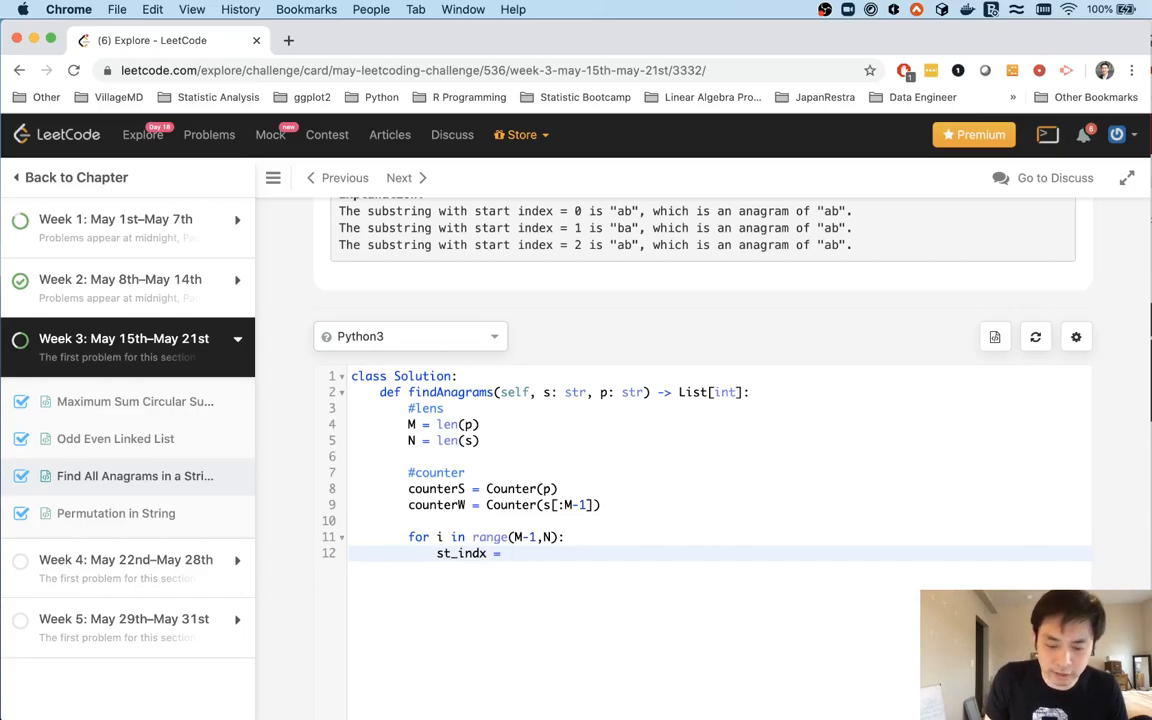
pyautogui.write('i')
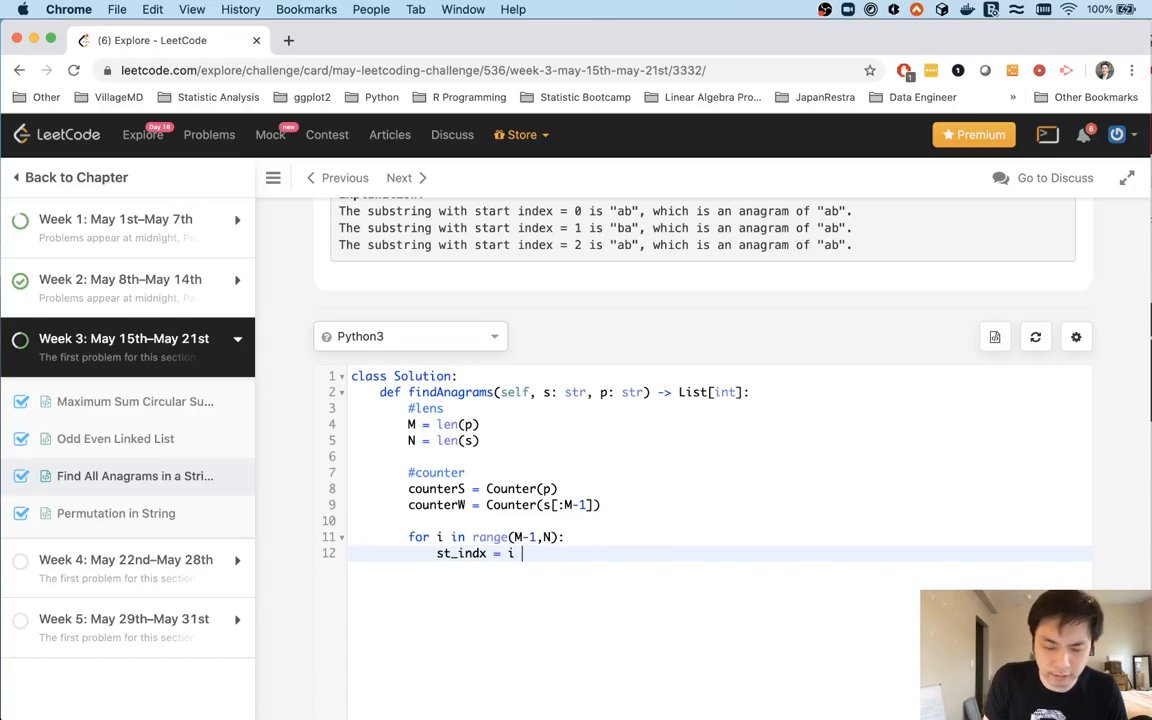
pyautogui.write('- ()')
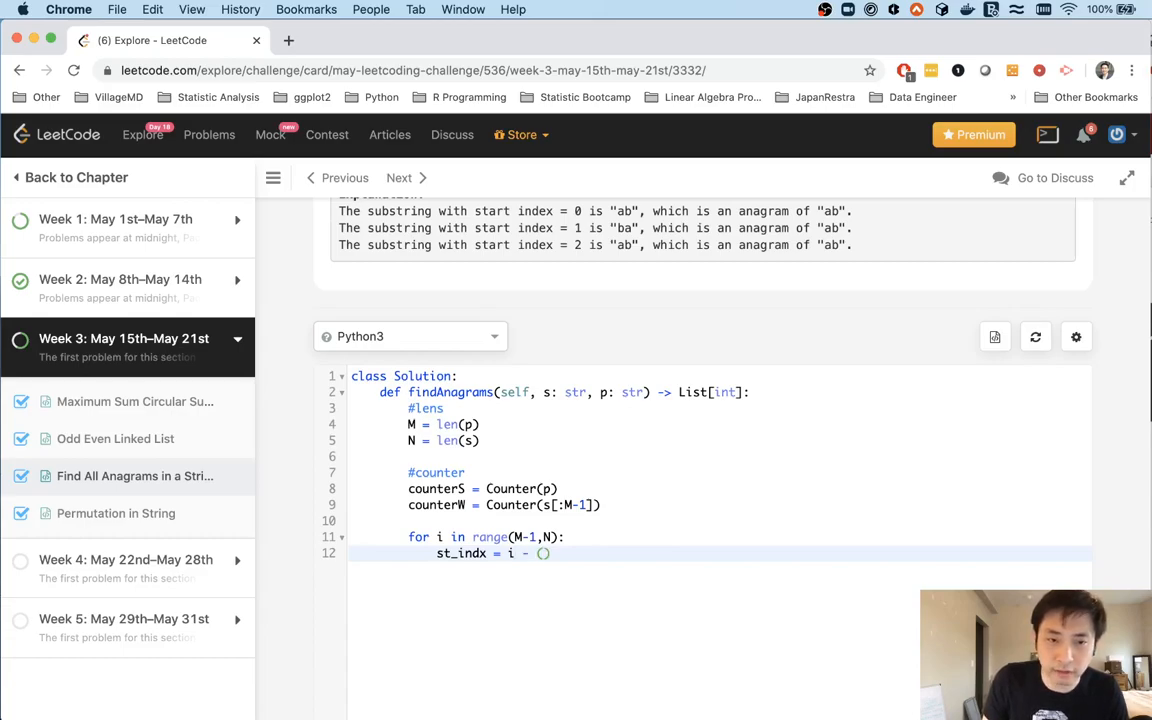
pyautogui.write('M')
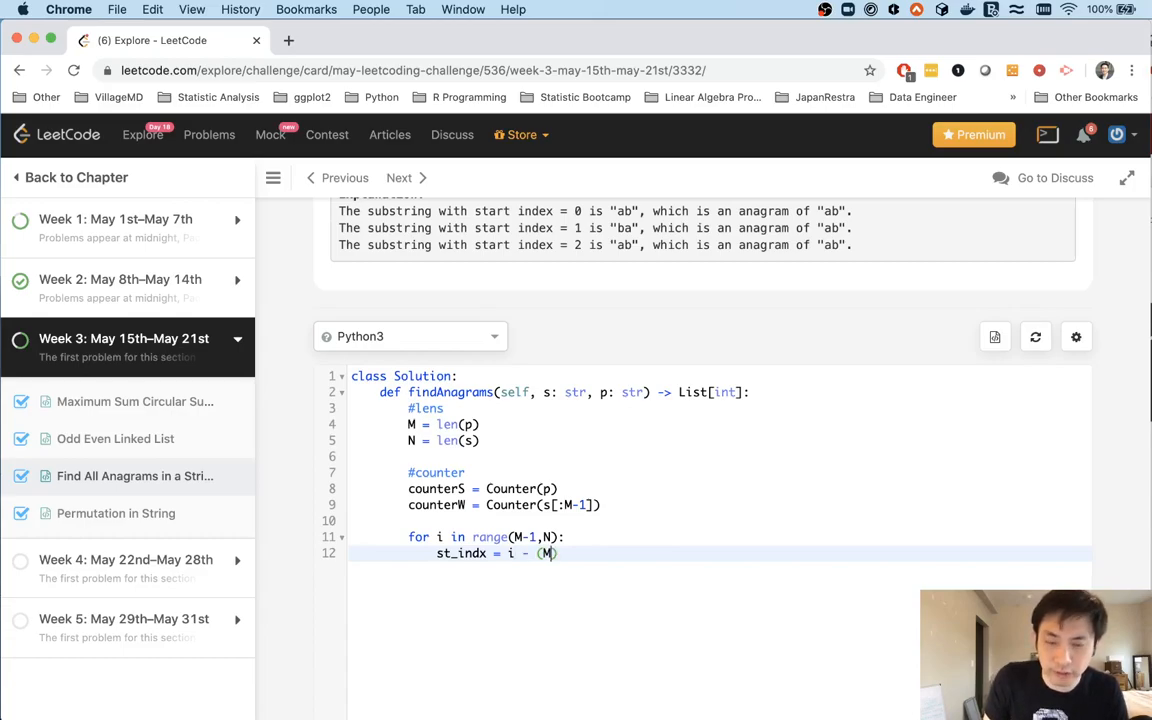
pyautogui.write('-1')
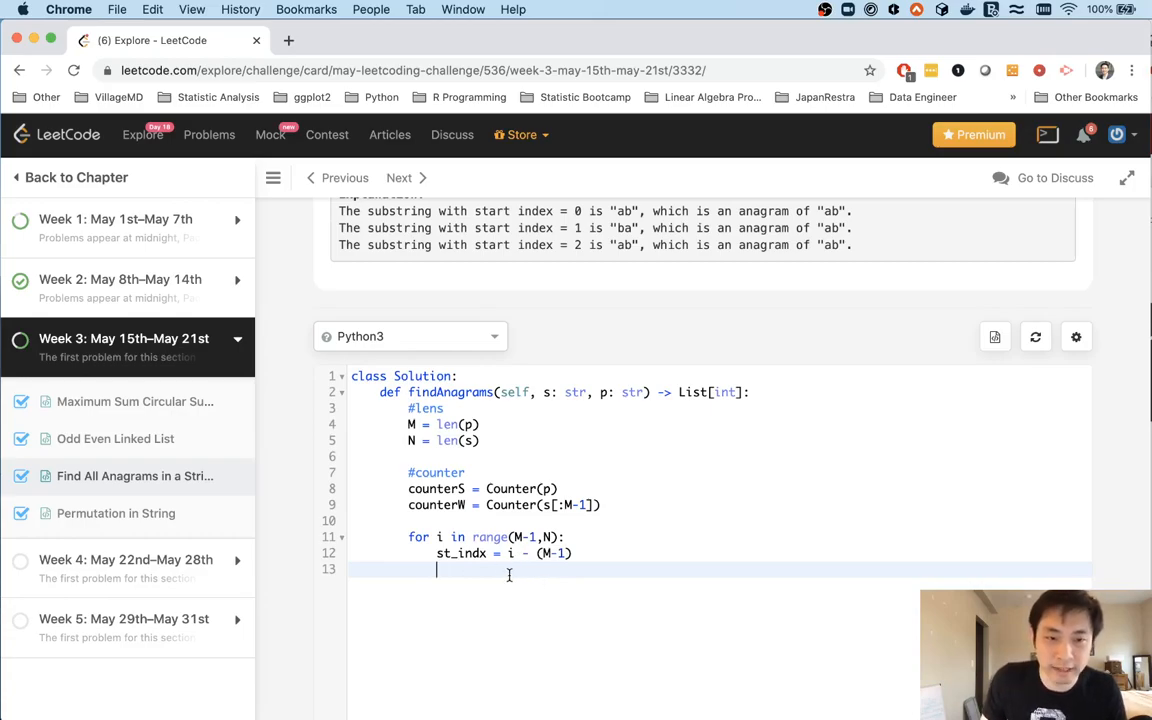
# Add counterW[s[i]] += 1 to count the new window character.
pyautogui.write('cou')
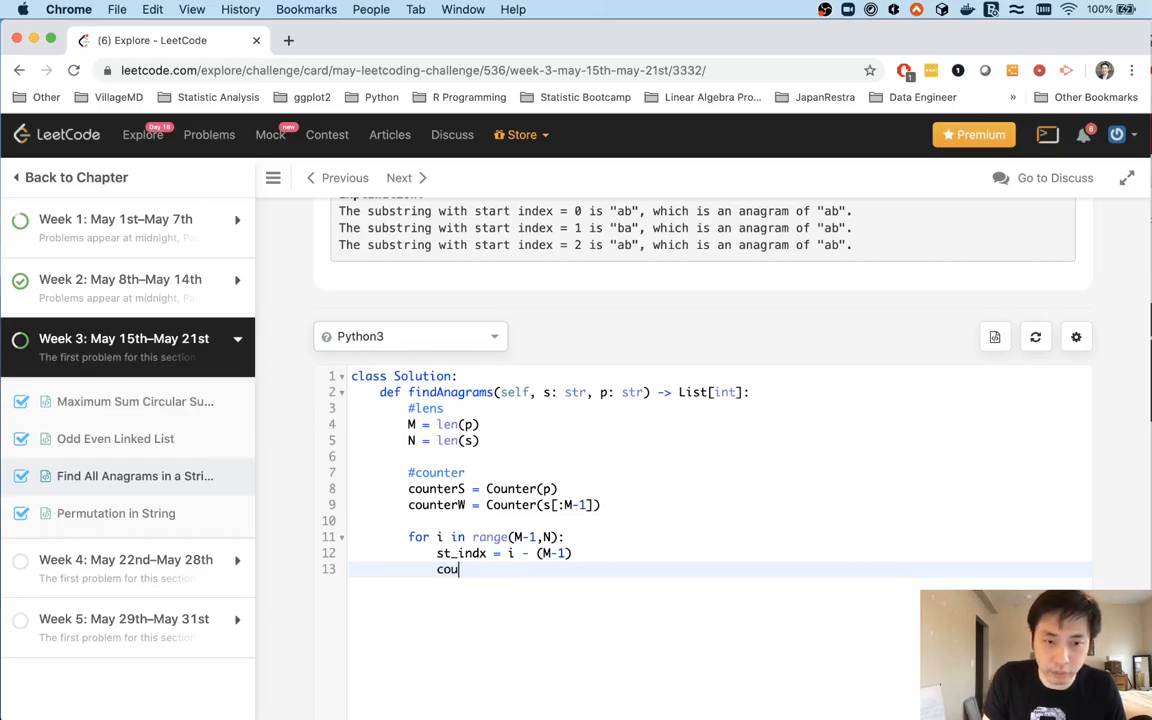
pyautogui.write('nterW')
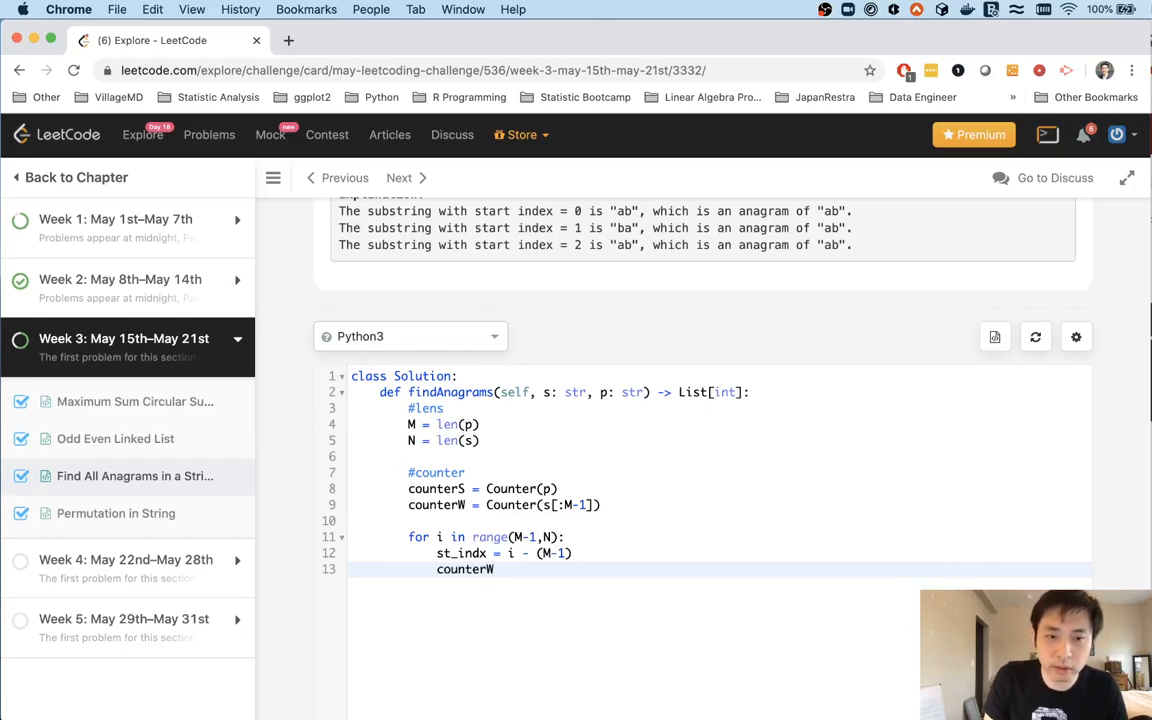
pyautogui.write('[]')
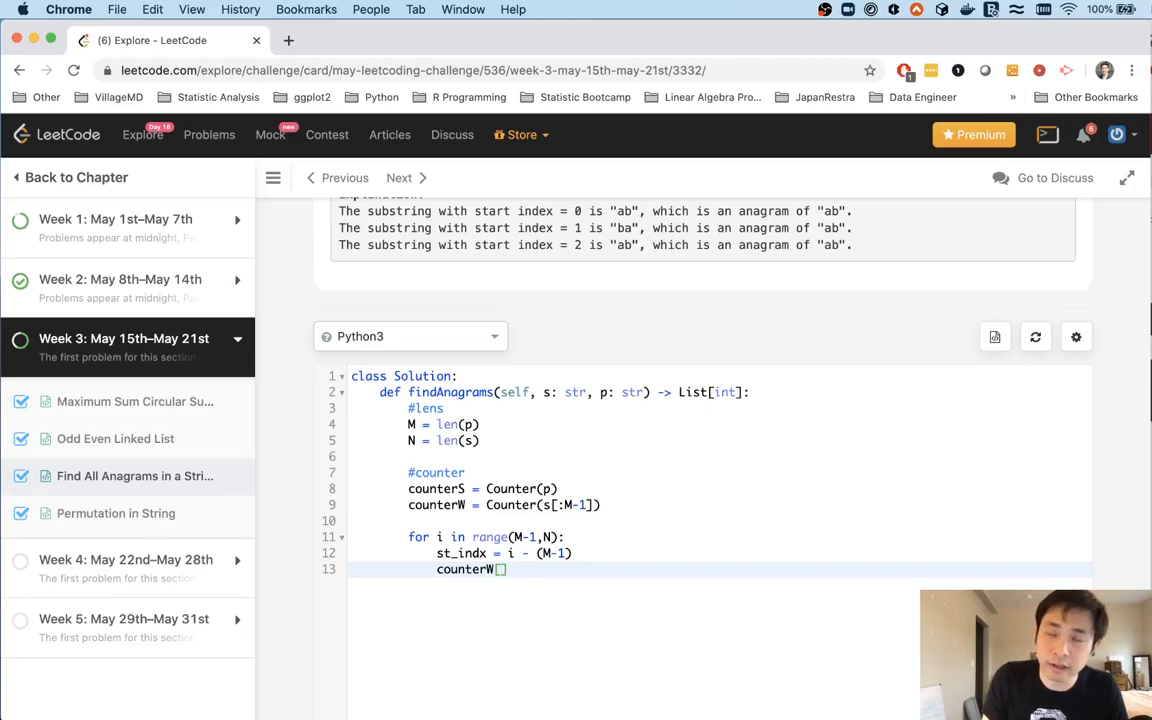
pyautogui.write('s[')
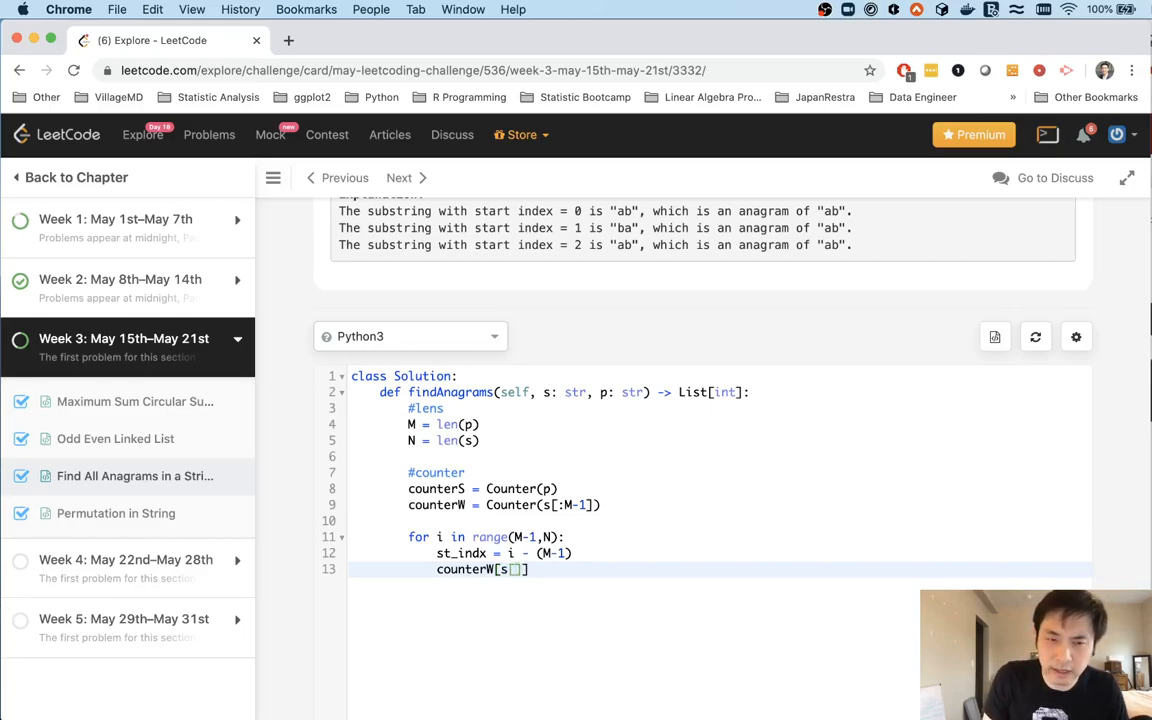
pyautogui.write('i')
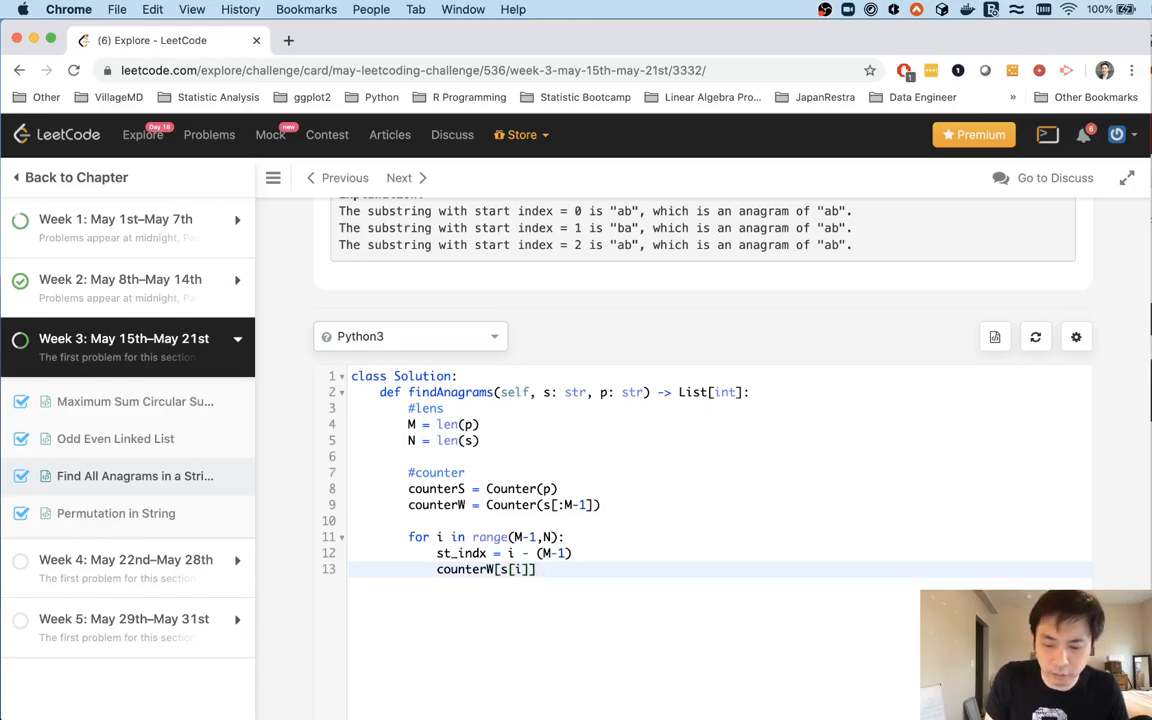
pyautogui.write('+= 1')
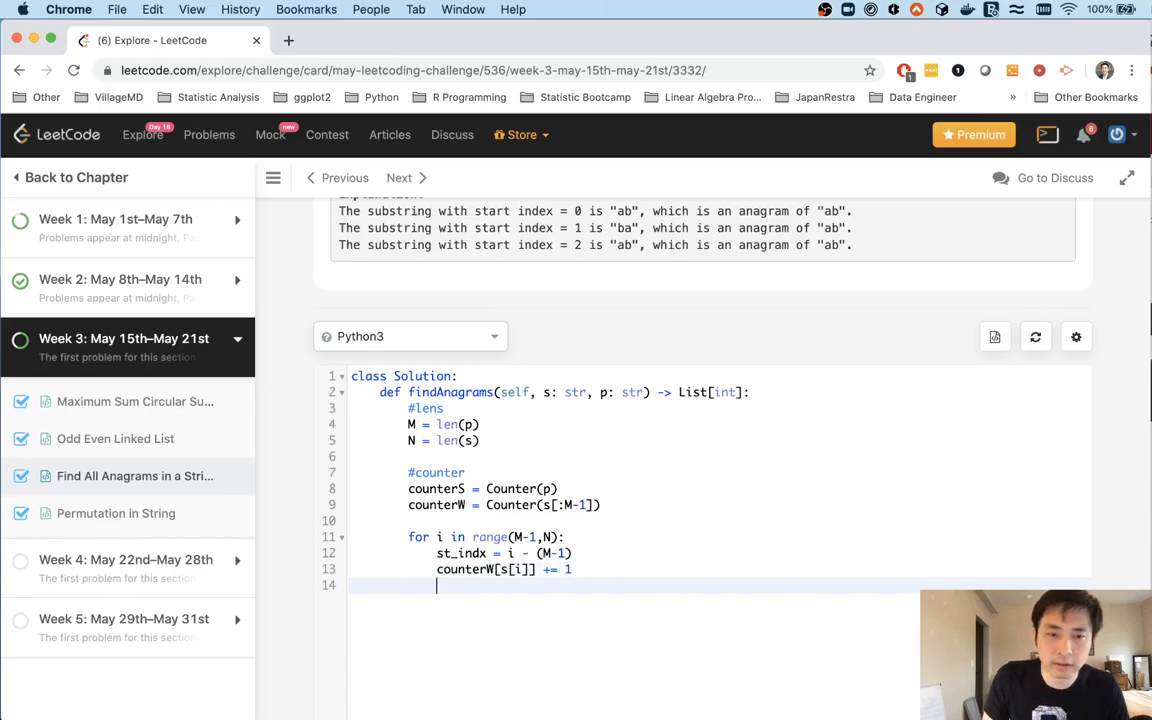
# Add if counterW == counterS: append st_indx, with output = [] initialised at the top.
pyautogui.write('#')
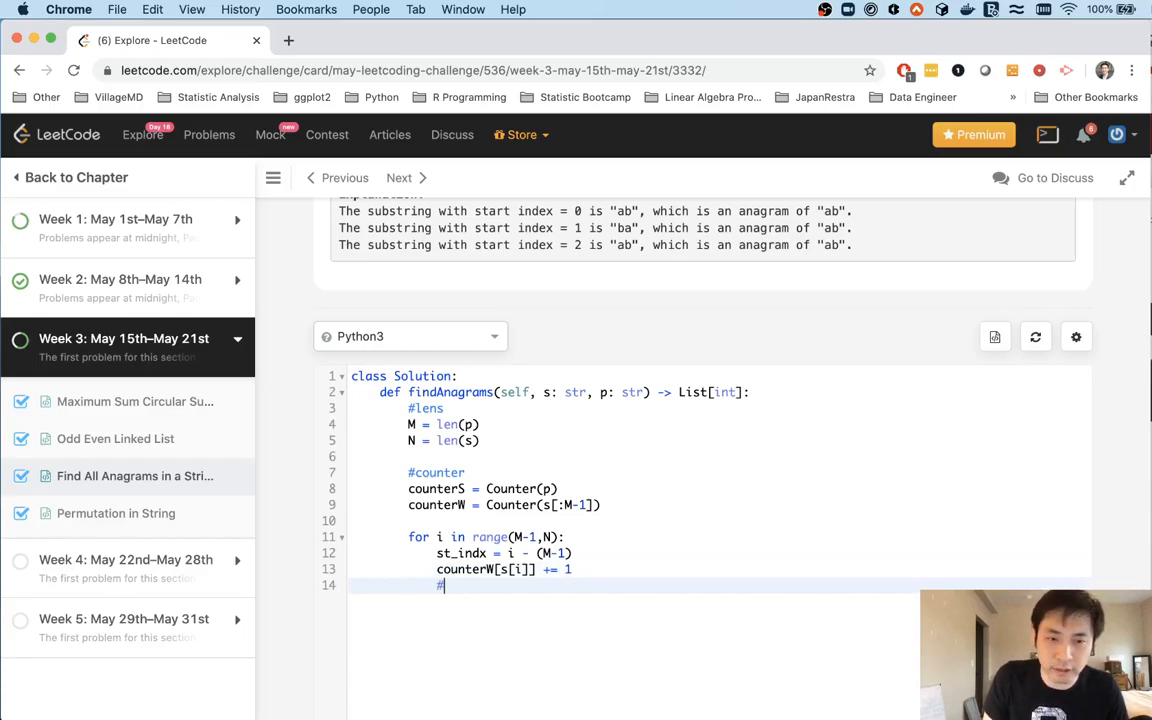
pyautogui.write('anagram?')
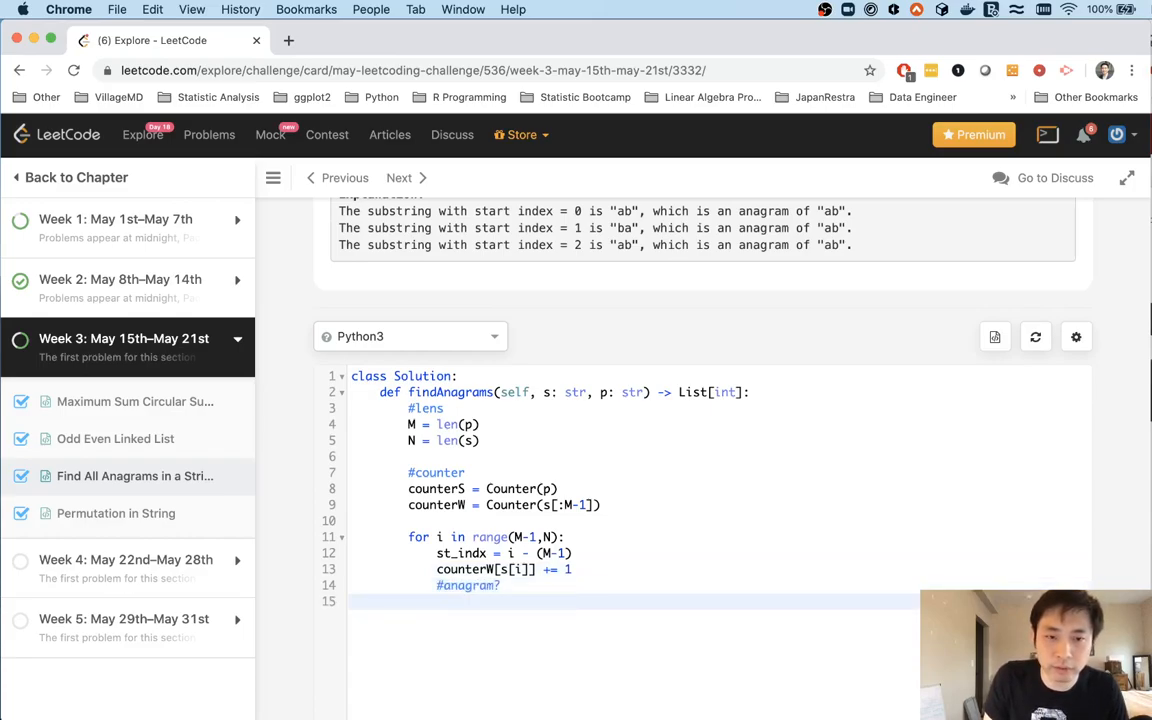
pyautogui.write('if counterW =')
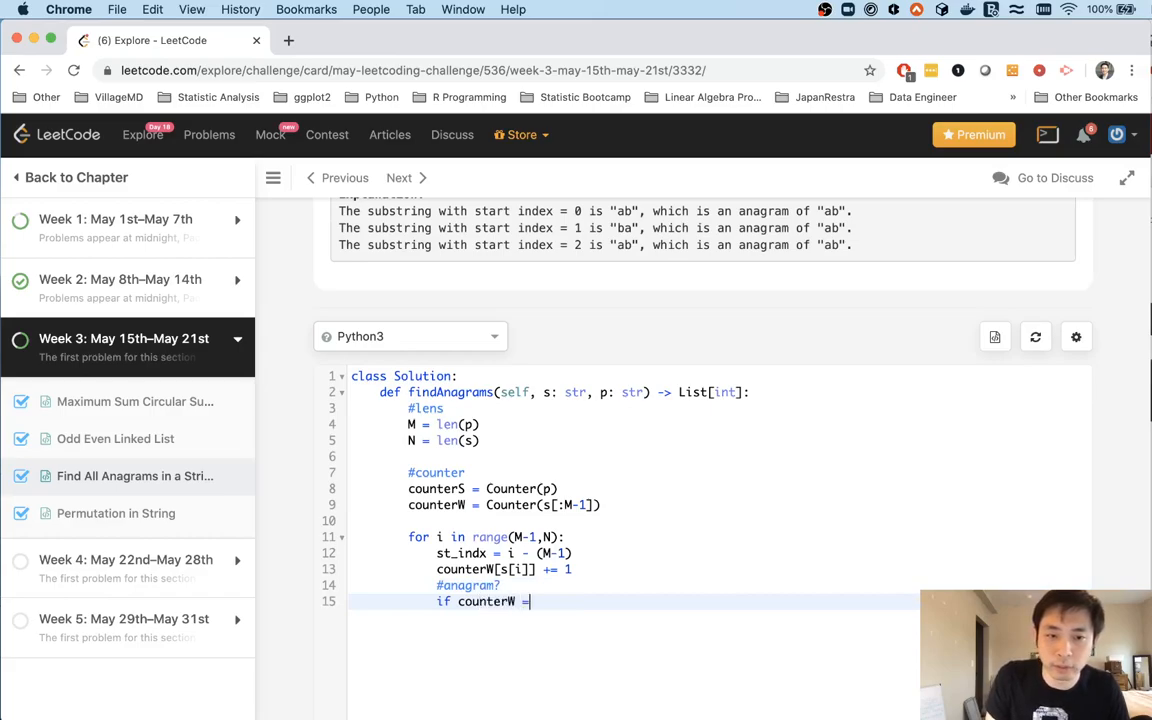
pyautogui.write('= counterS:')
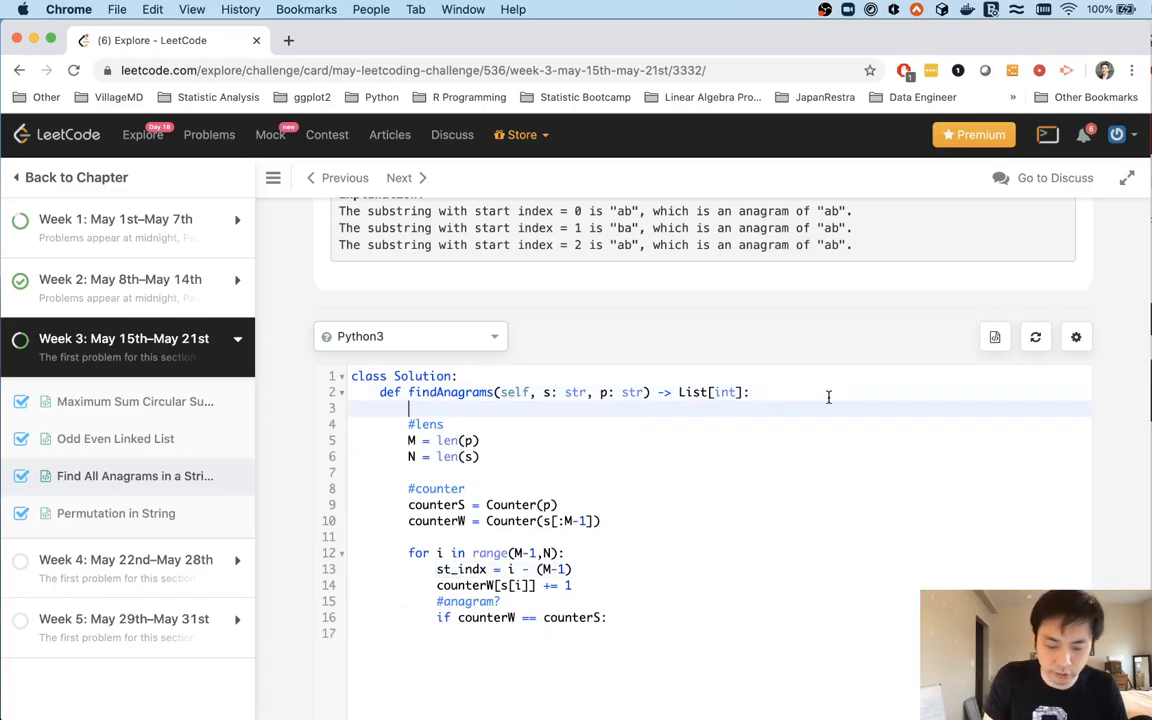
pyautogui.write('output = []')
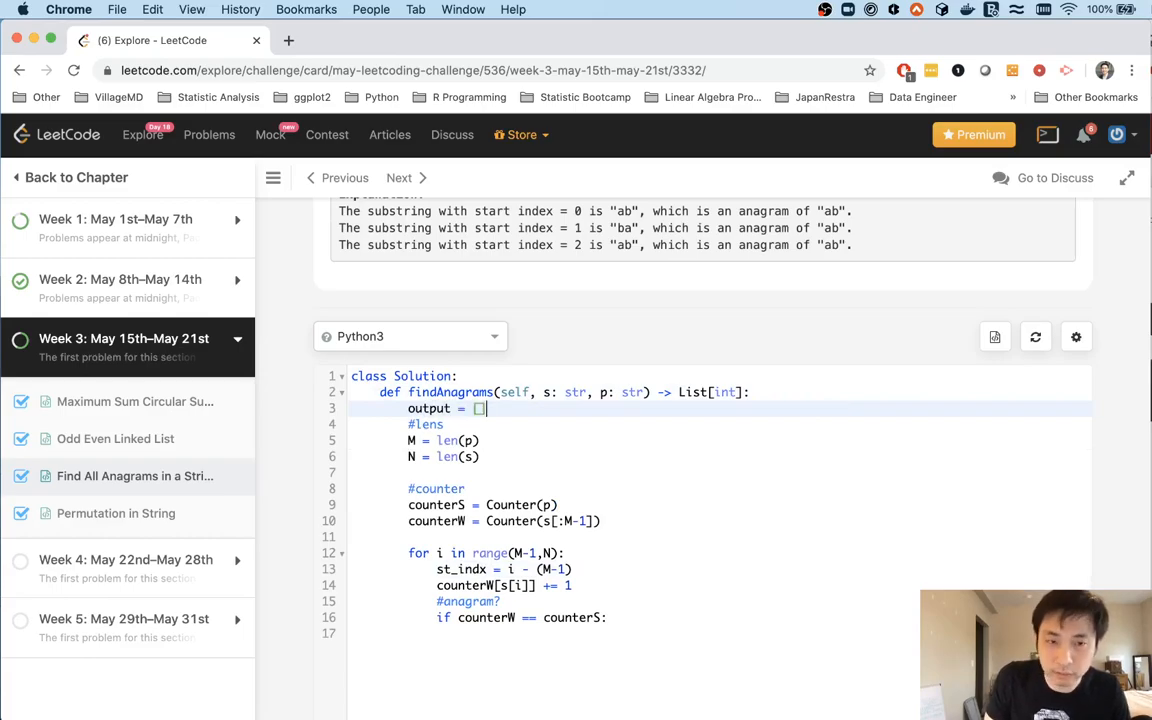
pyautogui.write('output.append(st_indx)')
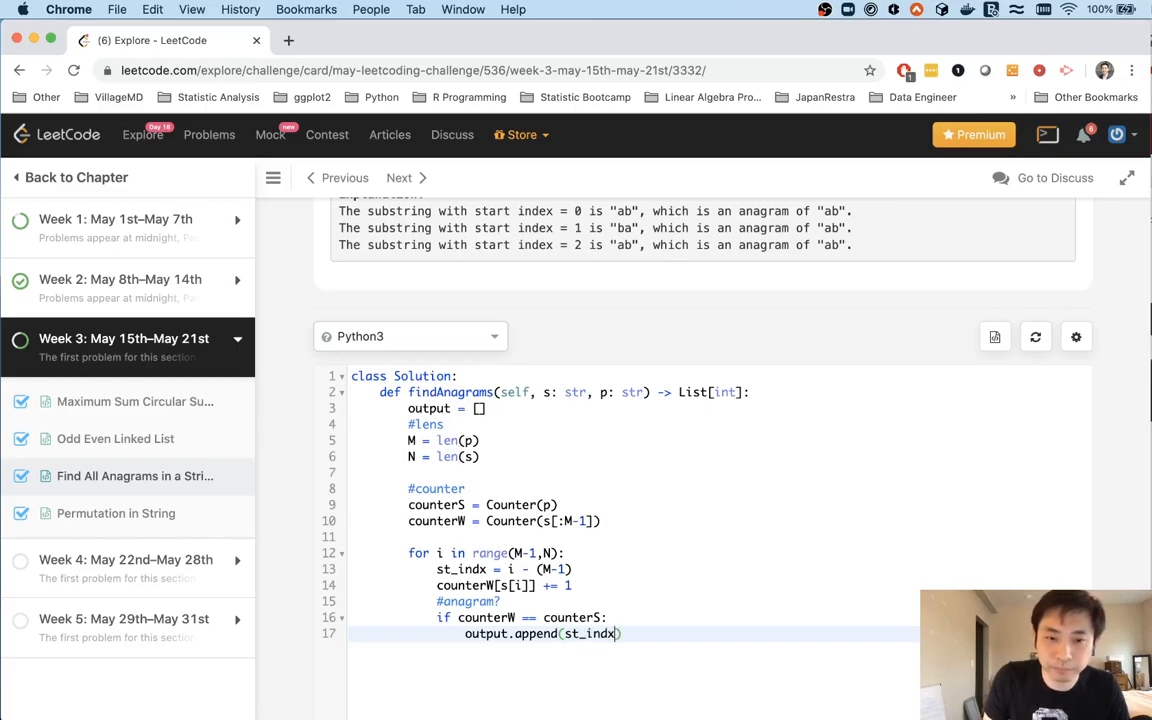
pyautogui.press('Return')
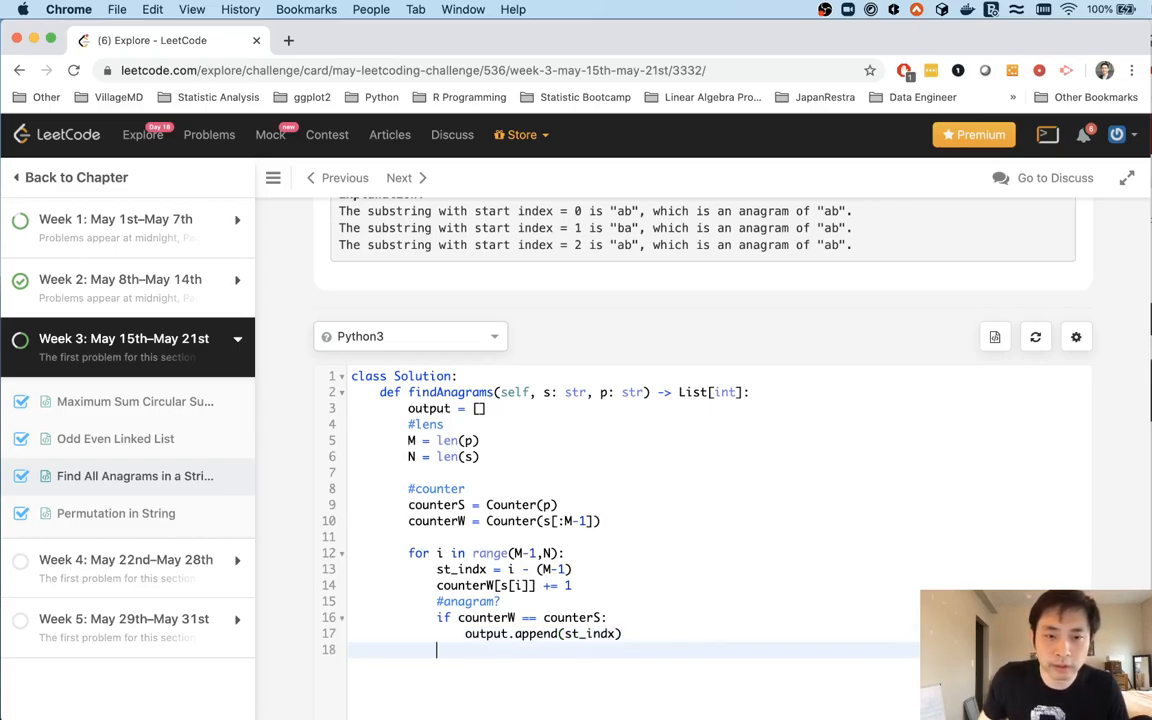
pyautogui.moveTo(650, 680)
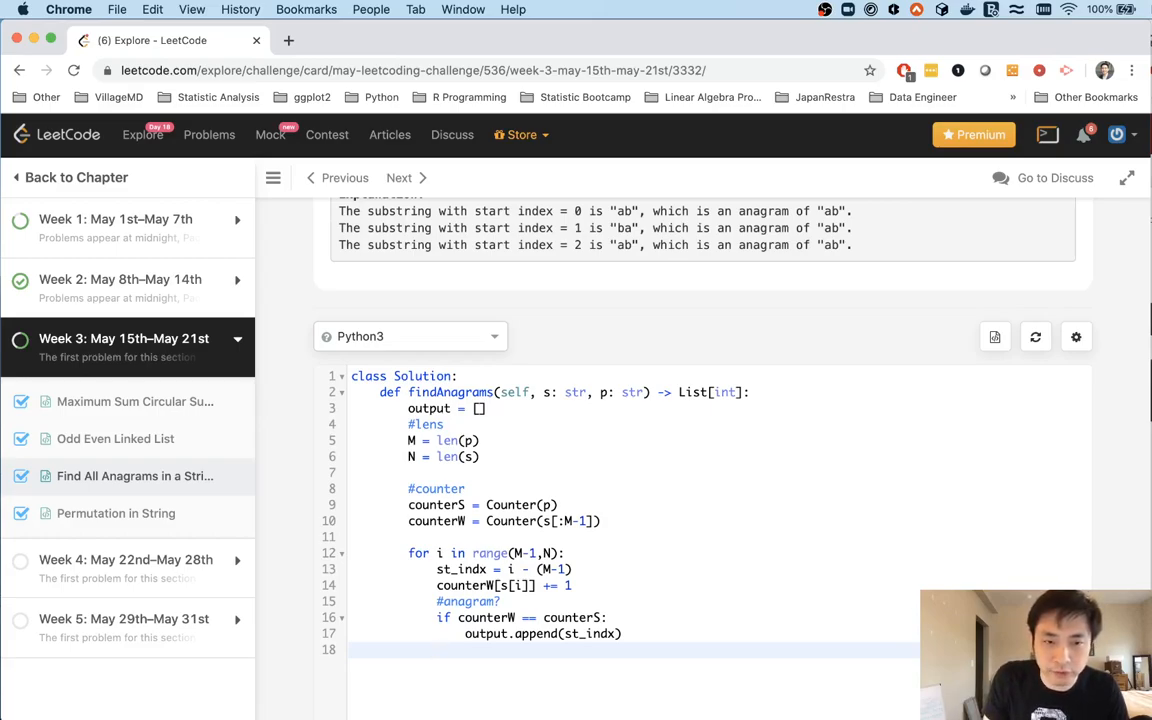
# Decrement counterW[s[st_inx]] and pop the key when its count reaches 0.
pyautogui.write('counterW[')
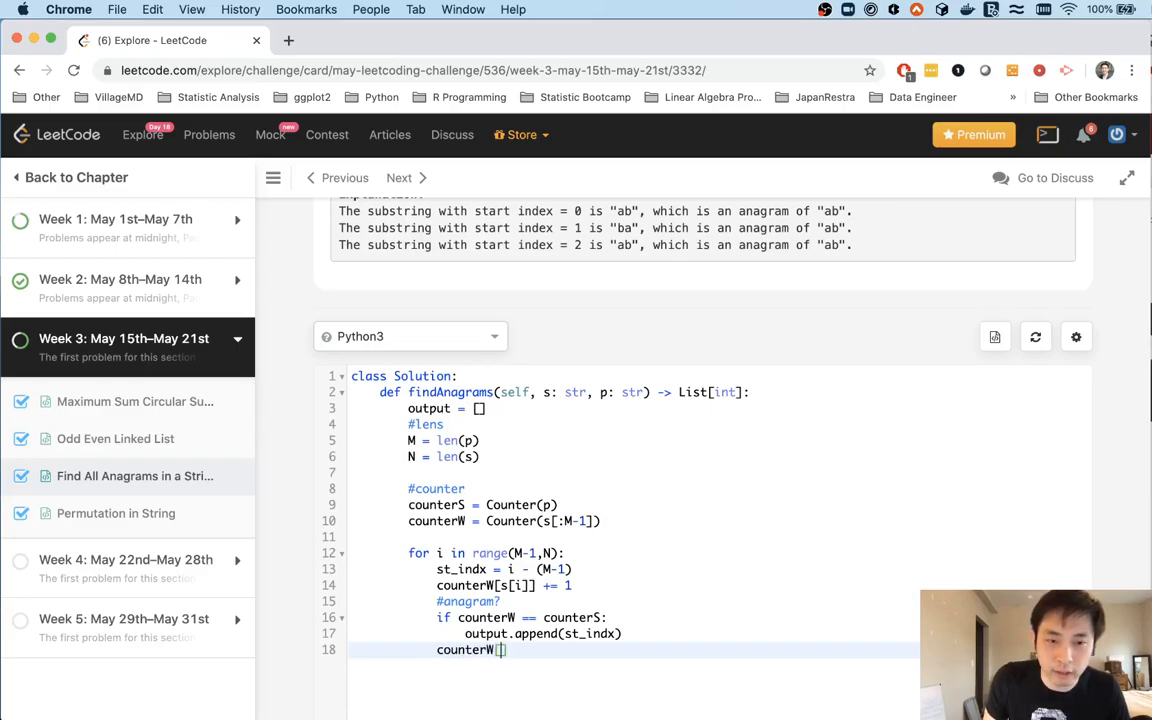
pyautogui.write('s[')
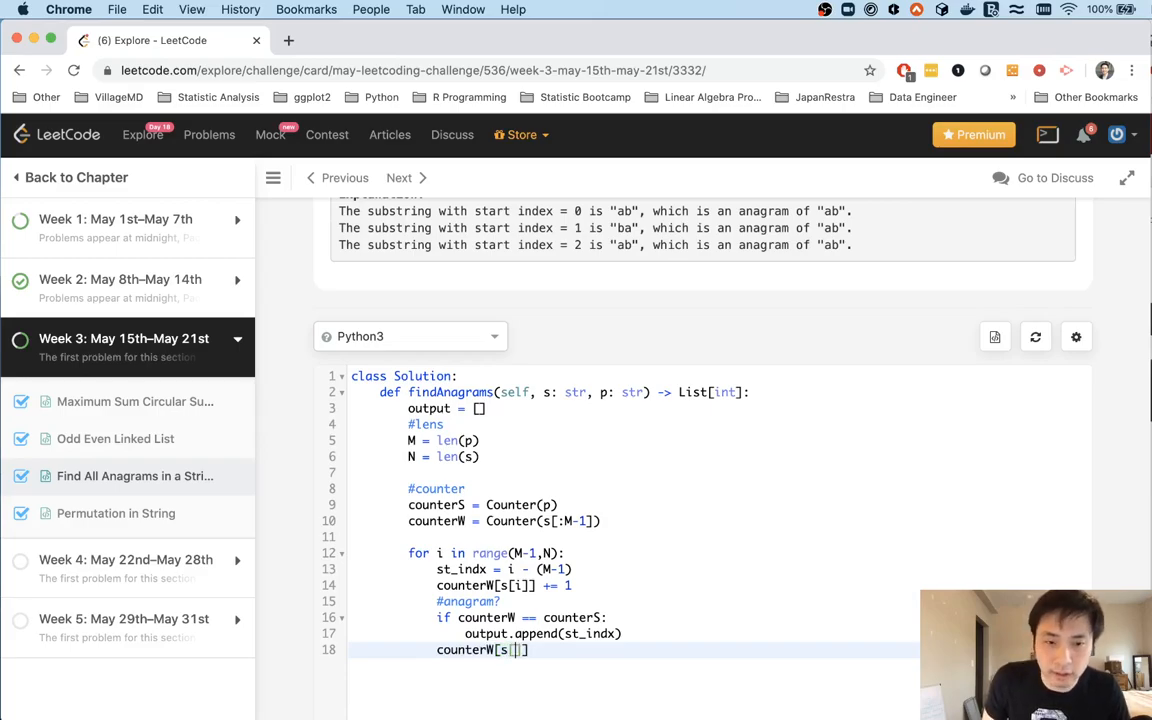
pyautogui.write('st_inx')
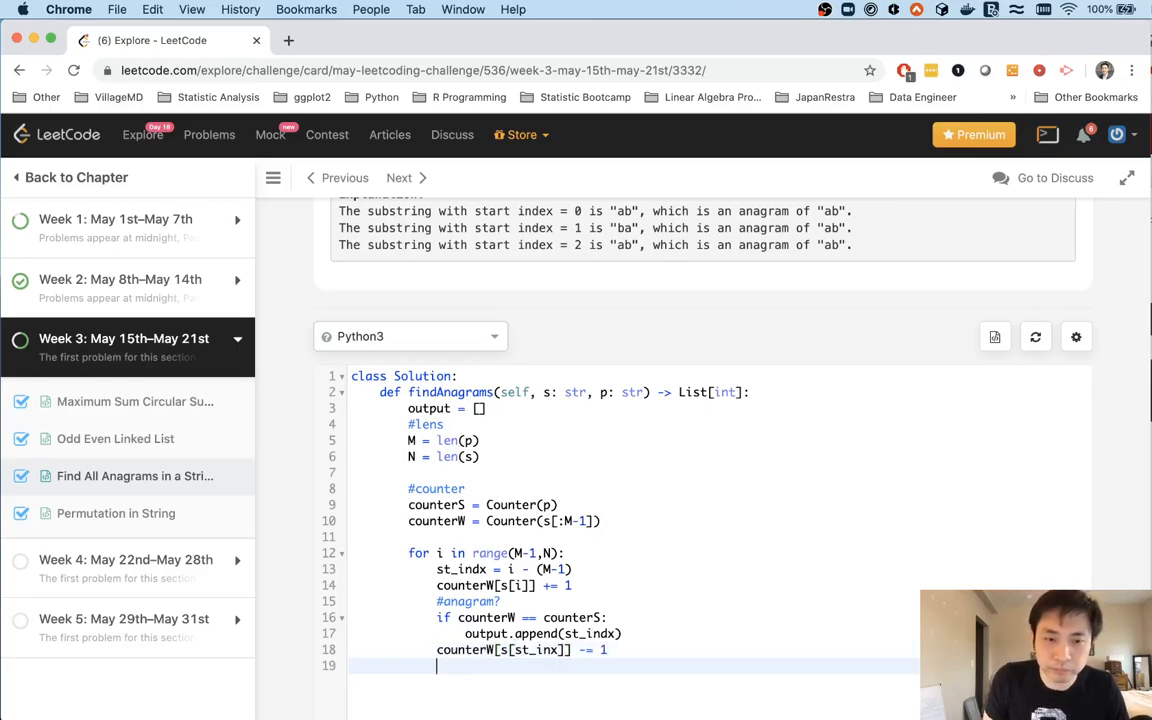
pyautogui.write('if')
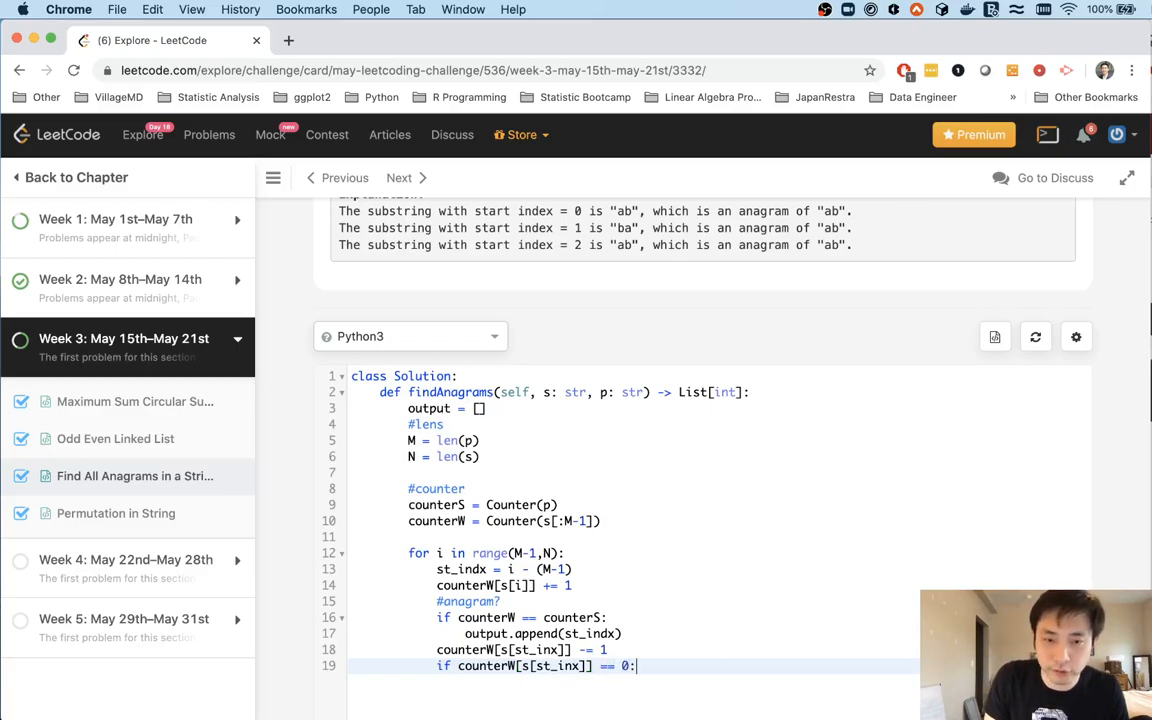
pyautogui.write('counterW.pop(s[st_inx')
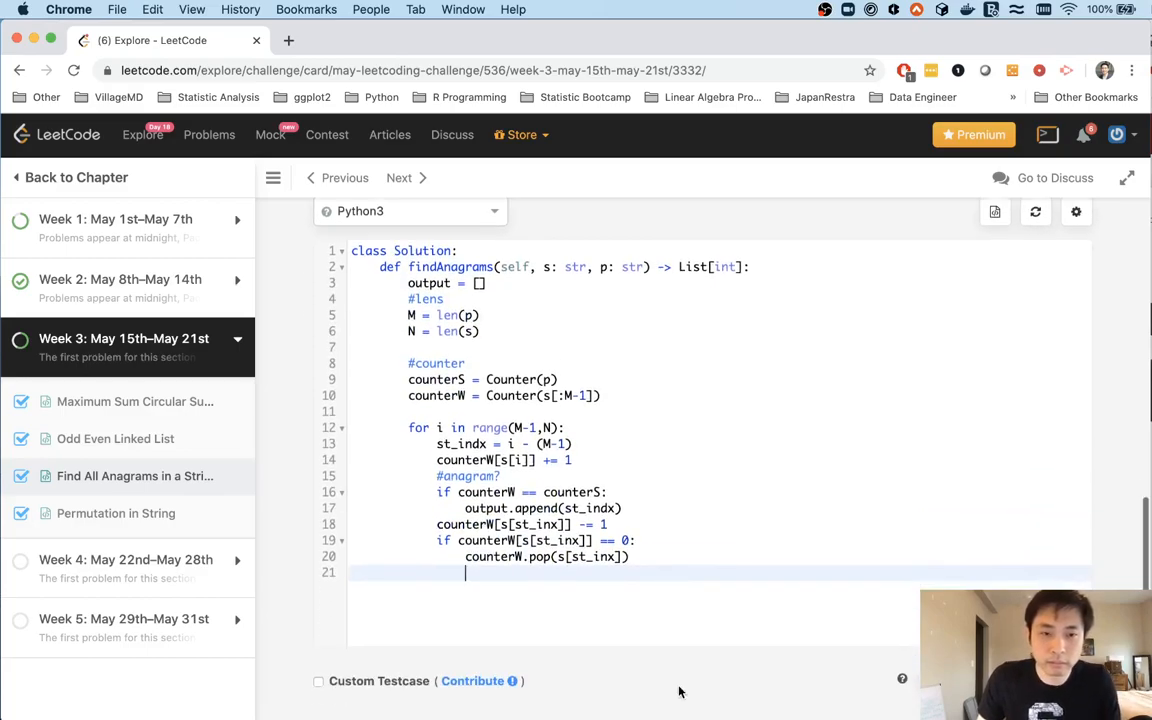
# Return output, run the code, and fix the misspelled start-index variable after the runtime error.
pyautogui.press('Return')
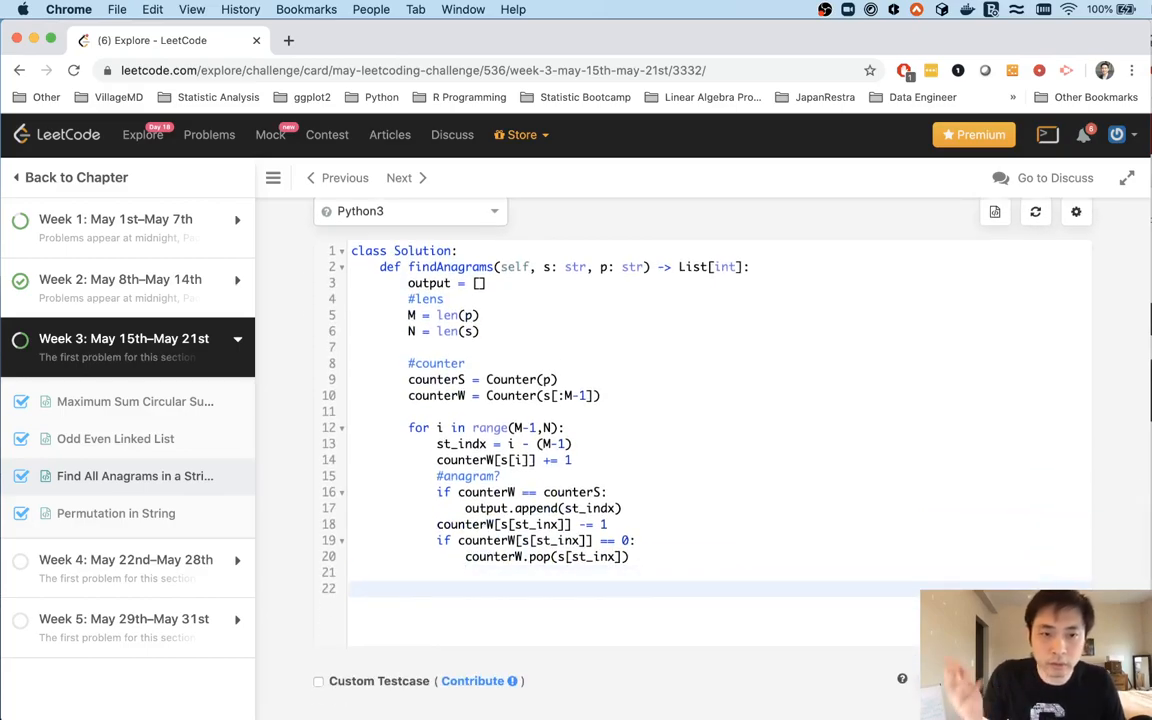
pyautogui.write('return')
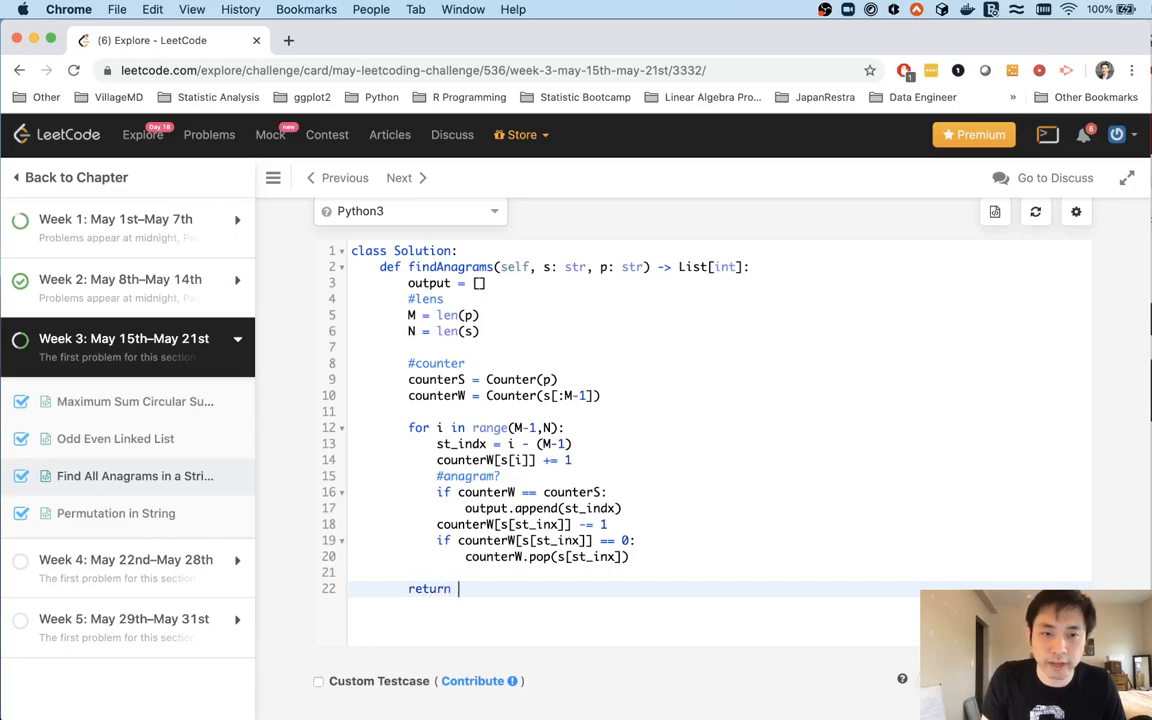
pyautogui.write('output')
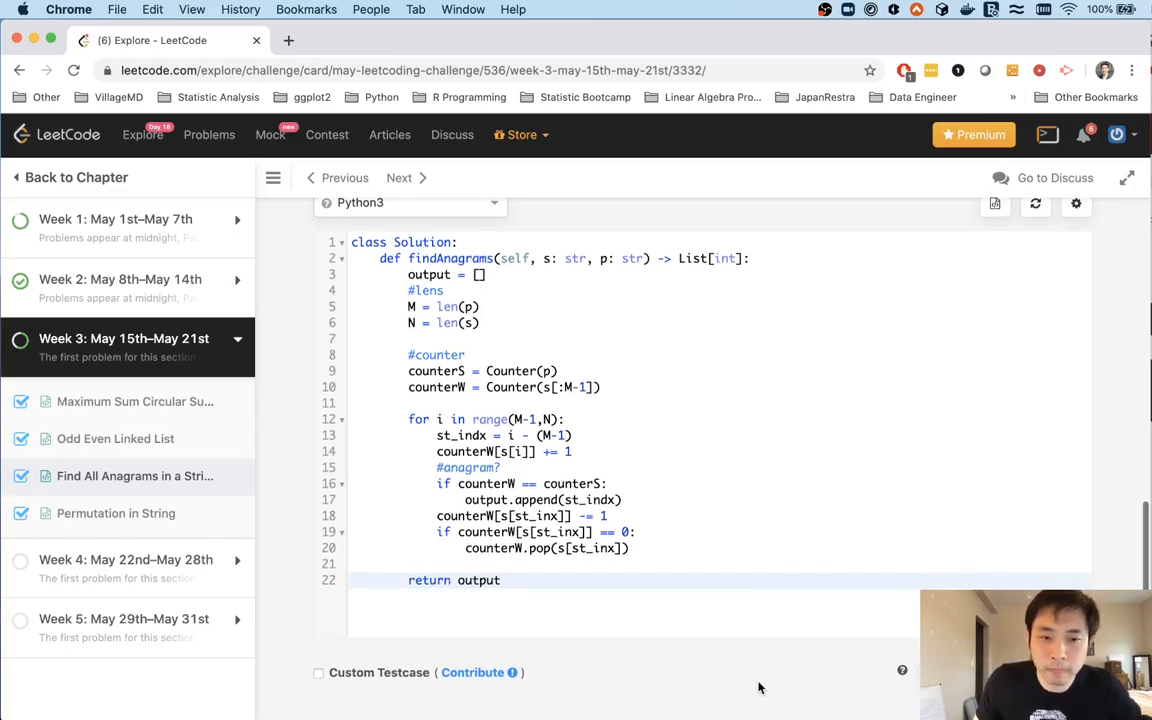
pyautogui.click(962, 410)
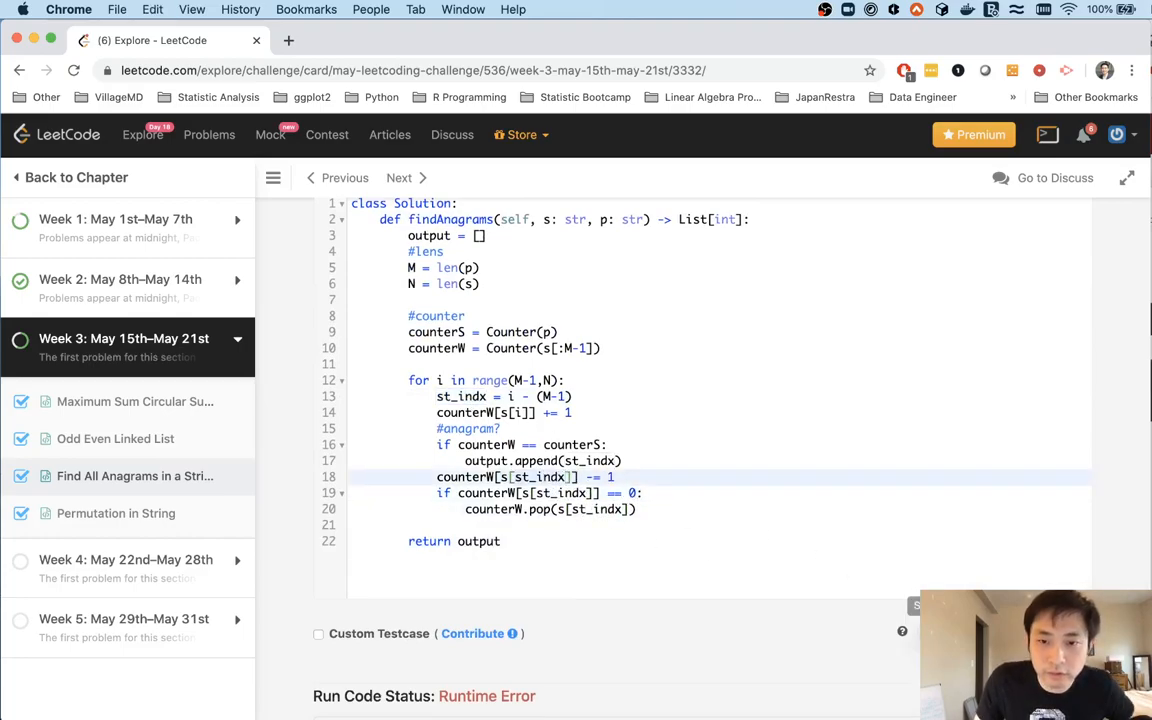
pyautogui.click(962, 328)
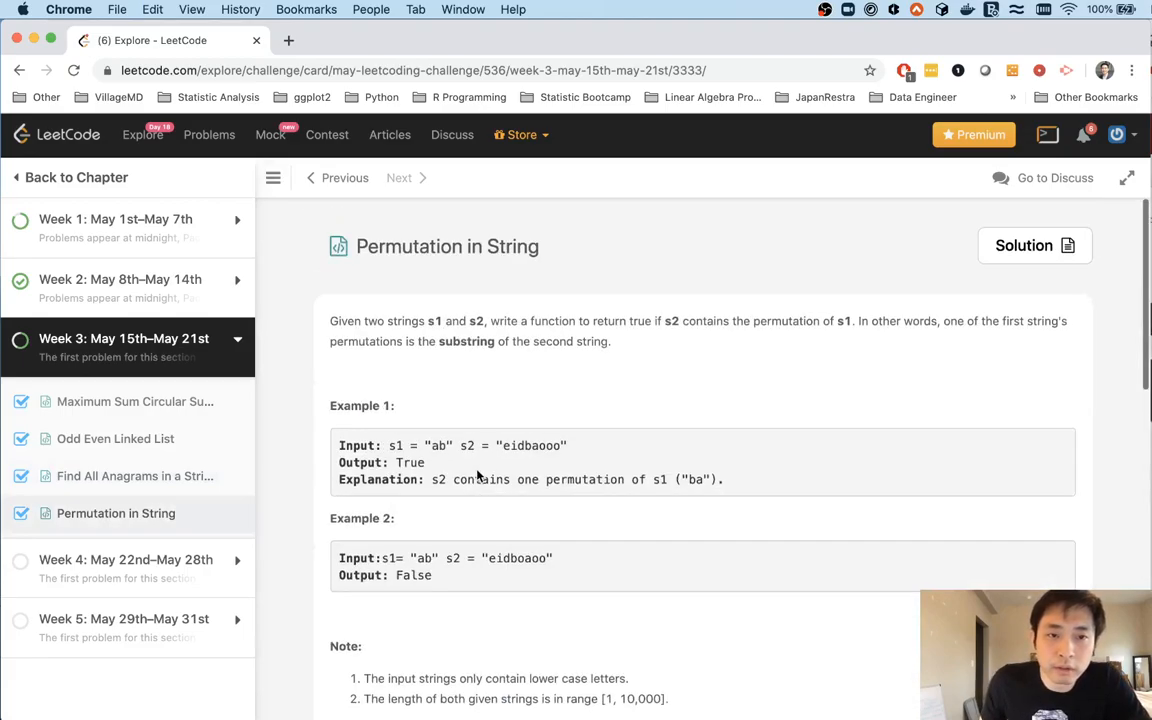
pyautogui.moveTo(458, 364)
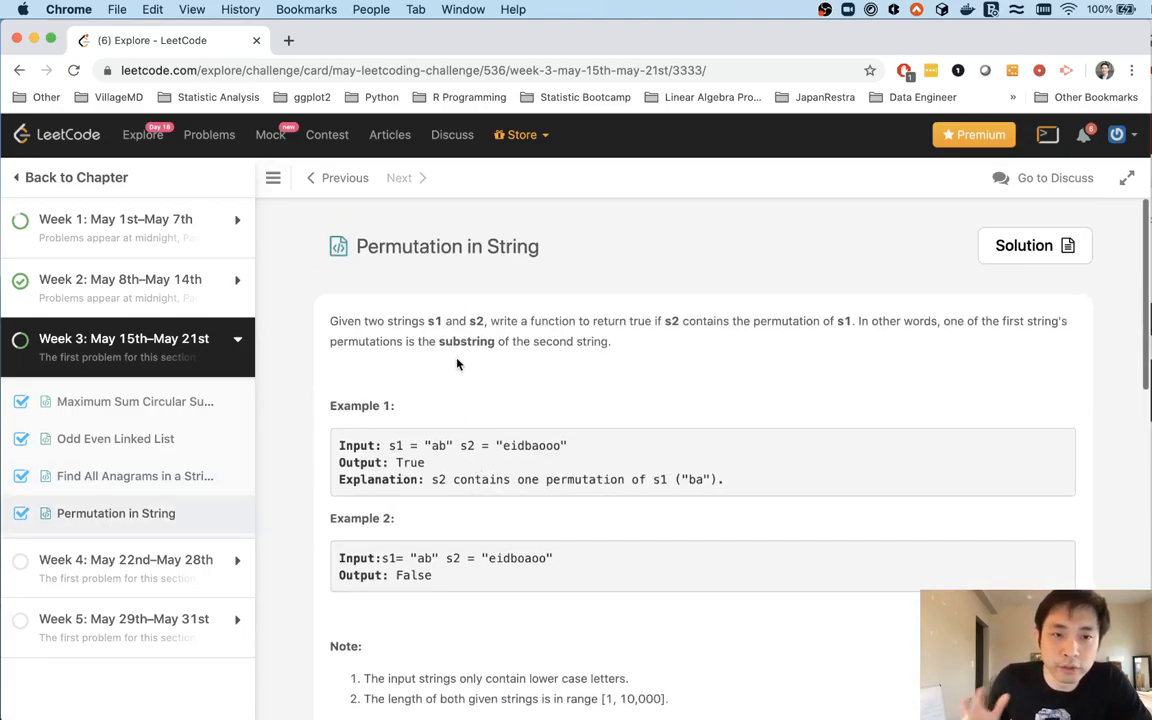
pyautogui.moveTo(604, 358)
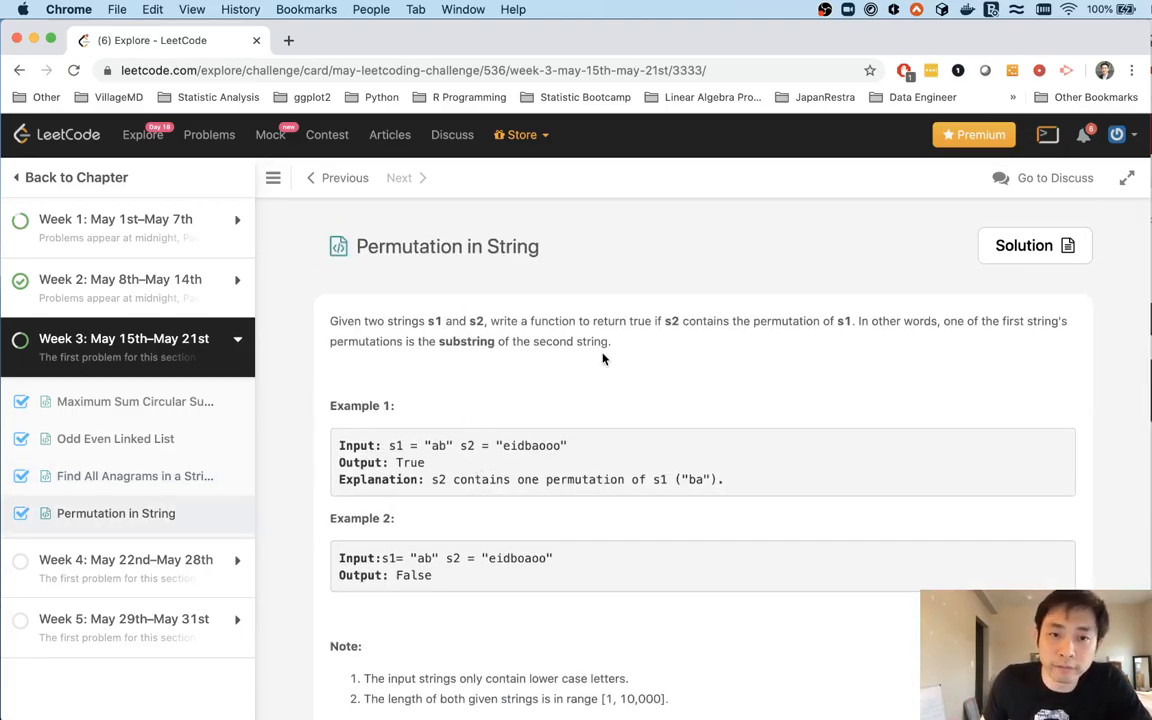
pyautogui.moveTo(678, 344)
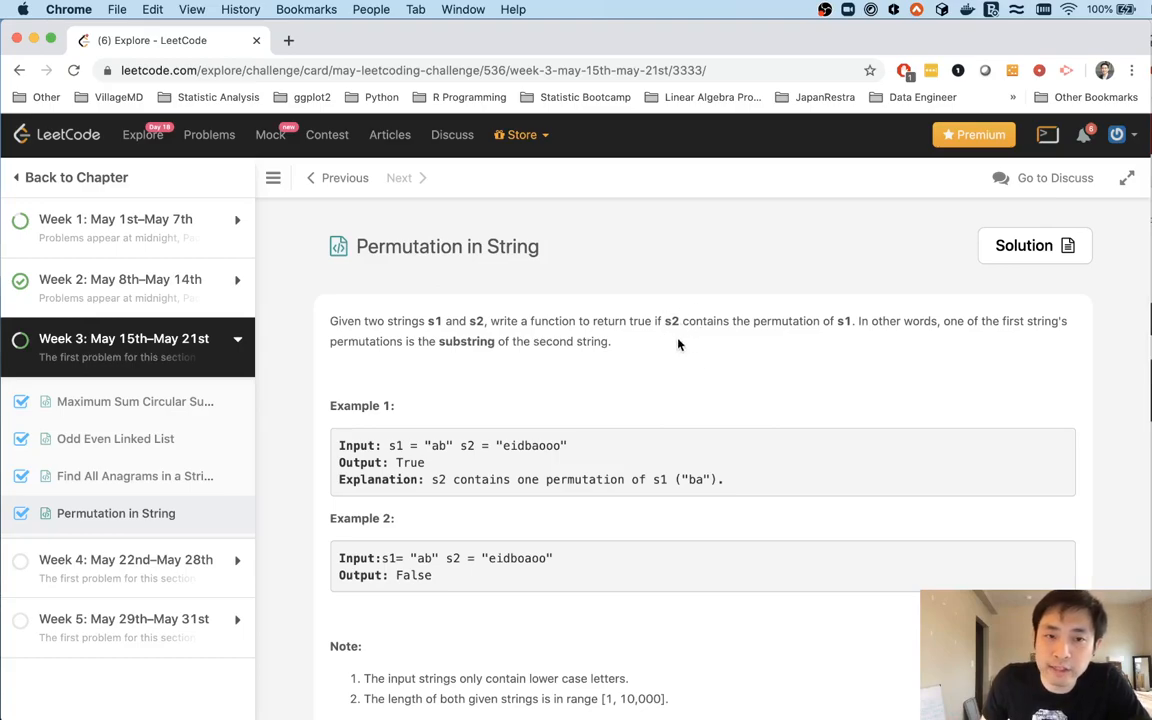
pyautogui.moveTo(838, 336)
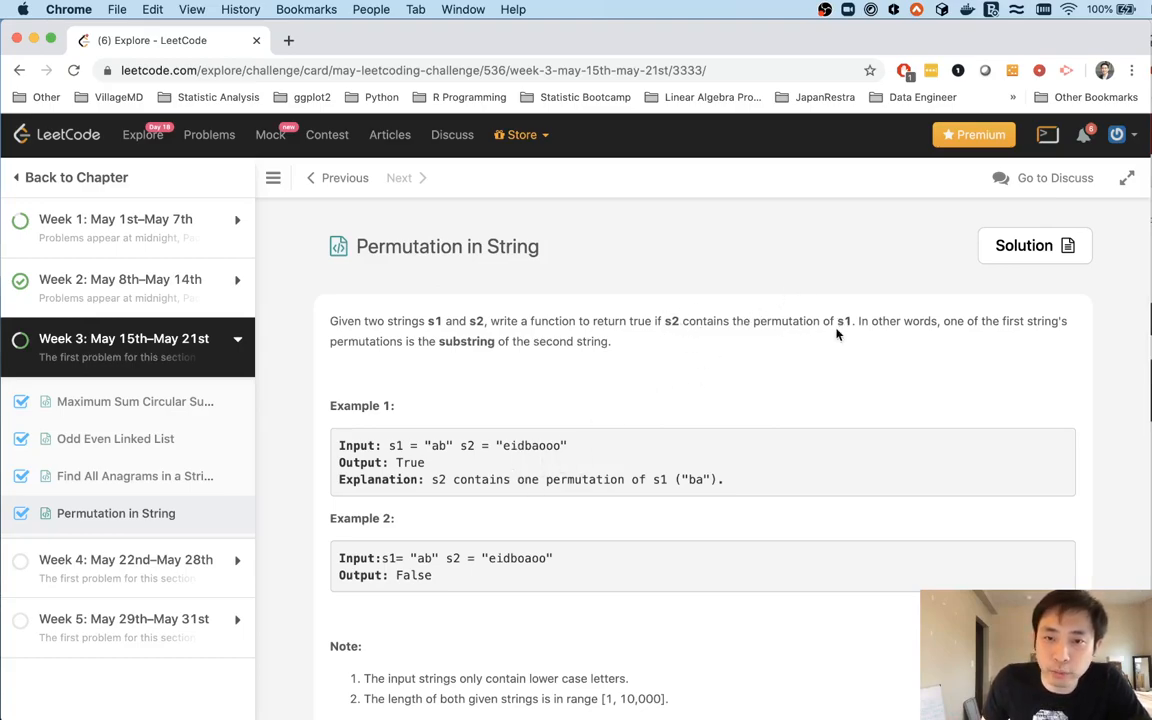
pyautogui.moveTo(424, 436)
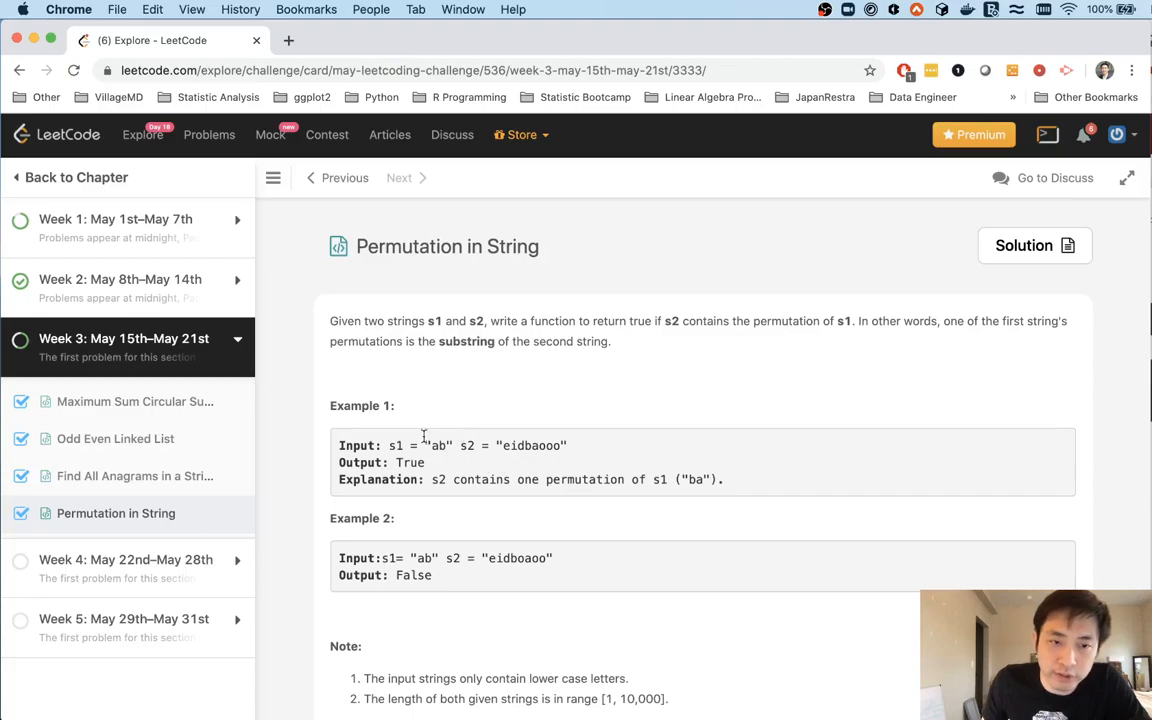
pyautogui.moveTo(444, 446)
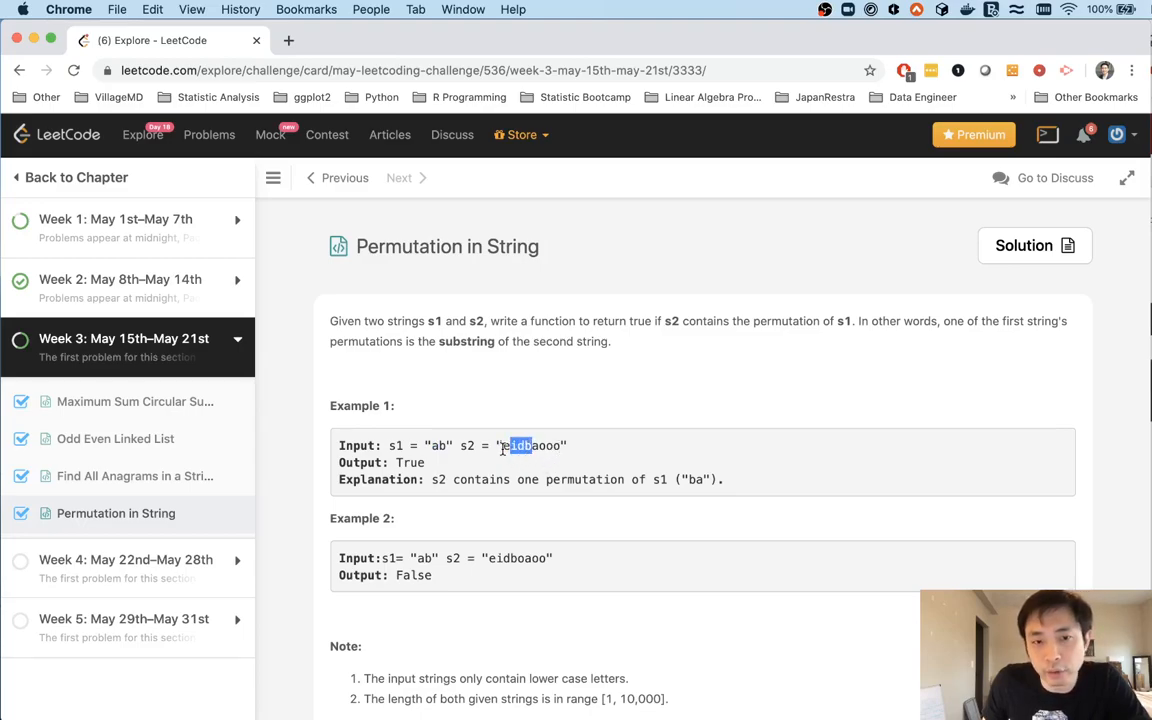
pyautogui.click(520, 444)
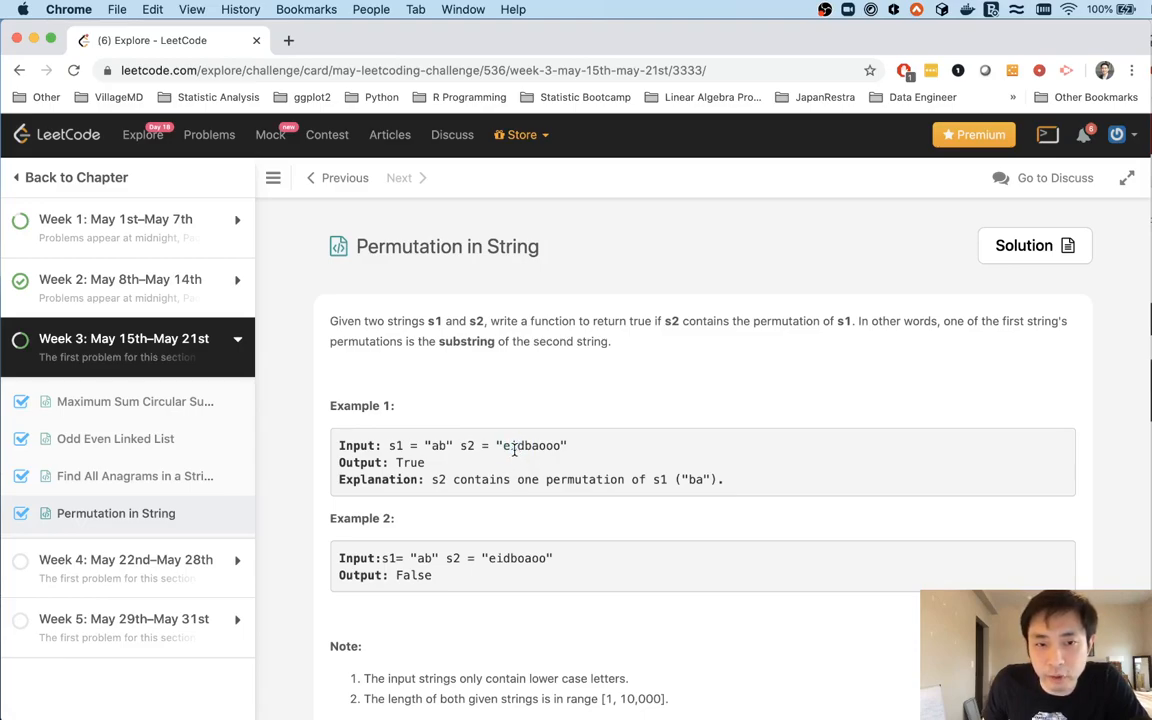
pyautogui.doubleClick(530, 444)
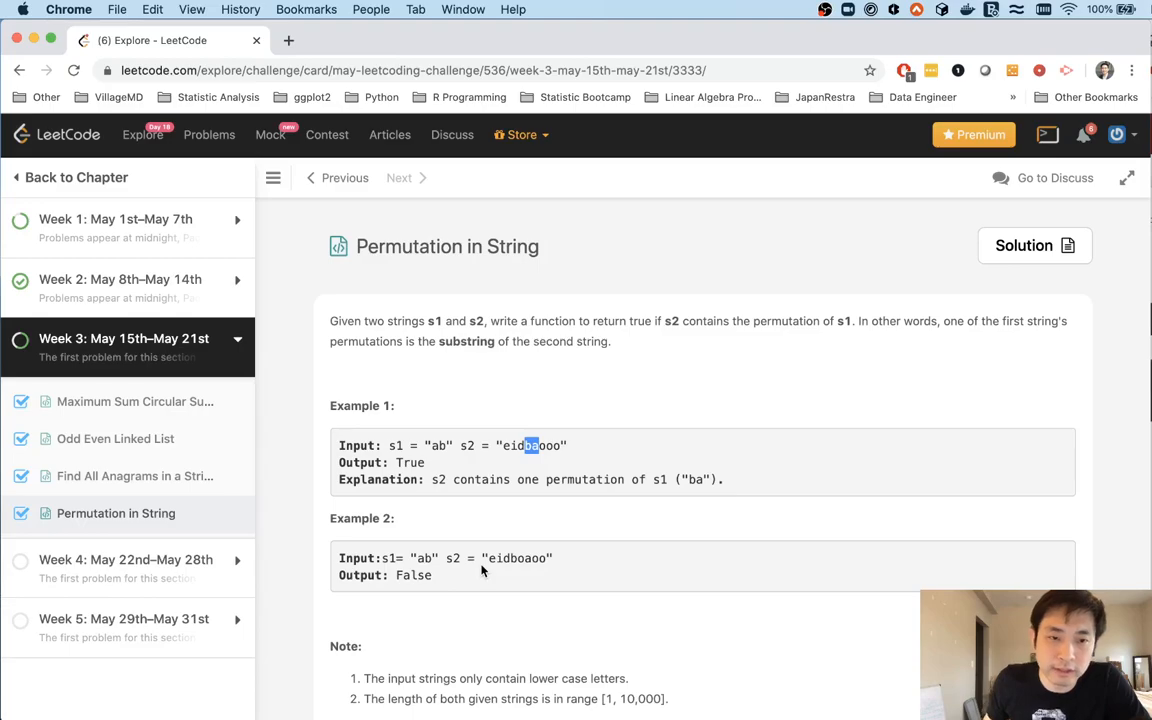
pyautogui.moveTo(520, 552)
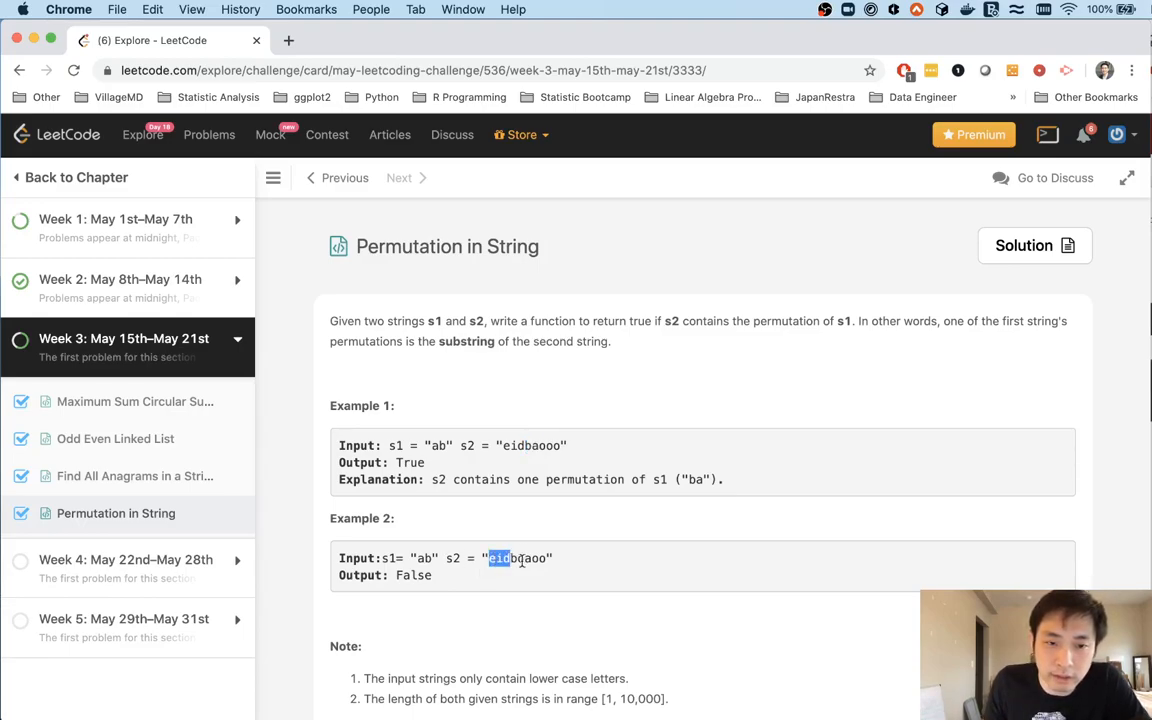
pyautogui.click(510, 558)
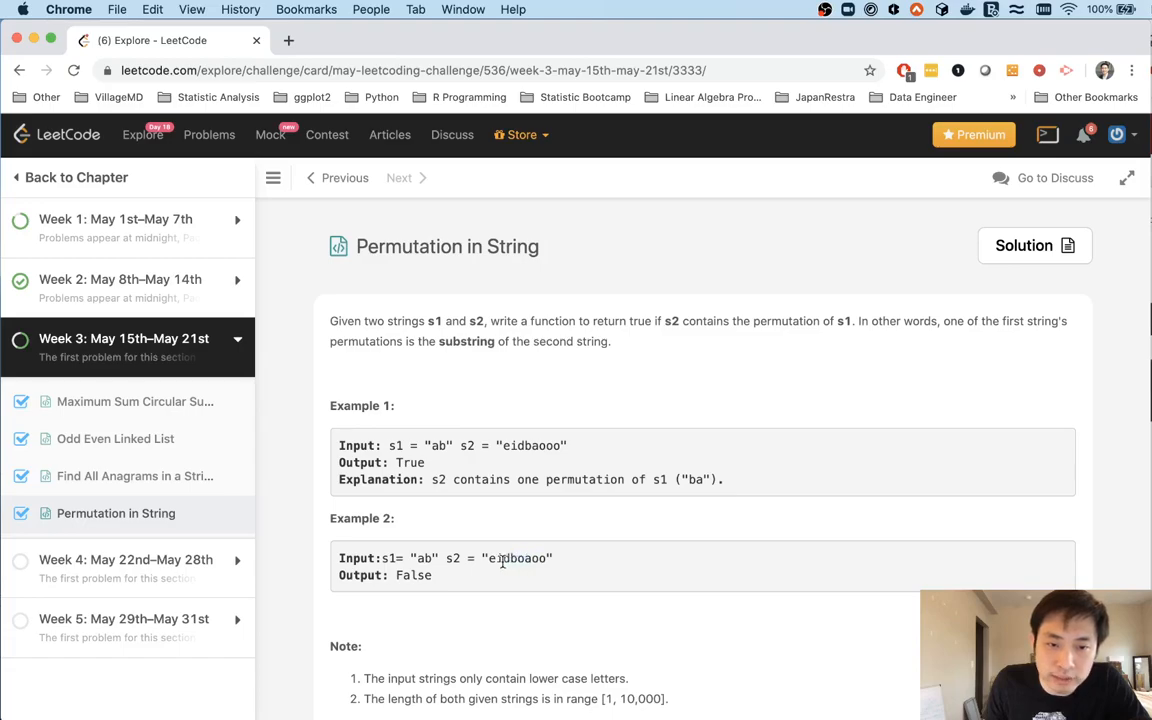
pyautogui.doubleClick(510, 558)
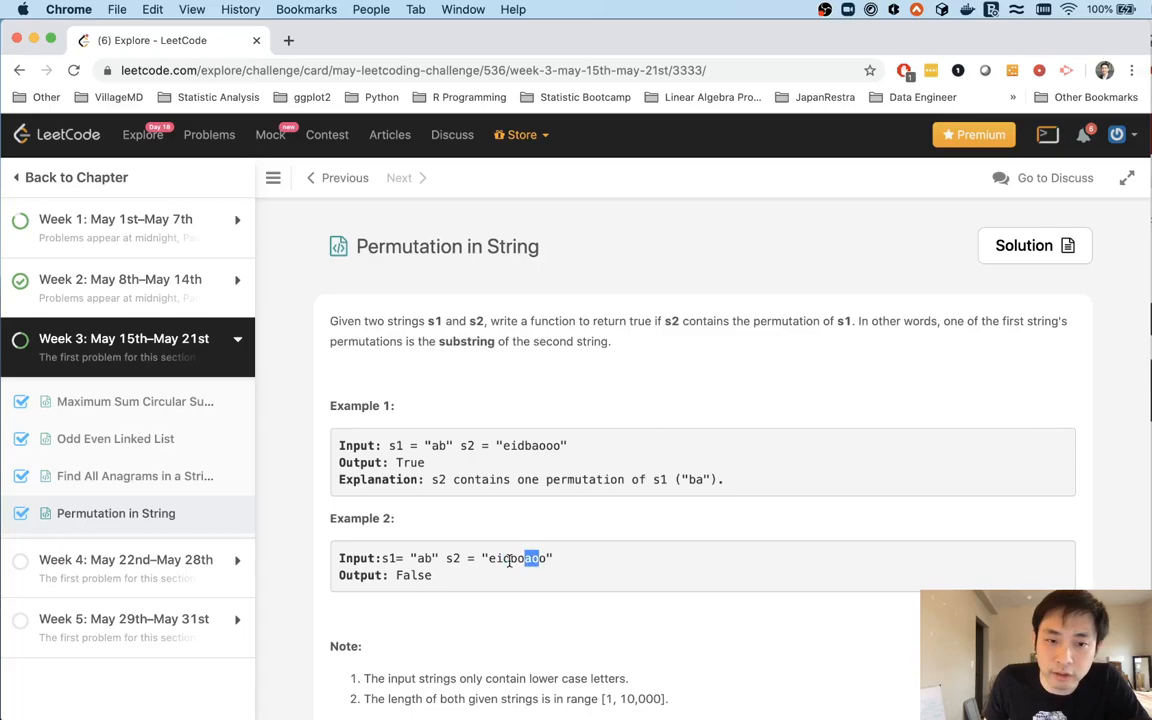
pyautogui.scroll(-3)
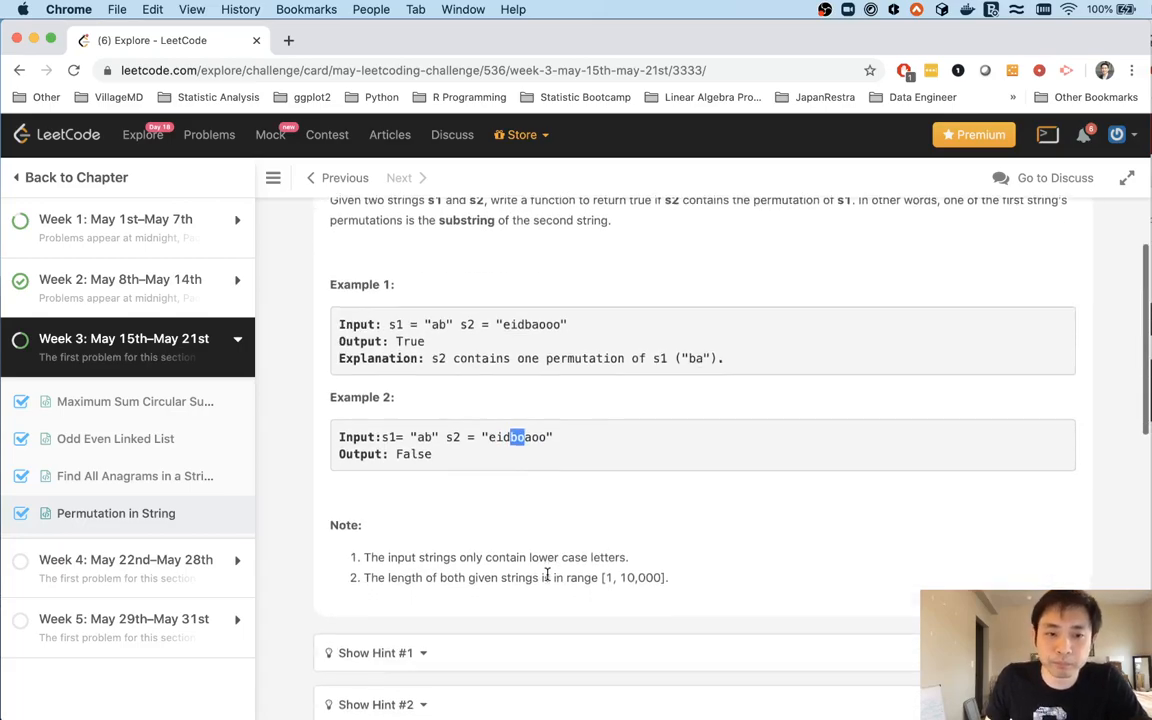
# Replace pass with the Counter sliding-window code returning True on a match and False at the end.
pyautogui.scroll(-3)
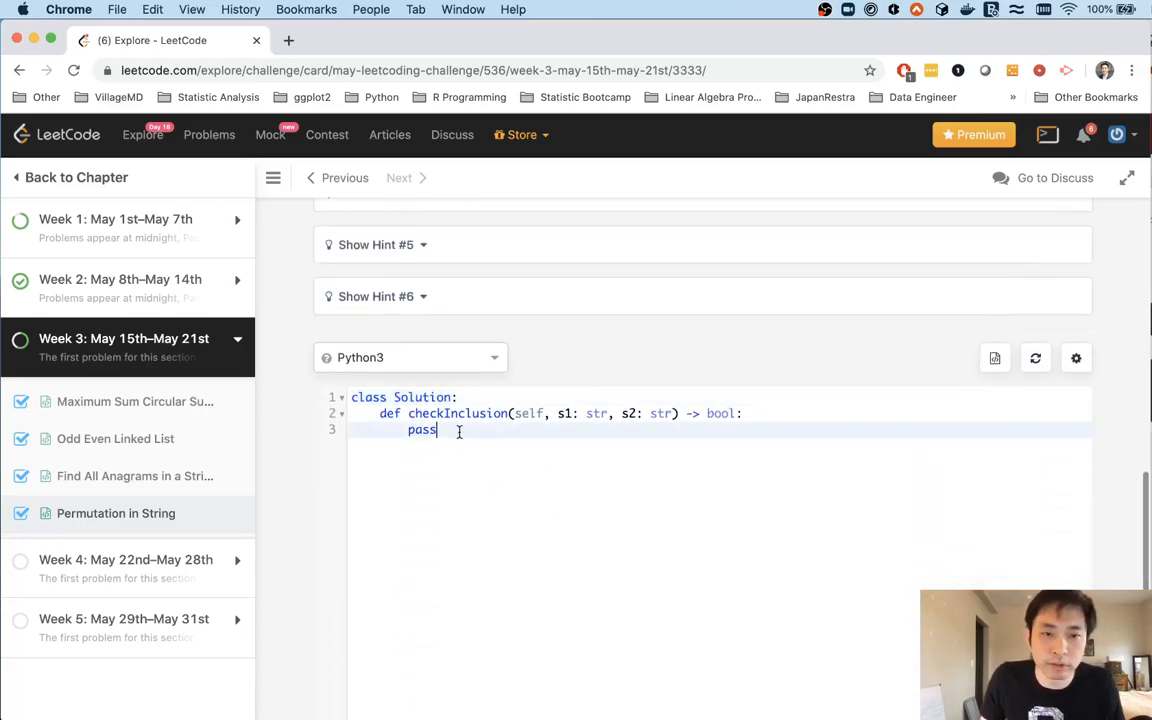
pyautogui.doubleClick(420, 428)
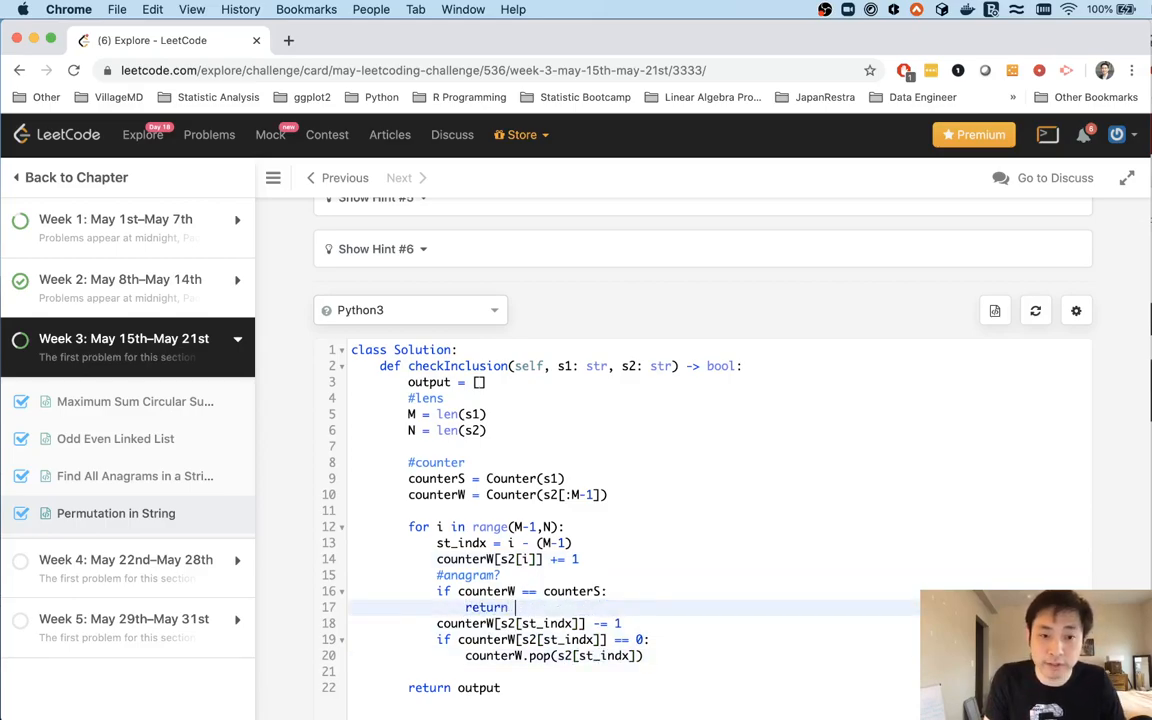
pyautogui.write('True')
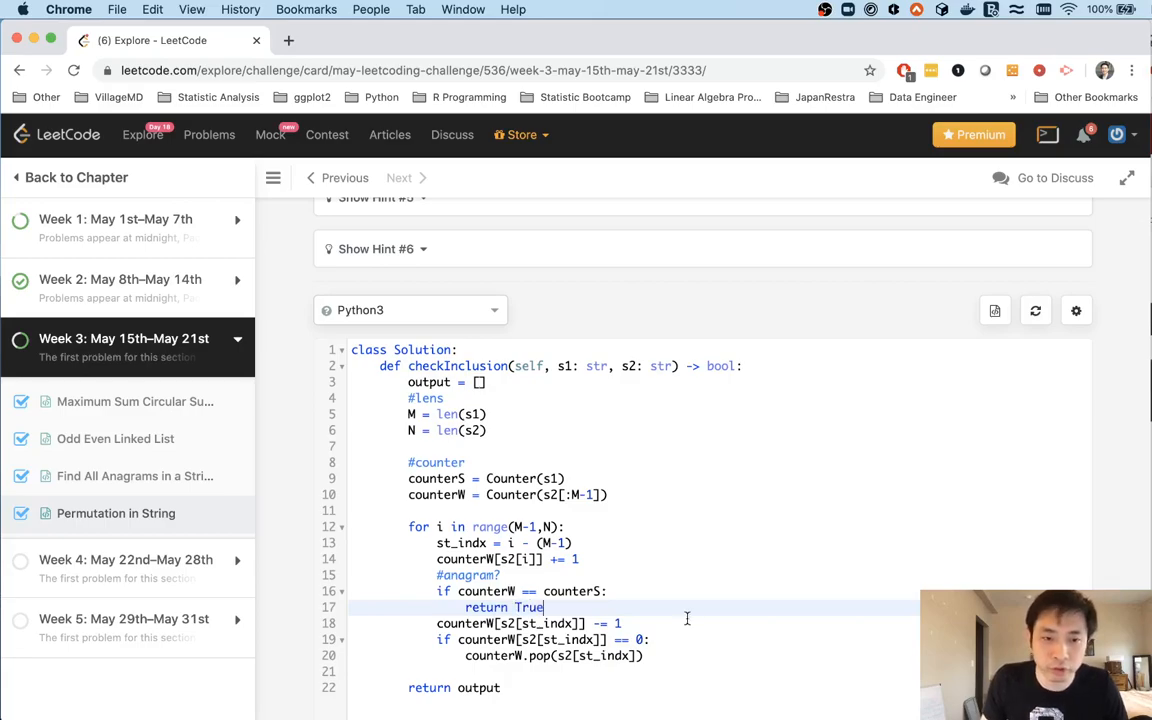
pyautogui.write('Fal')
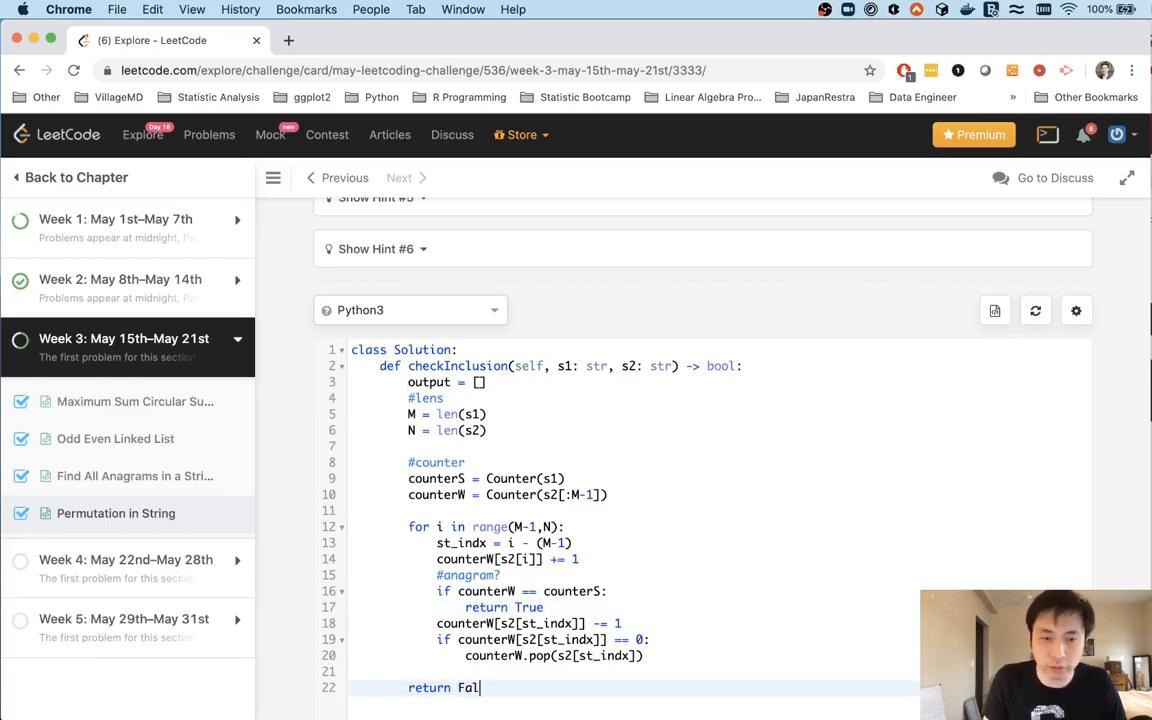
pyautogui.write('se')
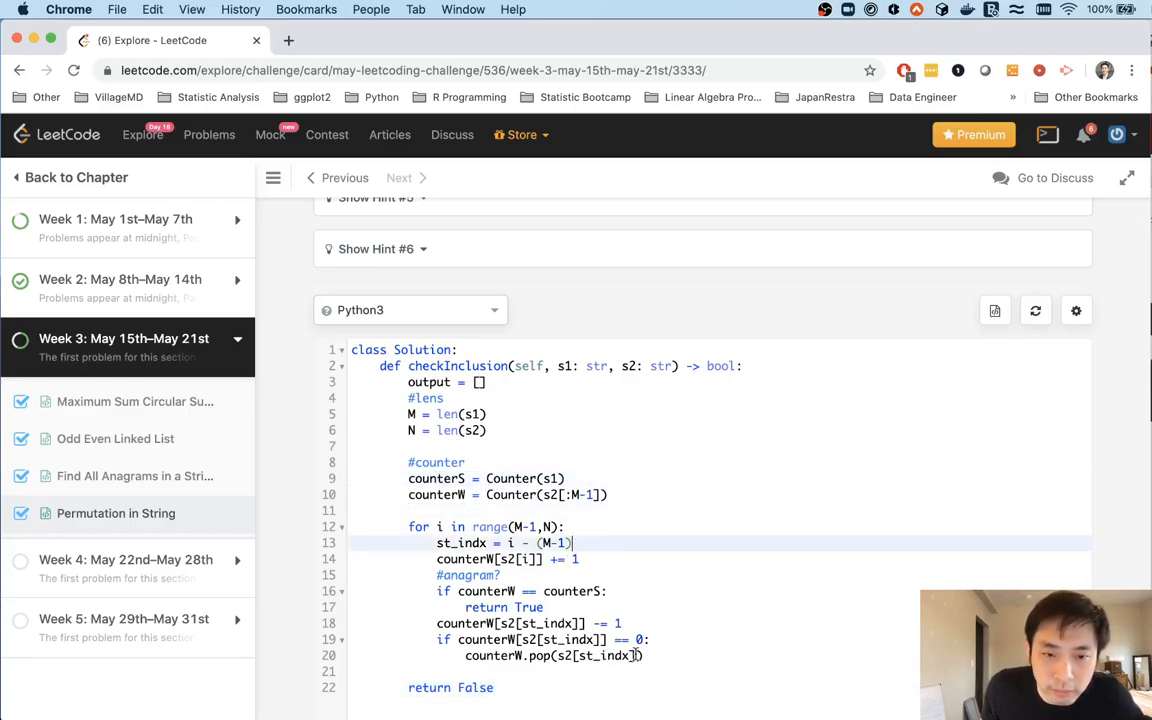
pyautogui.scroll(-3)
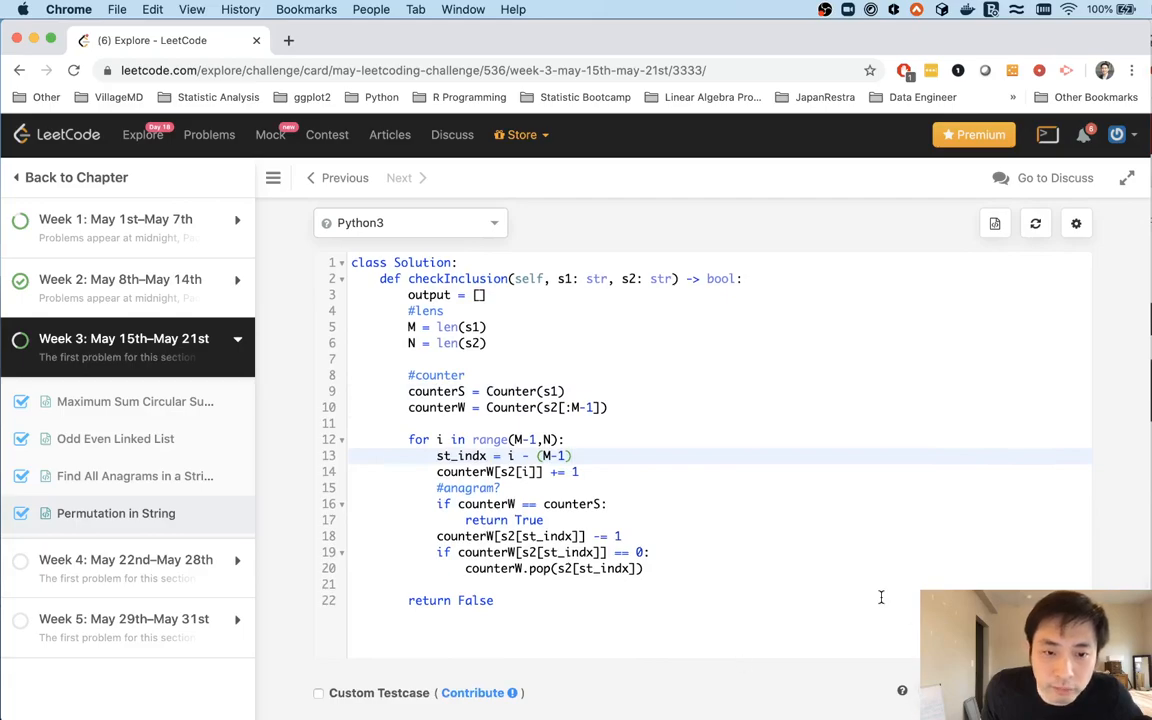
# Run checkInclusion on the sample input, then submit it and see Accepted.
pyautogui.click(960, 332)
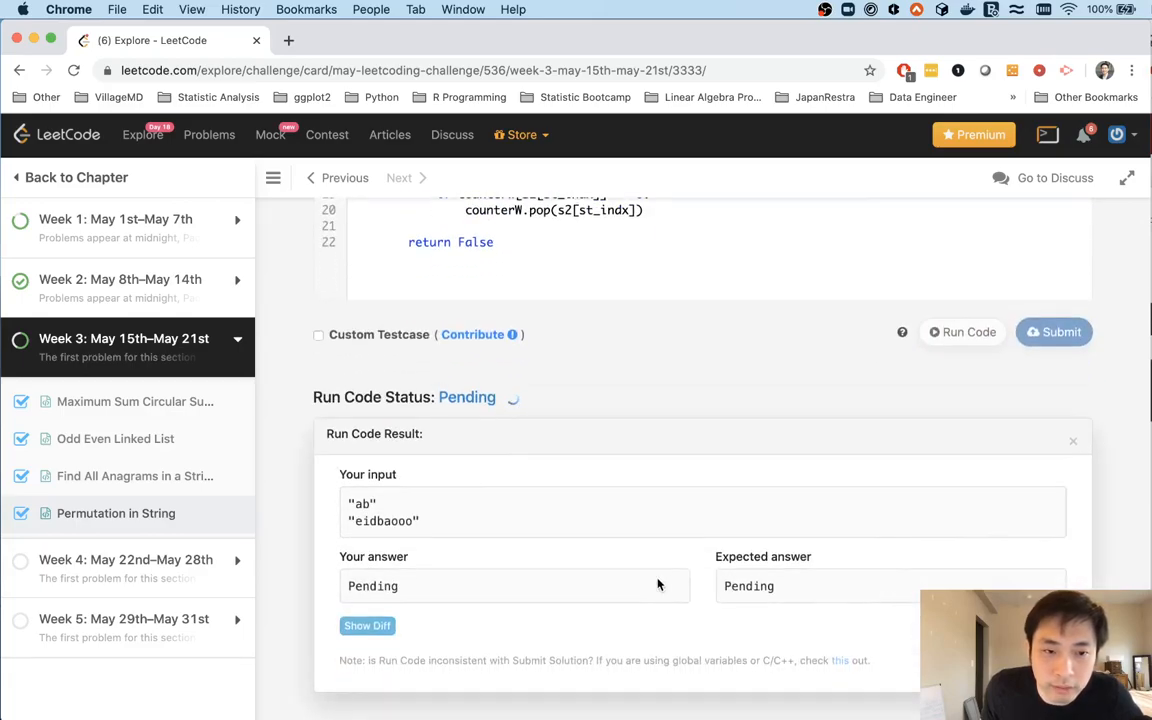
pyautogui.scroll(3)
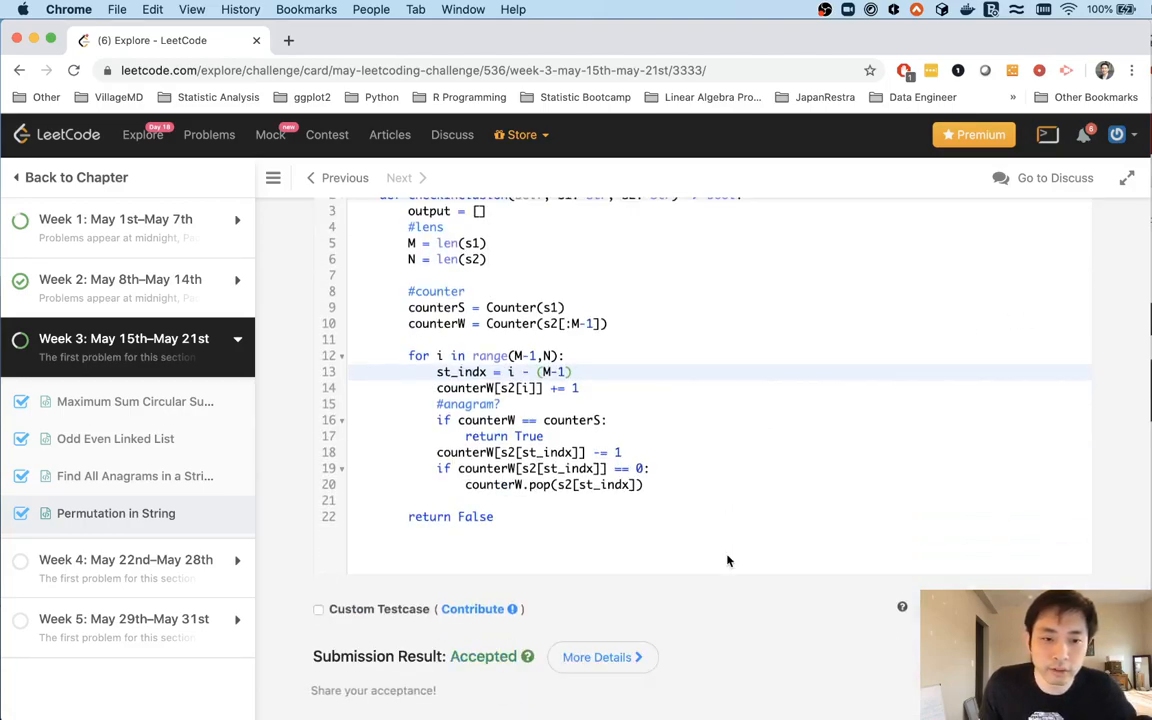
pyautogui.scroll(3)
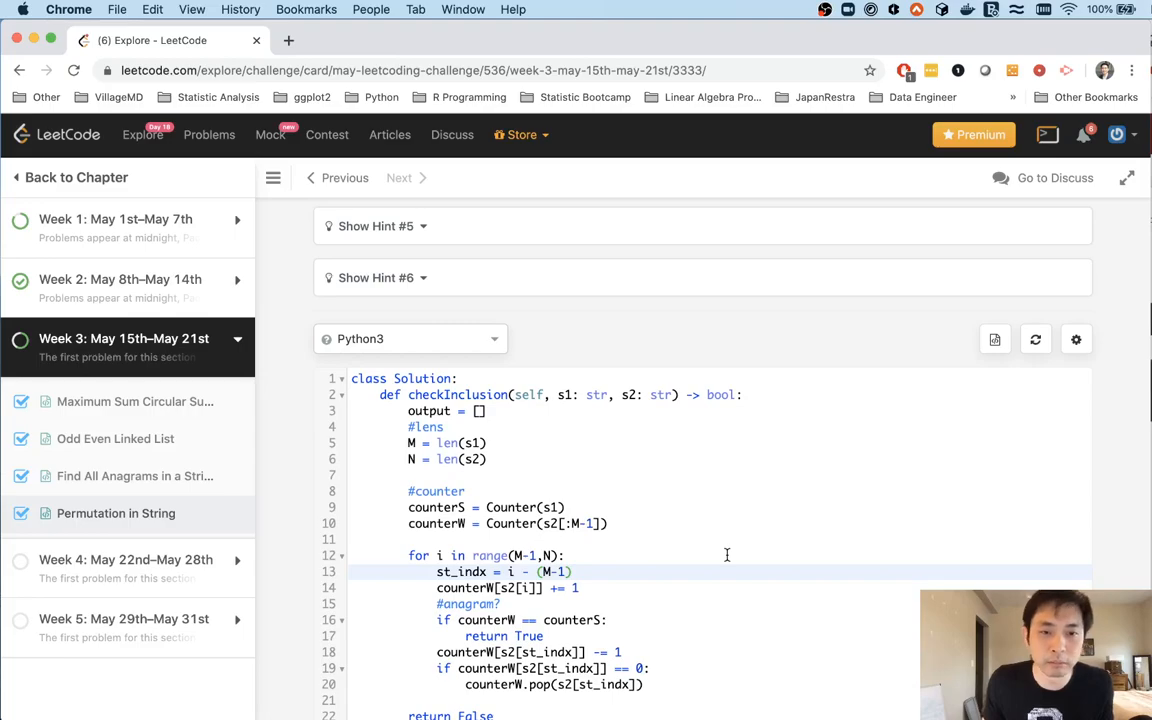
pyautogui.moveTo(112, 540)
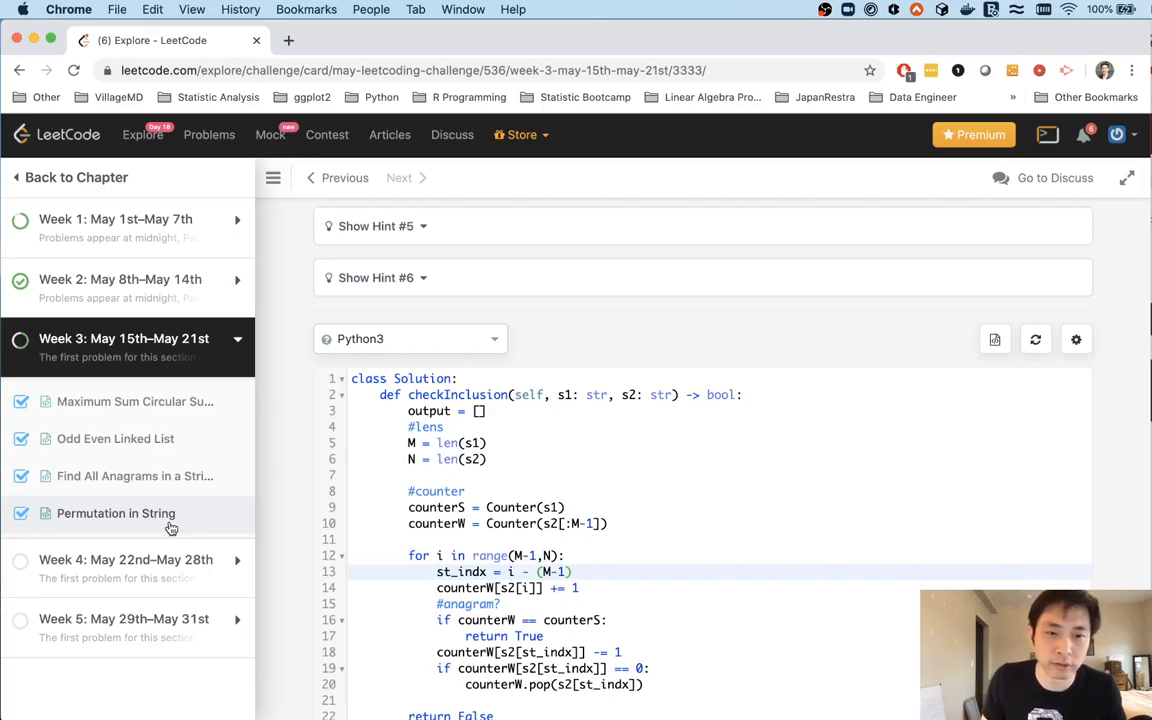
pyautogui.scroll(3)
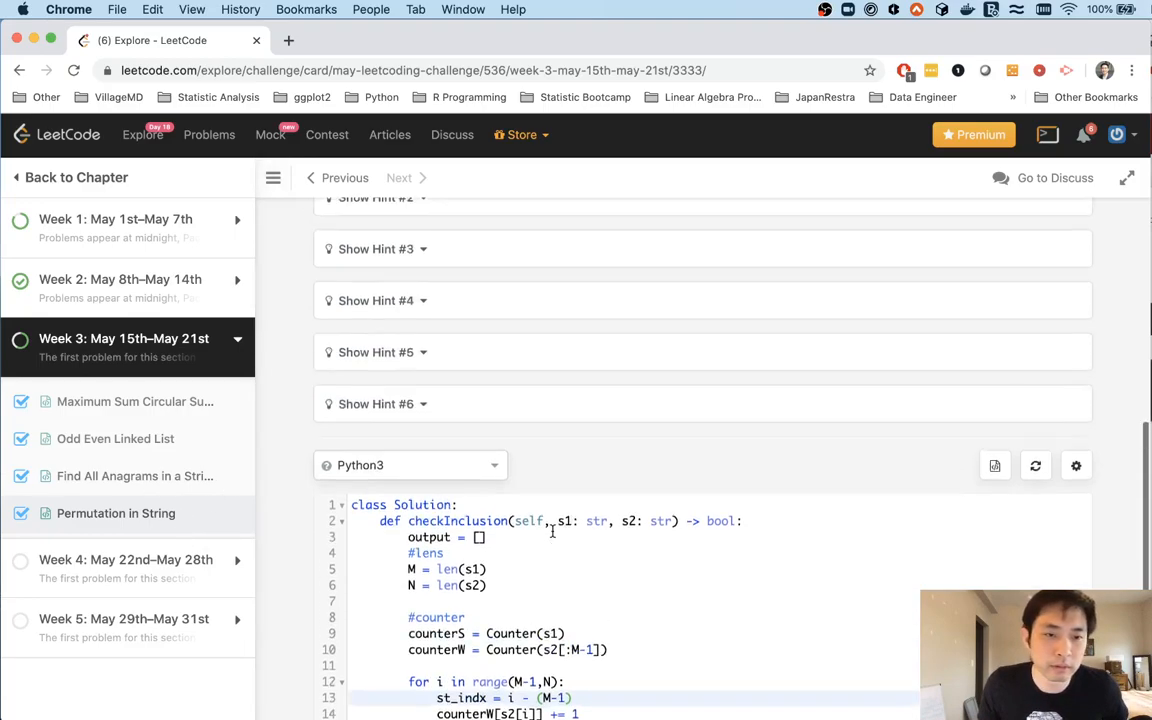
pyautogui.scroll(-3)
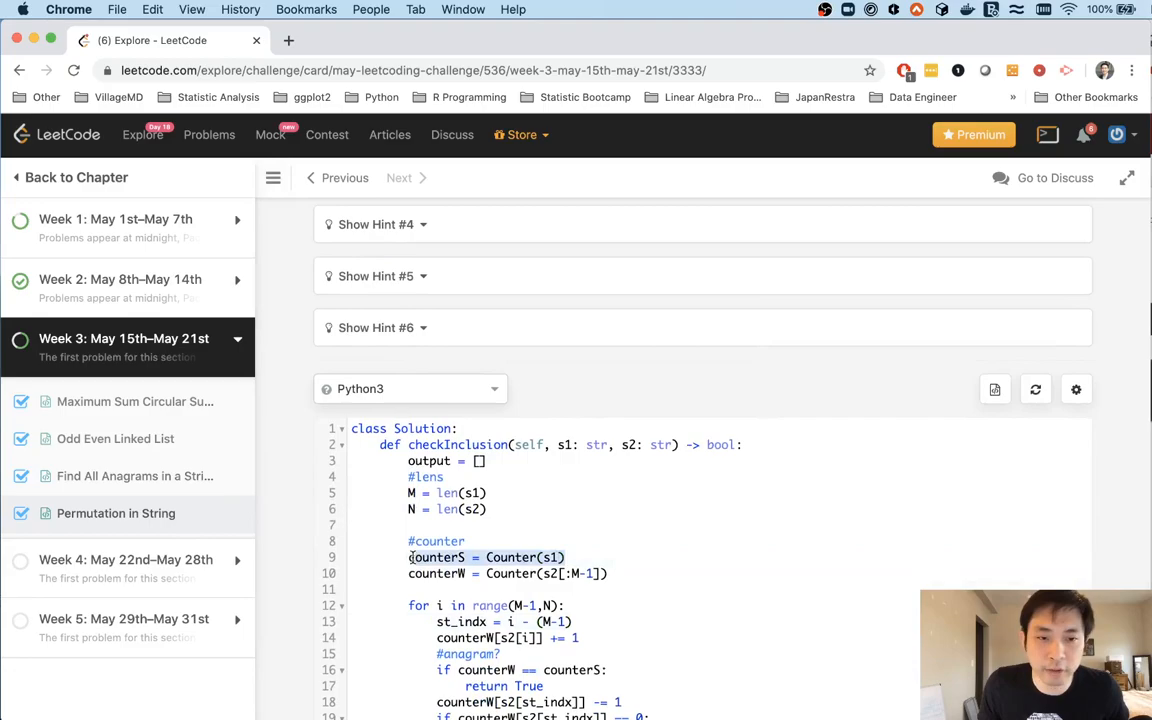
pyautogui.moveTo(608, 612)
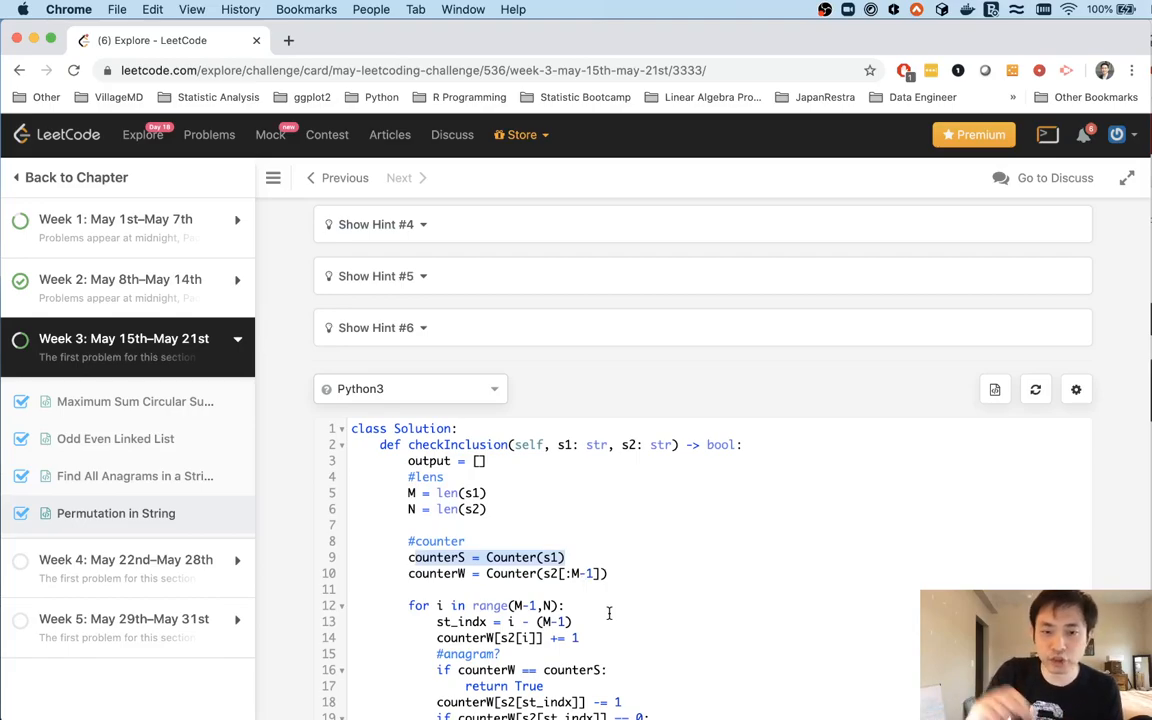
pyautogui.scroll(-3)
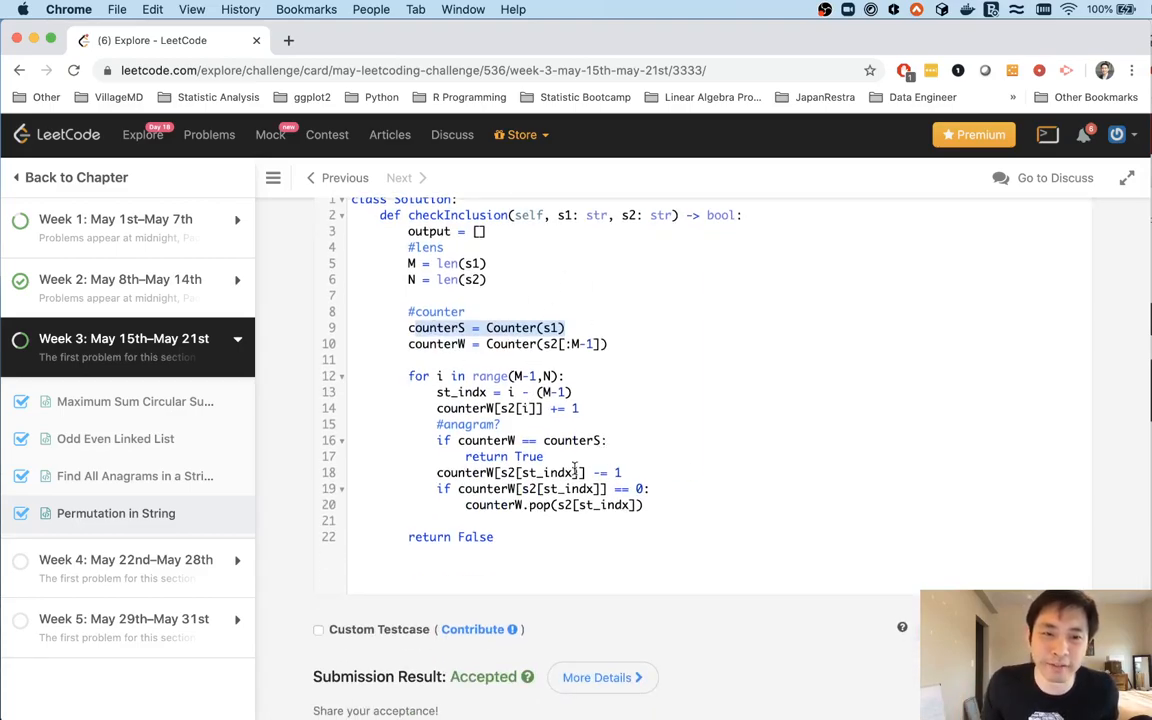
pyautogui.moveTo(752, 556)
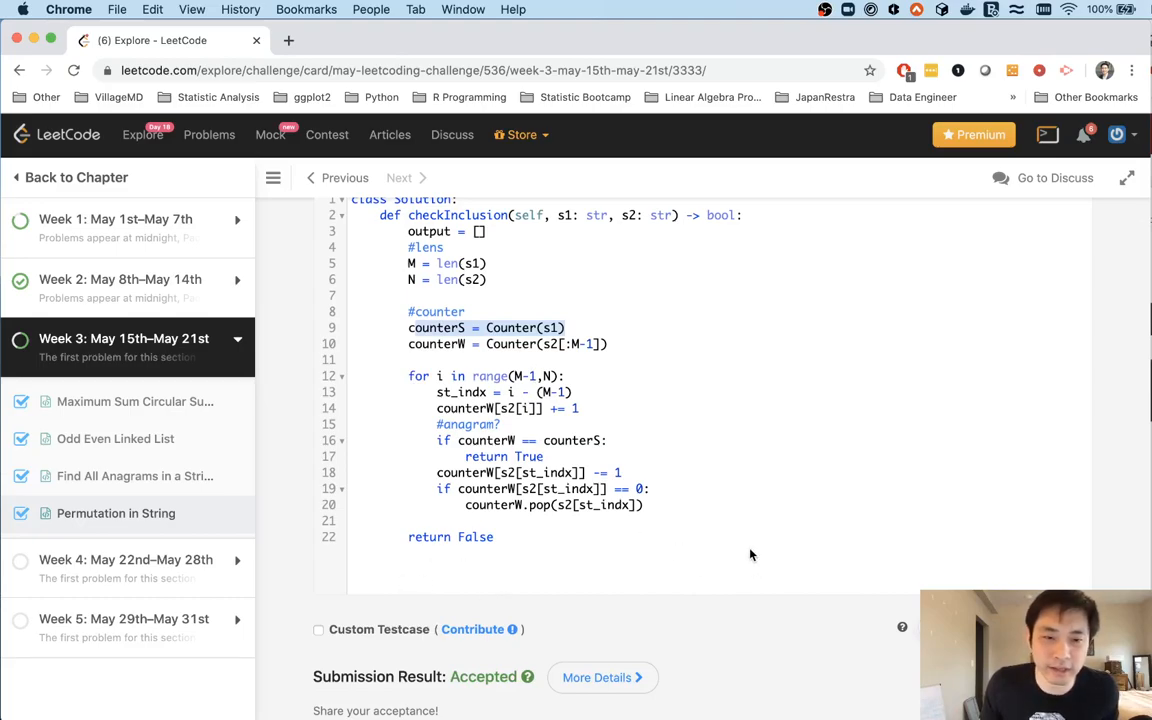
pyautogui.scroll(3)
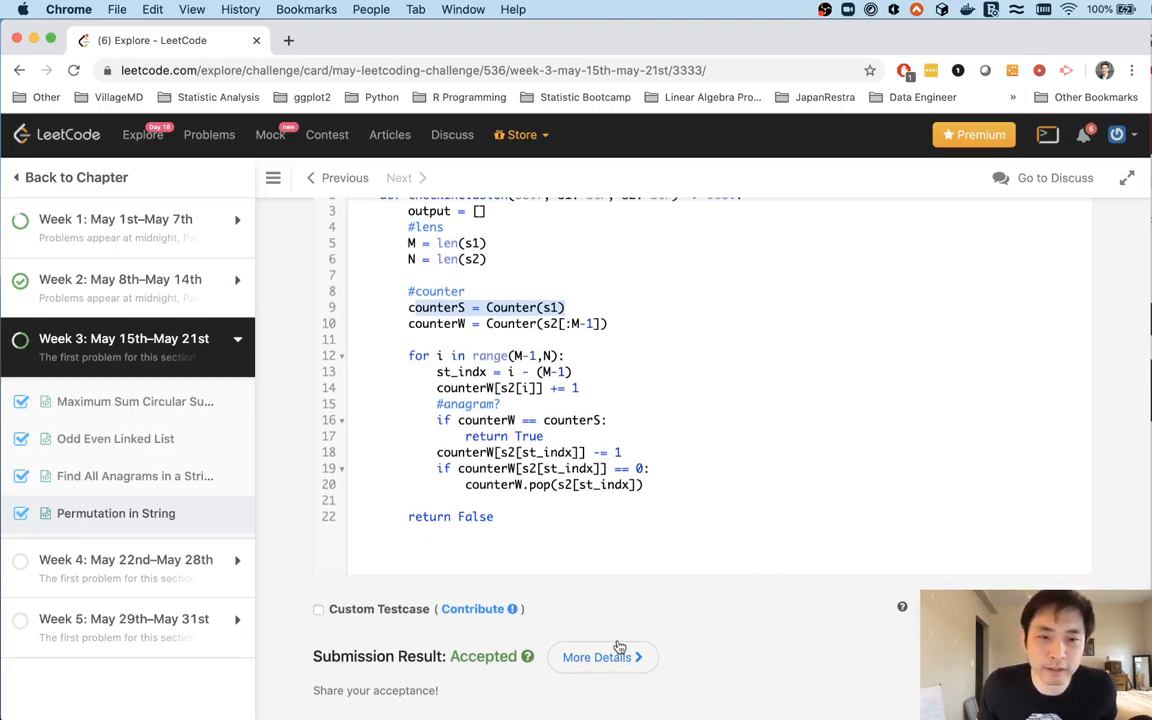